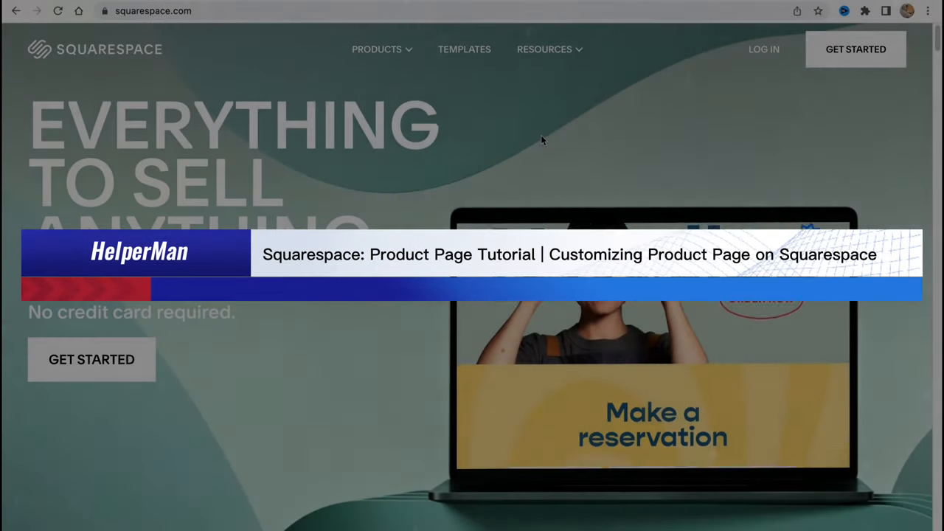
# Step: Log in from the Squarespace homepage and browse the trial websites on My Dashboard
pyautogui.scroll(-3)
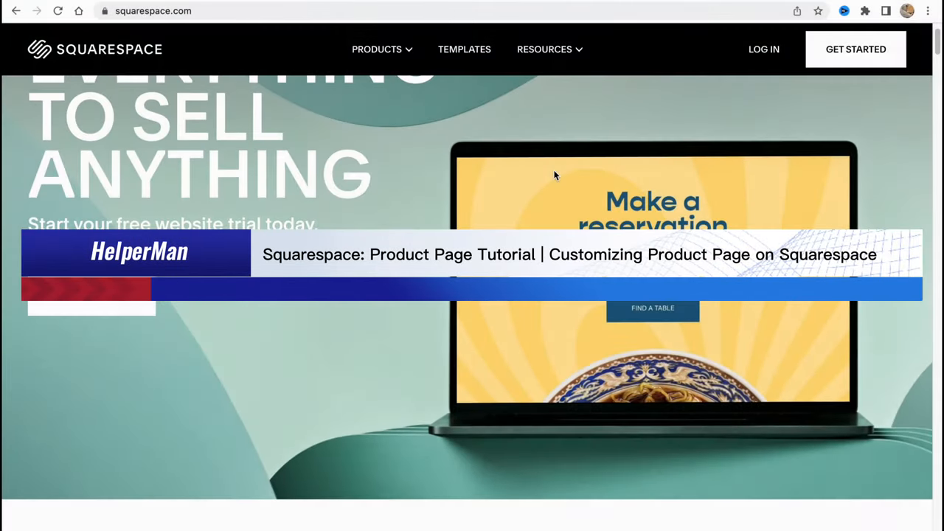
pyautogui.scroll(-3)
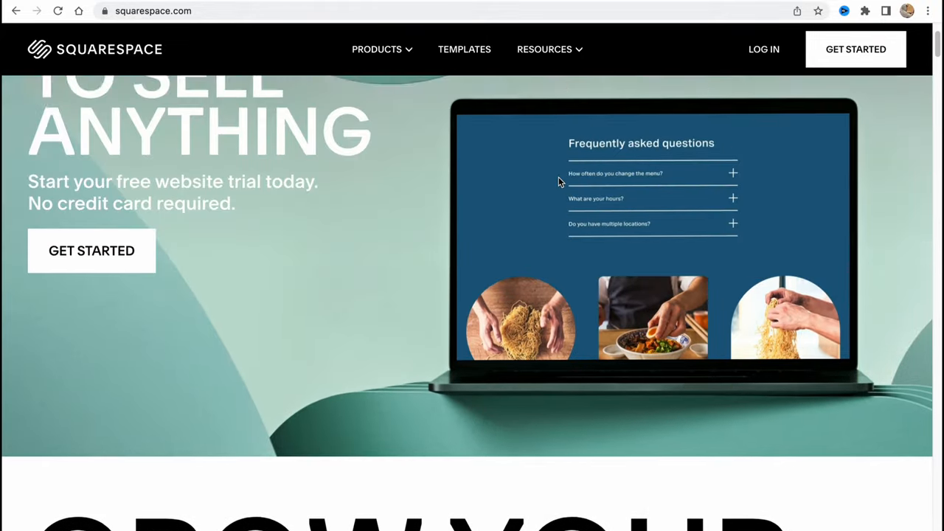
pyautogui.scroll(3)
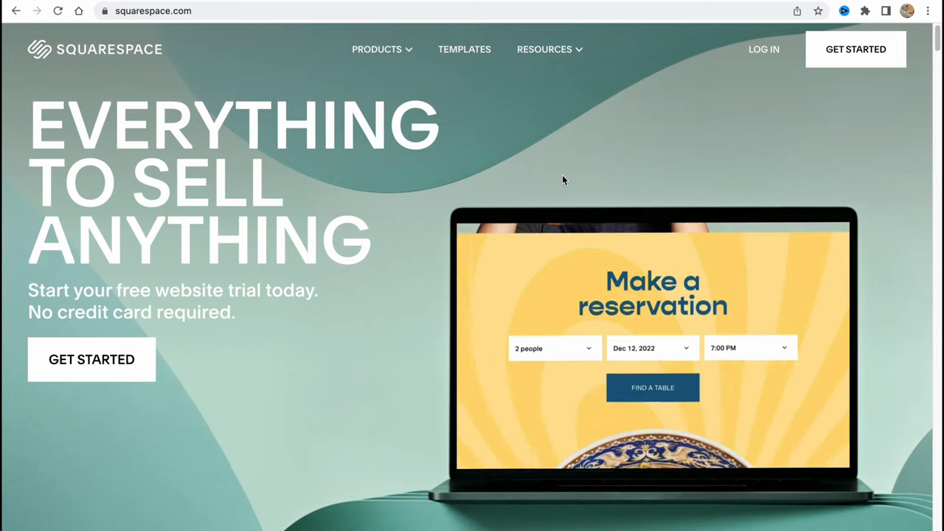
pyautogui.scroll(-3)
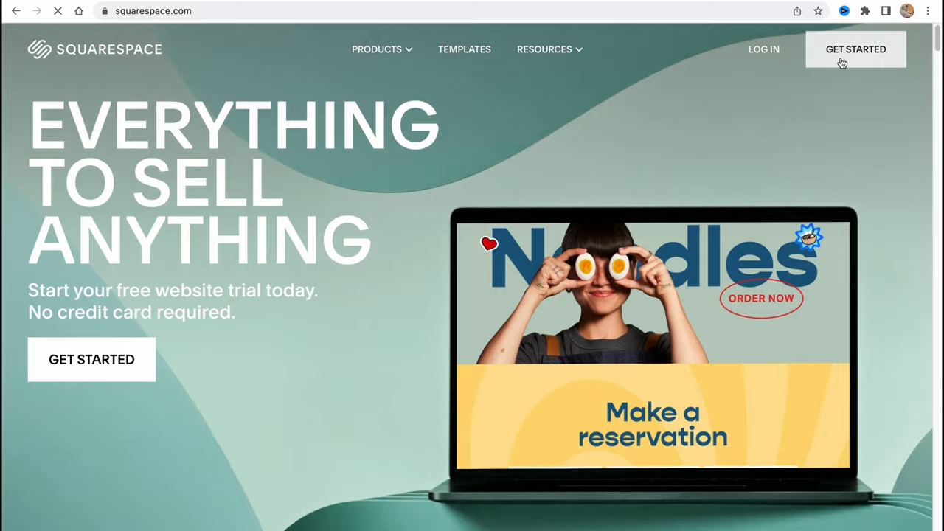
pyautogui.click(463, 50)
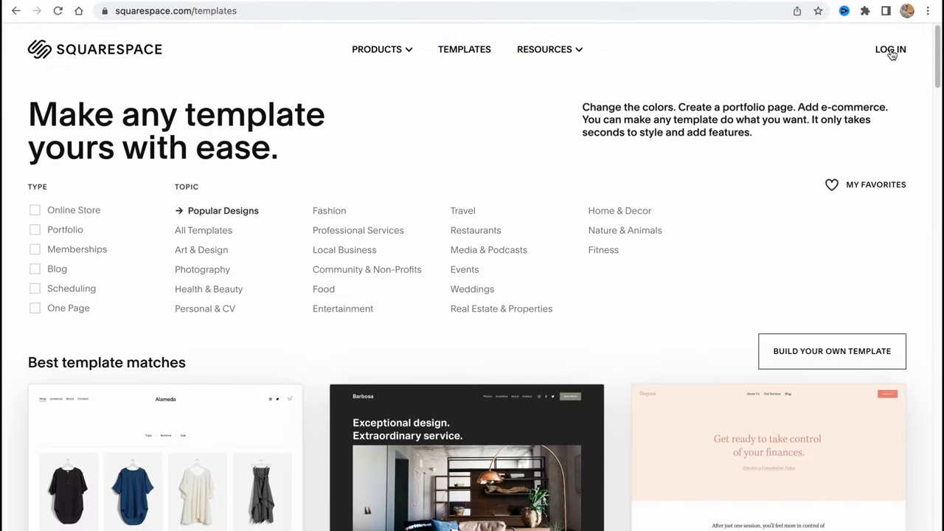
pyautogui.click(891, 50)
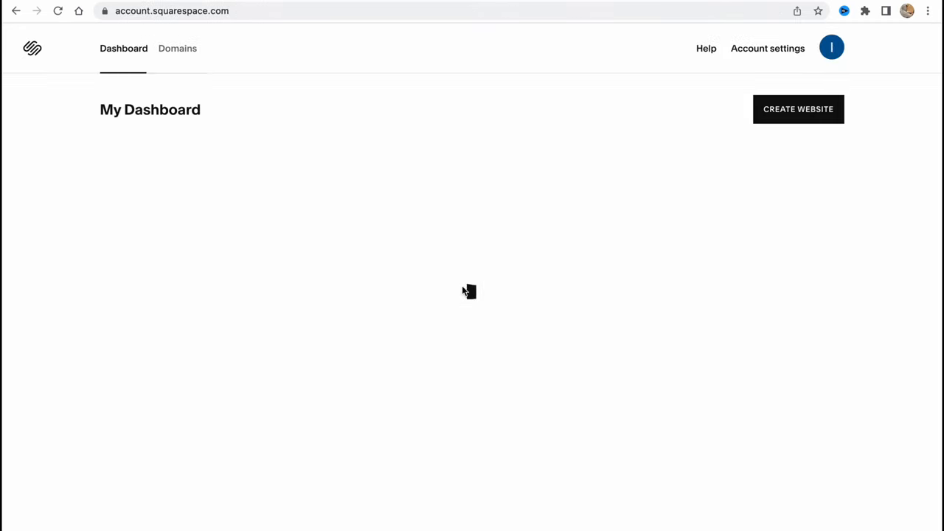
pyautogui.scroll(-3)
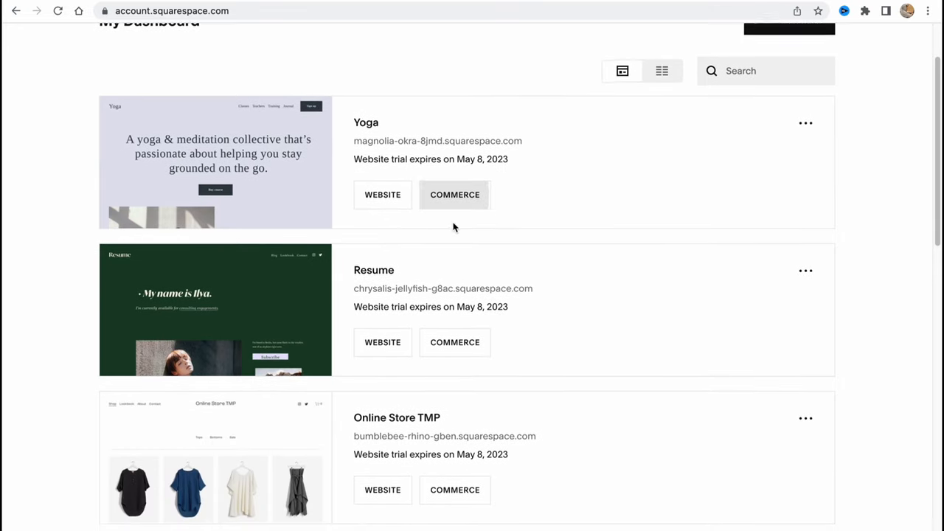
pyautogui.scroll(-3)
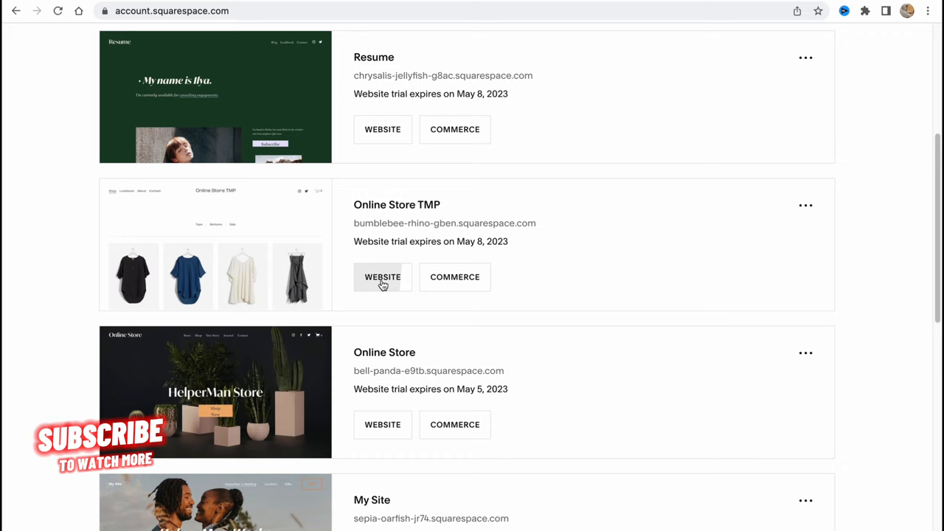
# Step: Enter the Online Store TMP website and scroll its Shop page of products
pyautogui.click(382, 277)
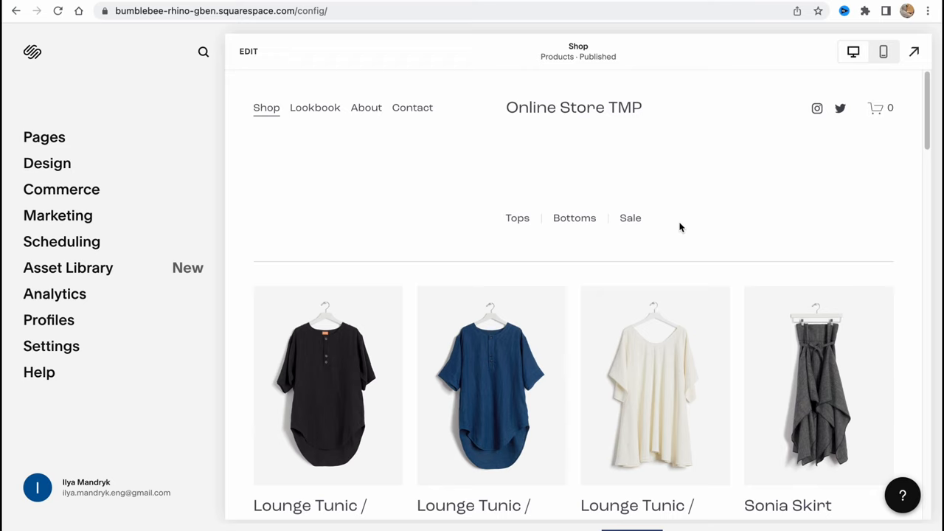
pyautogui.moveTo(62, 189)
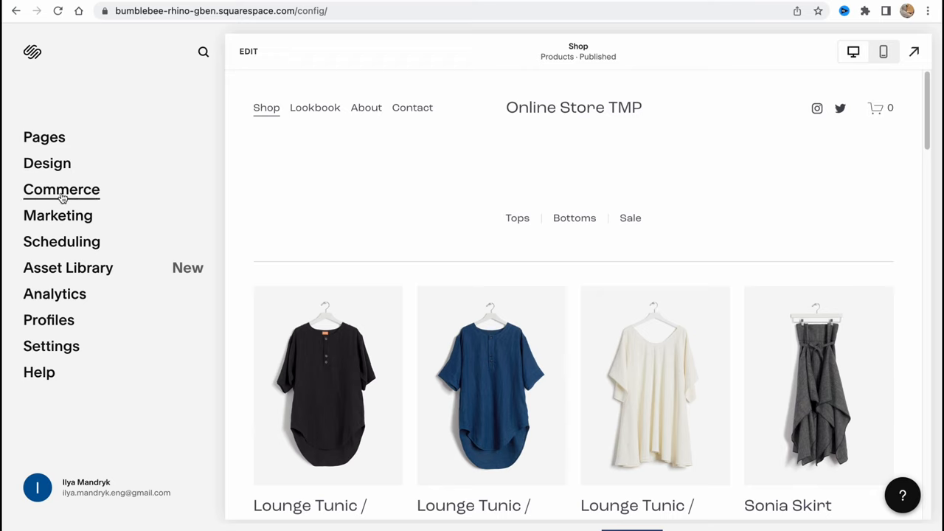
pyautogui.moveTo(77, 202)
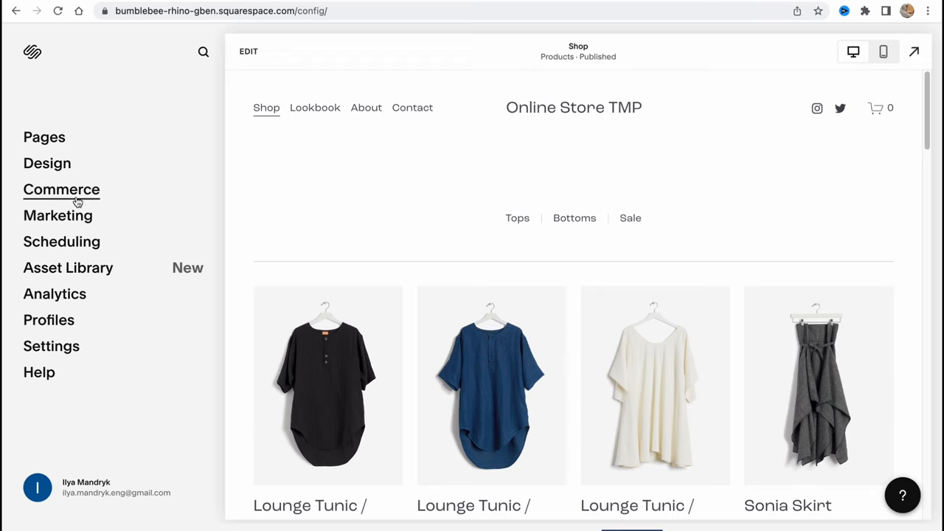
pyautogui.scroll(-3)
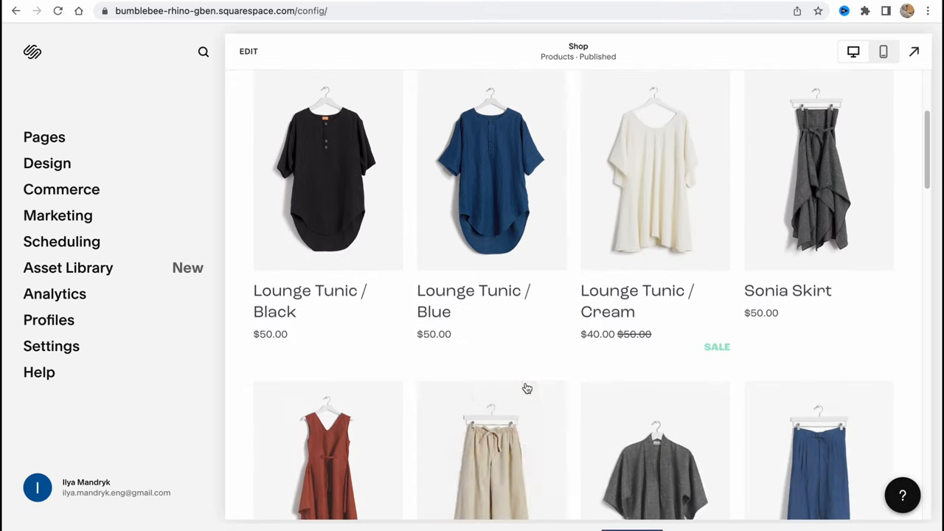
pyautogui.scroll(-3)
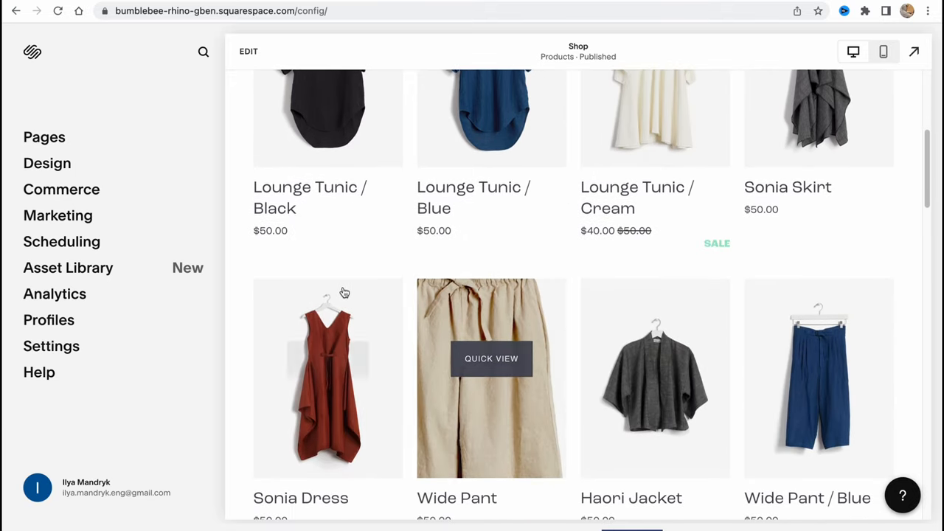
pyautogui.moveTo(62, 189)
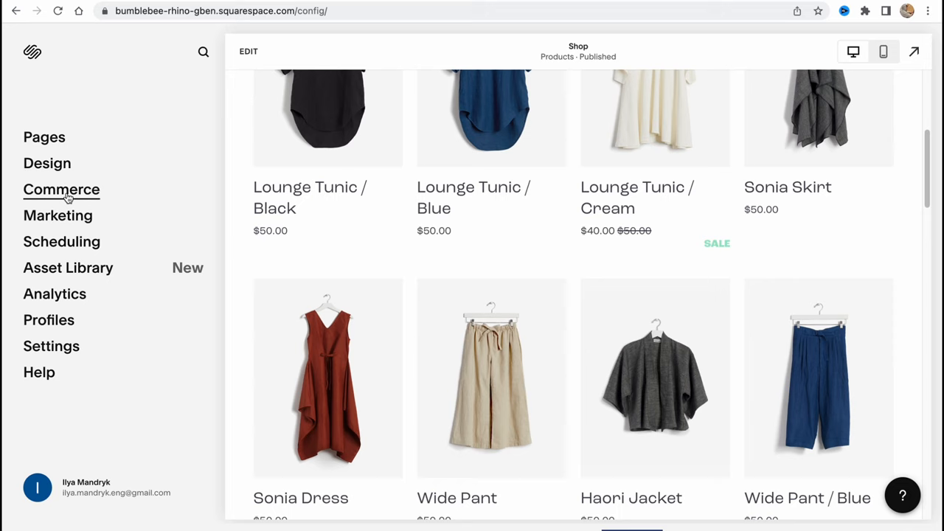
# Step: Show the Commerce panel with the store setup checklist at 0%
pyautogui.click(62, 189)
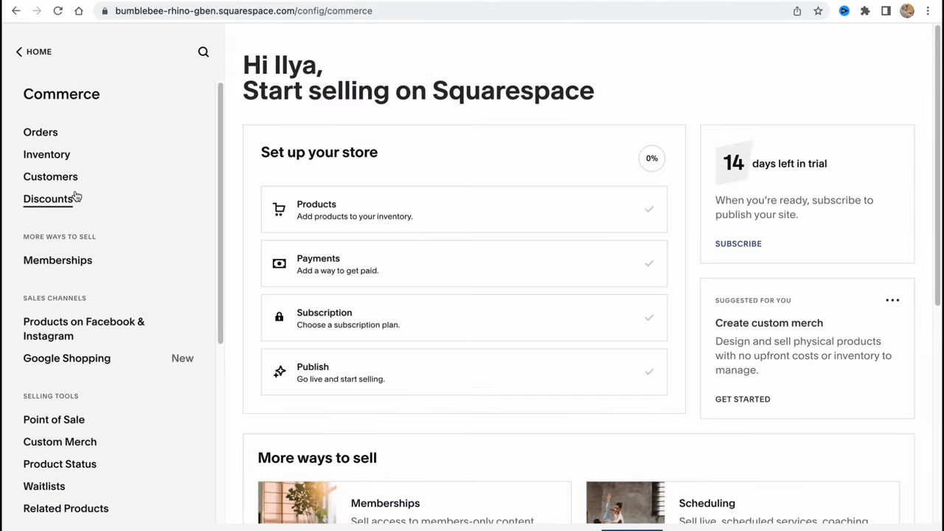
pyautogui.moveTo(441, 128)
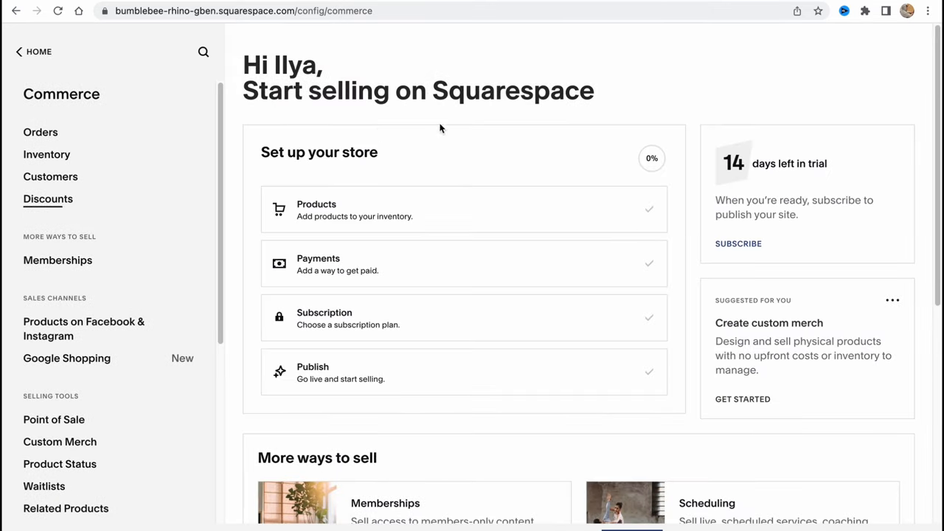
pyautogui.moveTo(293, 161)
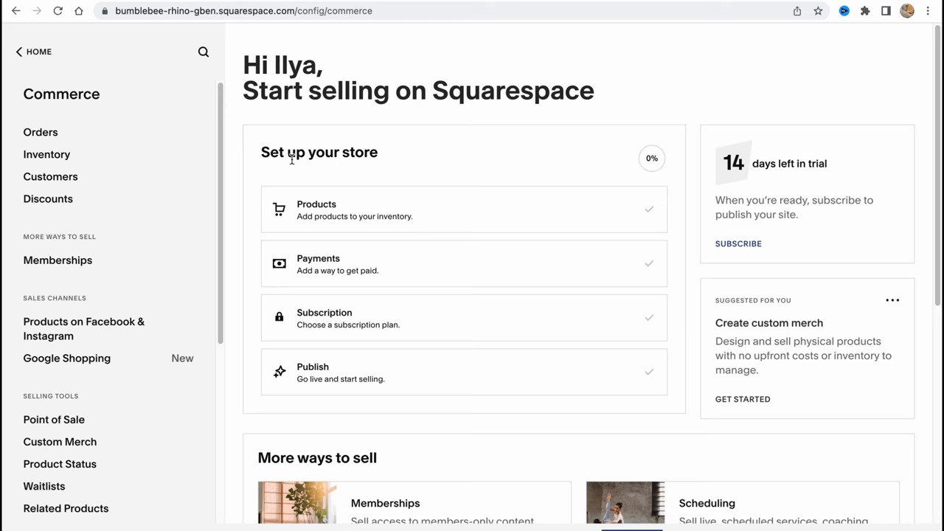
pyautogui.moveTo(24, 475)
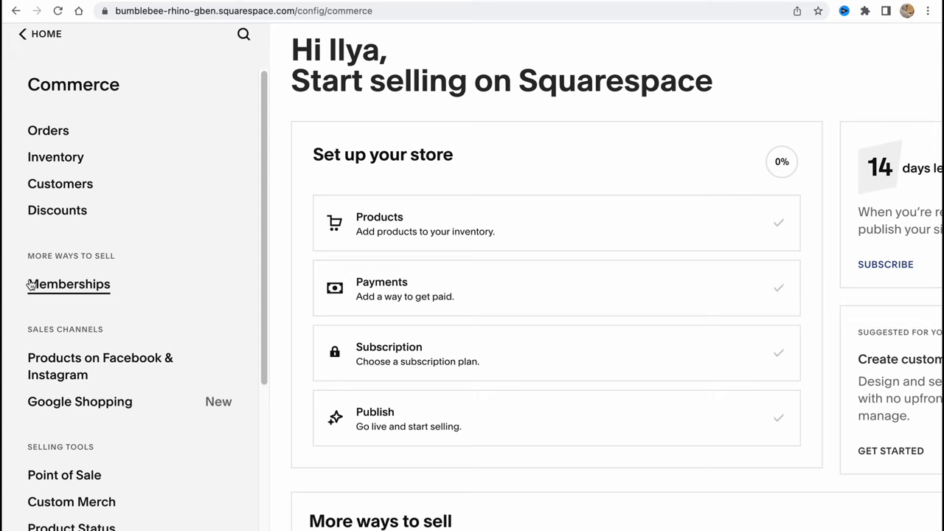
pyautogui.moveTo(121, 298)
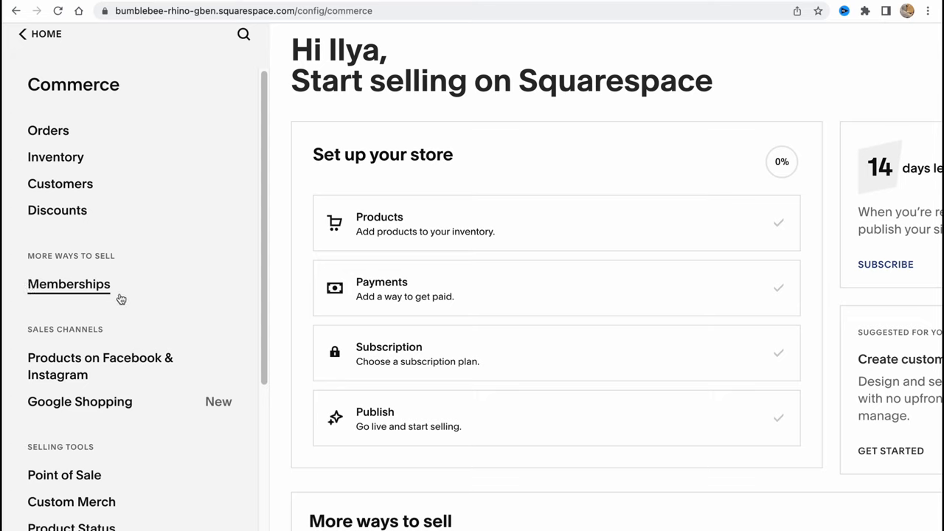
pyautogui.moveTo(54, 322)
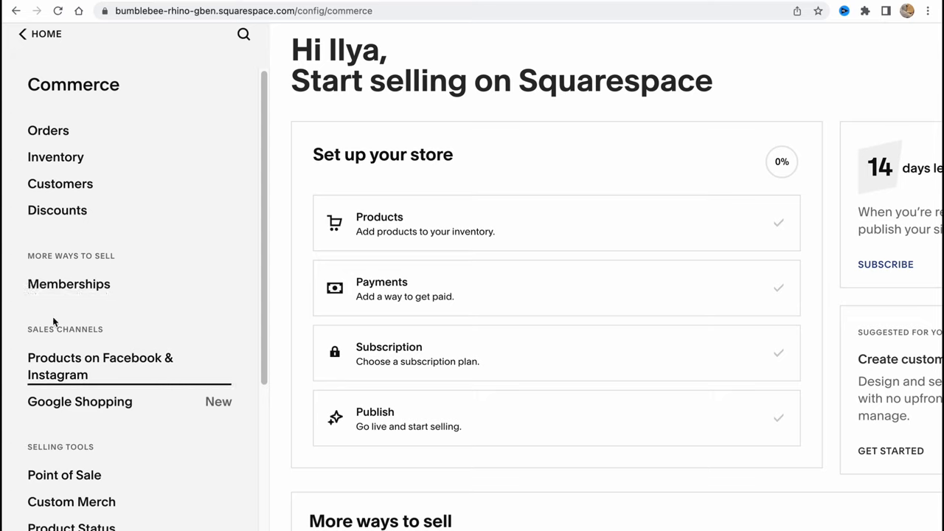
pyautogui.moveTo(46, 340)
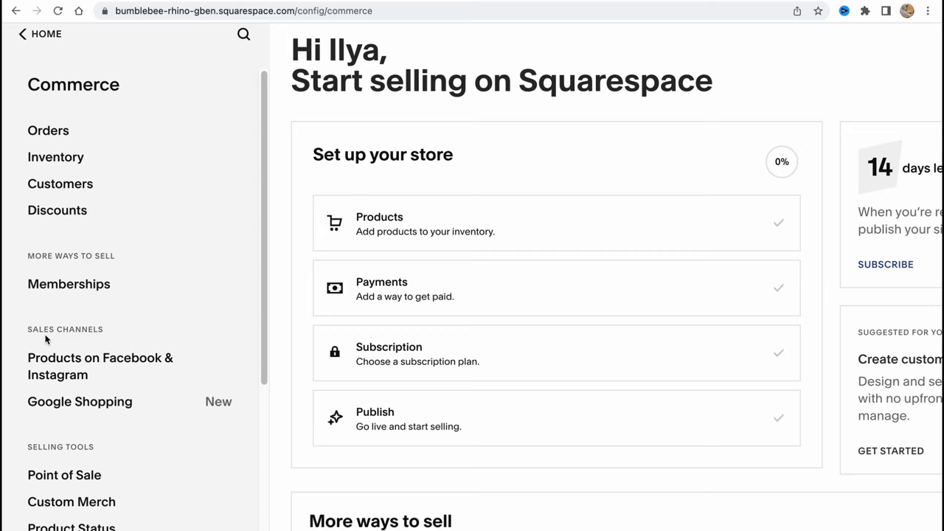
pyautogui.moveTo(73, 369)
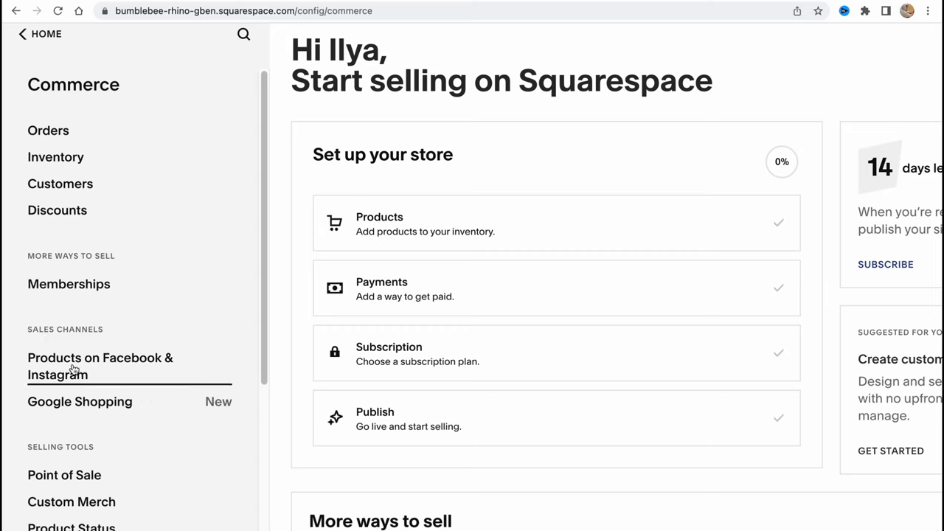
pyautogui.moveTo(79, 401)
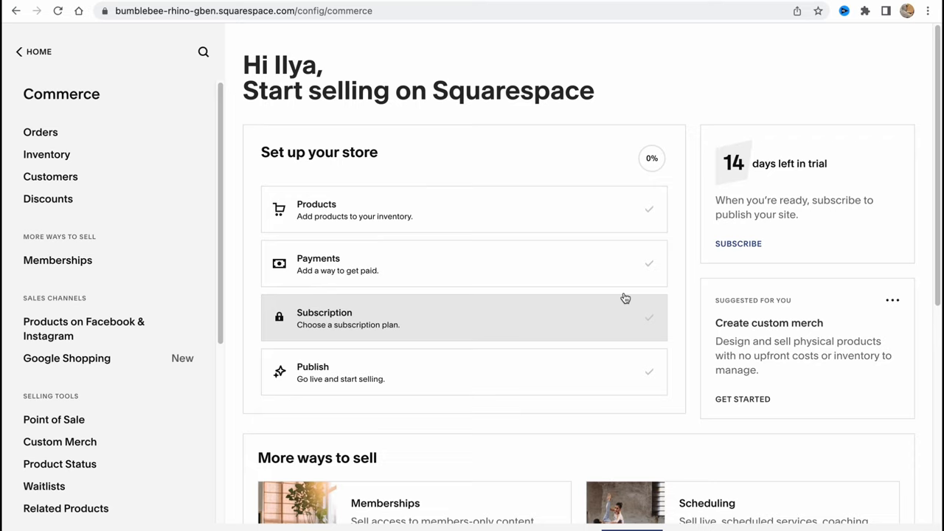
pyautogui.moveTo(480, 92)
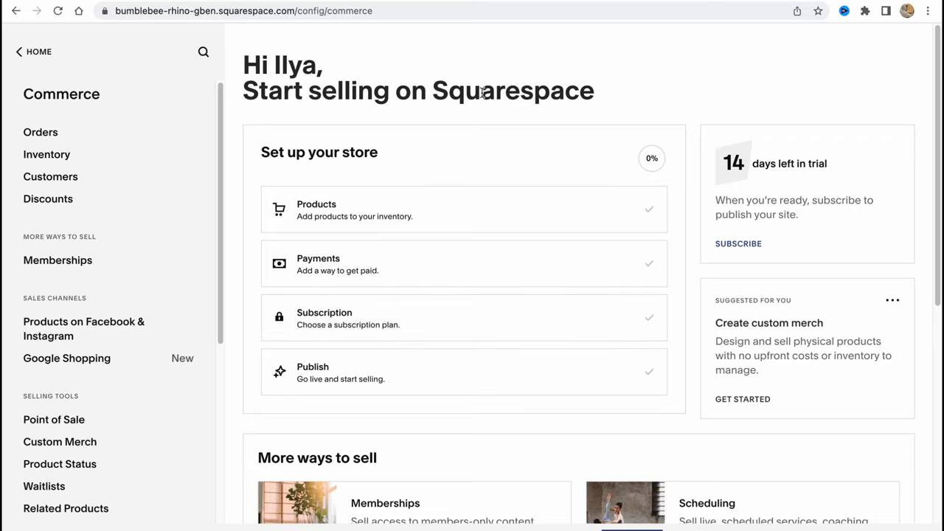
pyautogui.moveTo(773, 159)
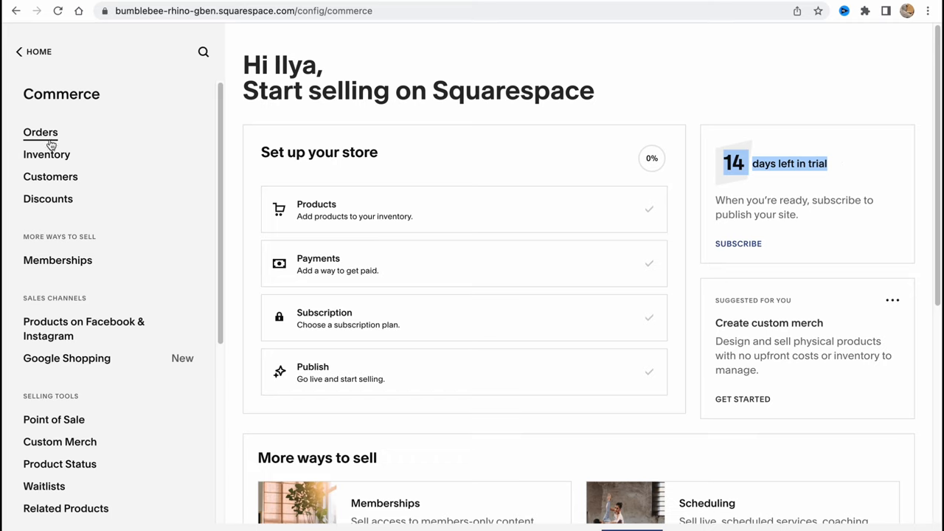
pyautogui.click(47, 155)
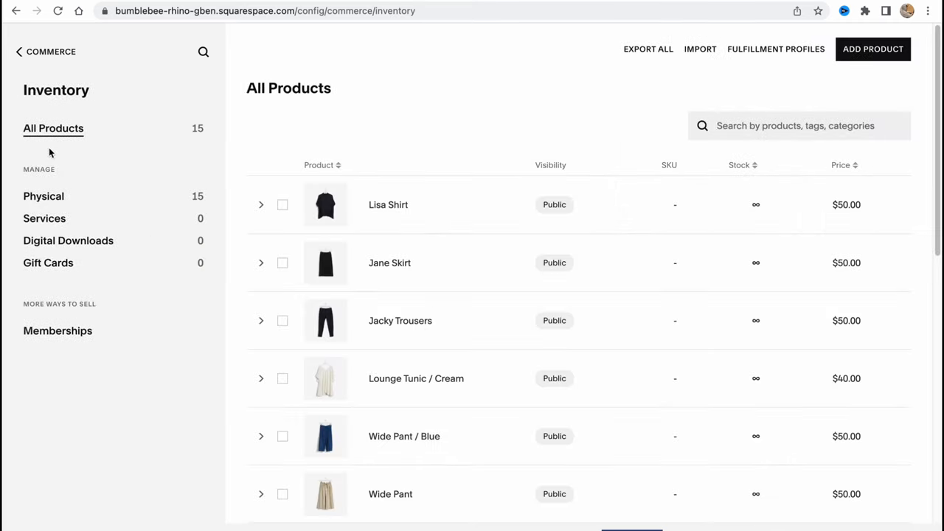
pyautogui.moveTo(425, 6)
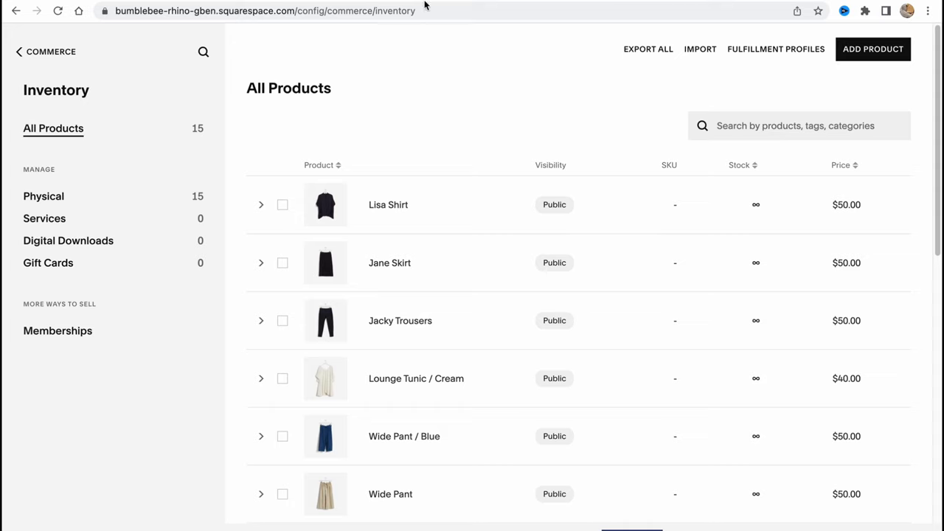
pyautogui.moveTo(538, 146)
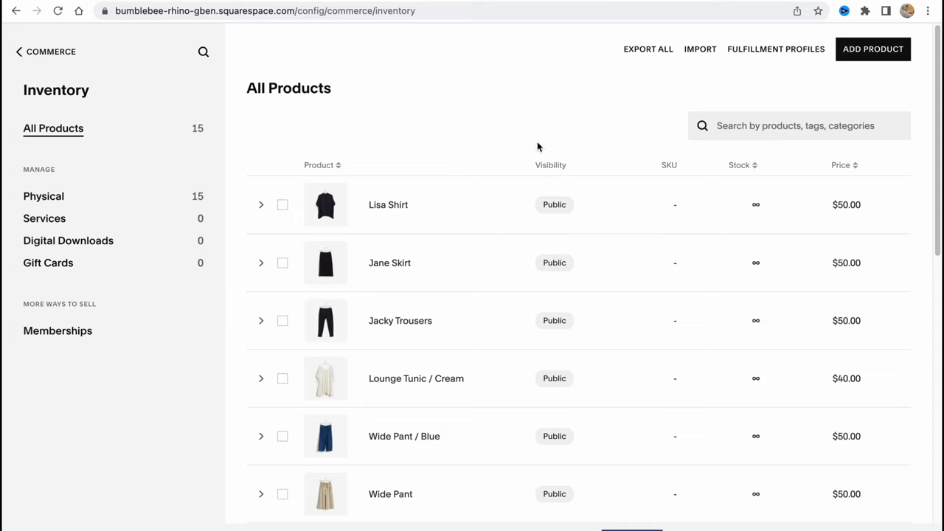
pyautogui.moveTo(527, 125)
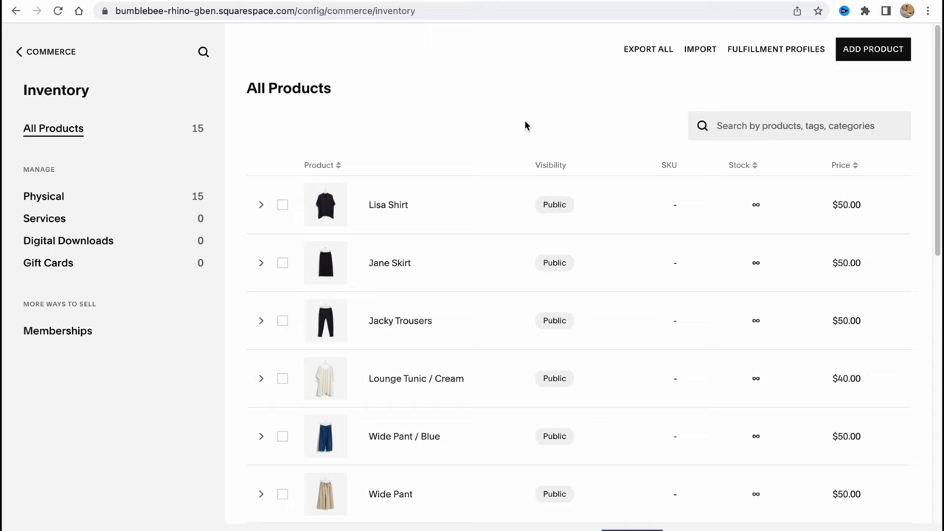
pyautogui.moveTo(496, 133)
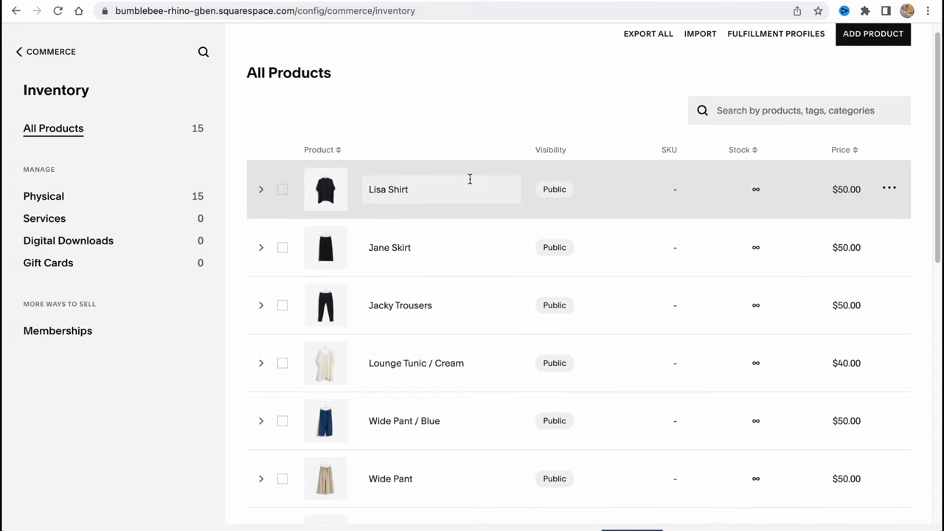
pyautogui.scroll(-3)
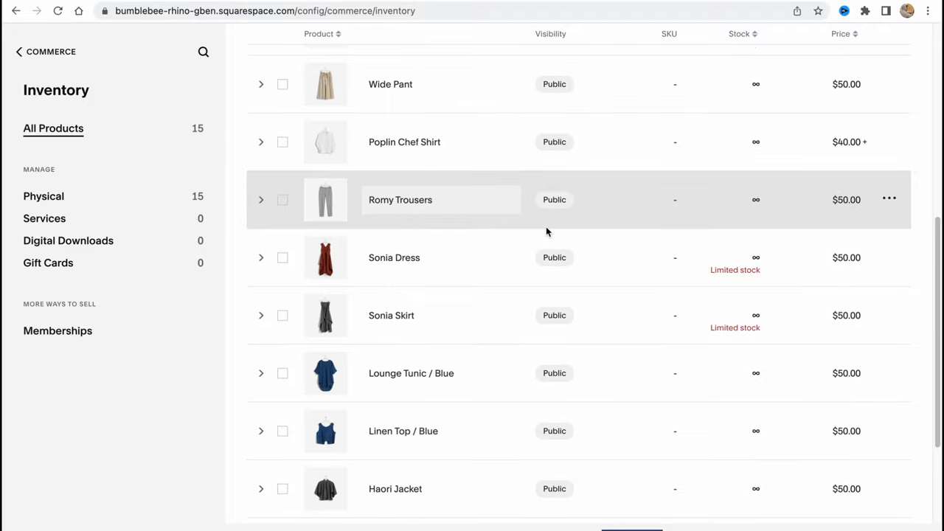
pyautogui.scroll(-3)
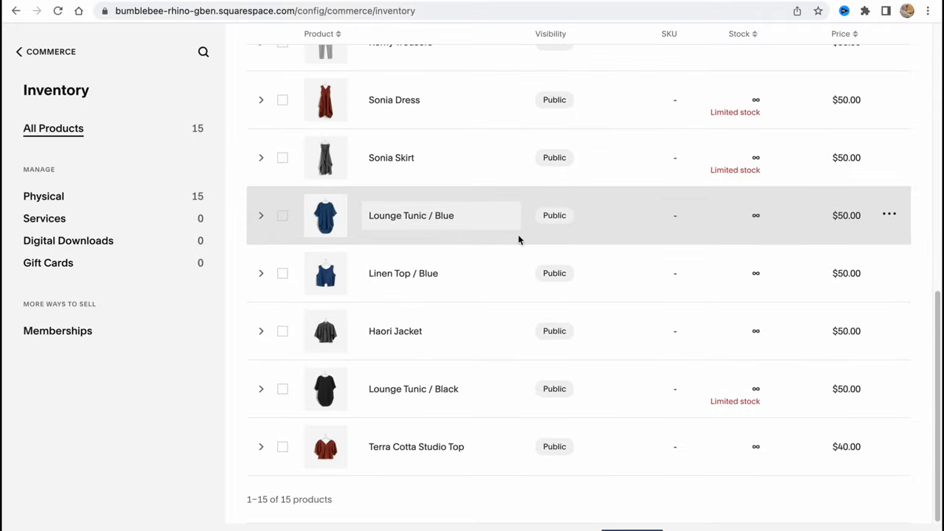
pyautogui.scroll(3)
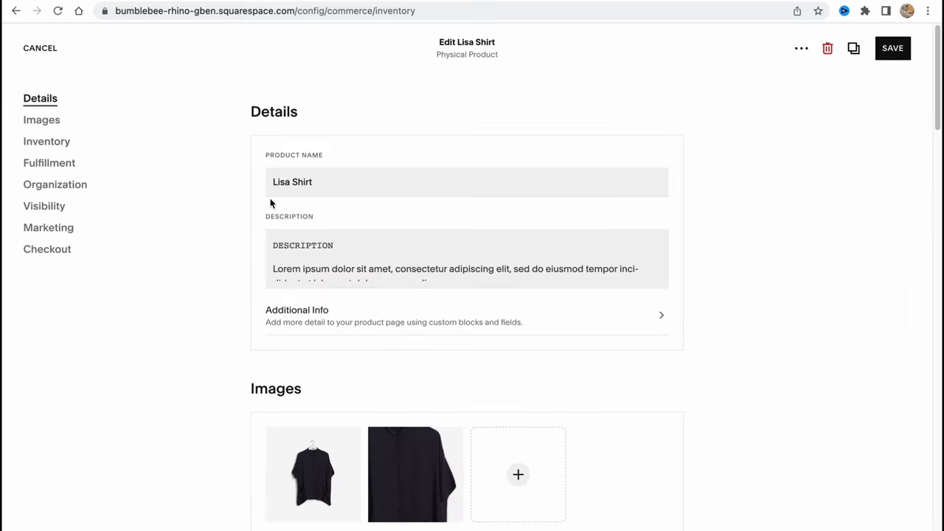
pyautogui.moveTo(524, 138)
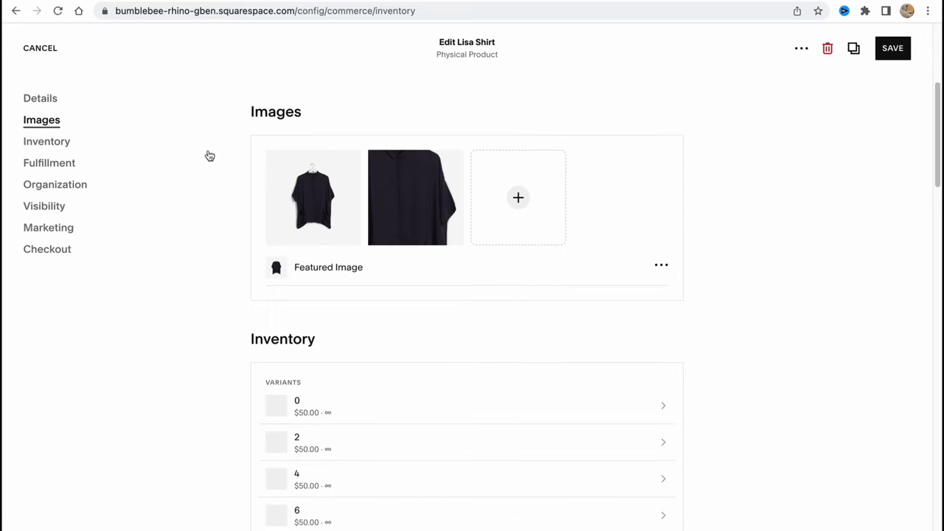
# Step: Browse the Lisa Shirt product from its details down to its checkout settings
pyautogui.click(39, 97)
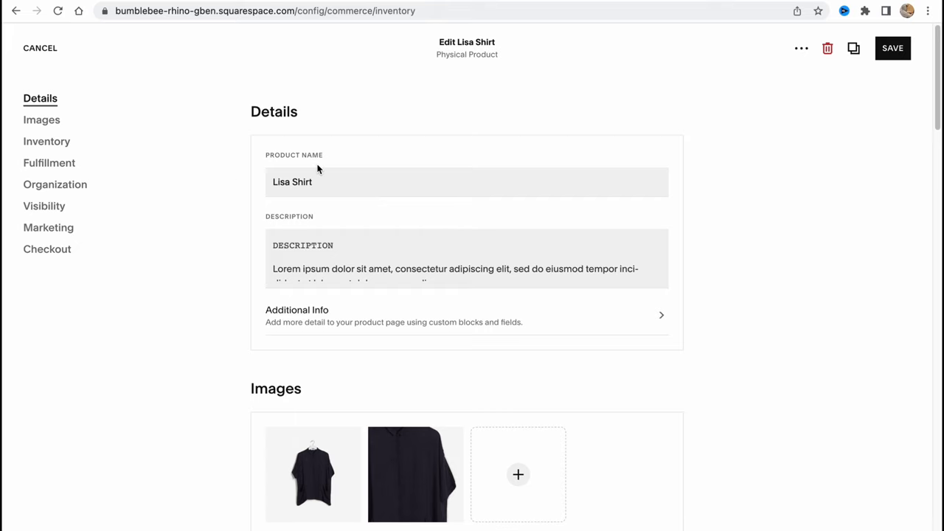
pyautogui.scroll(-3)
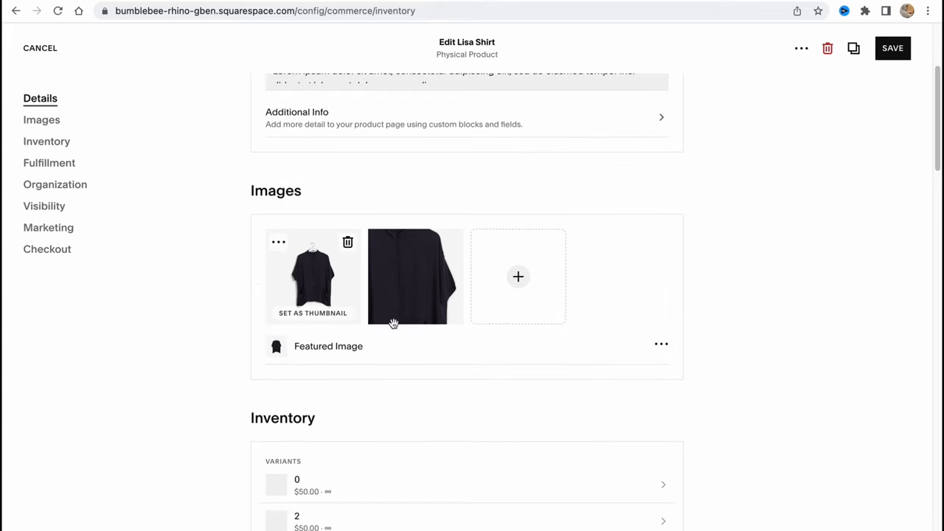
pyautogui.scroll(-3)
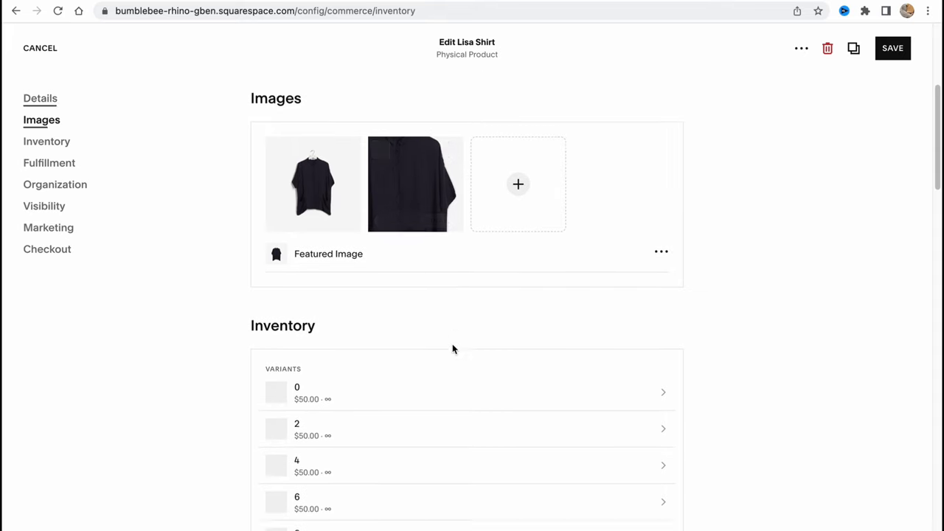
pyautogui.scroll(-3)
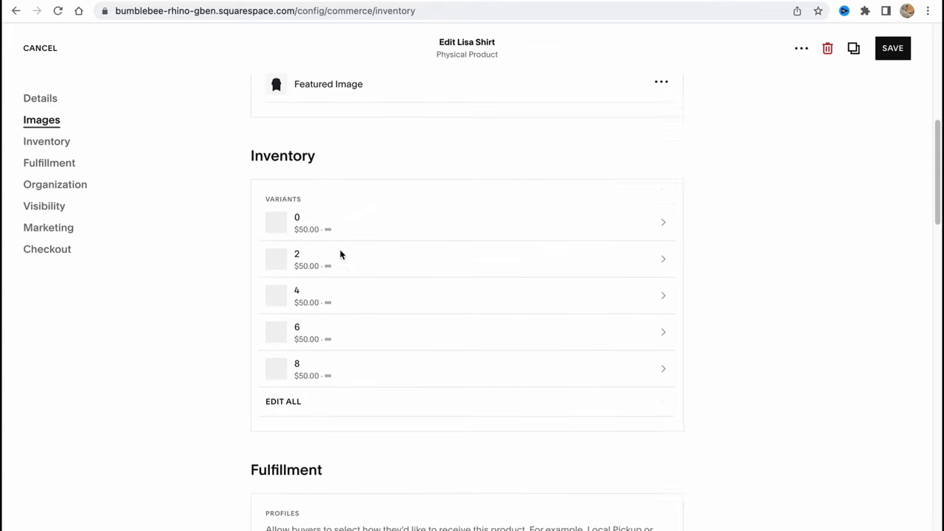
pyautogui.scroll(-3)
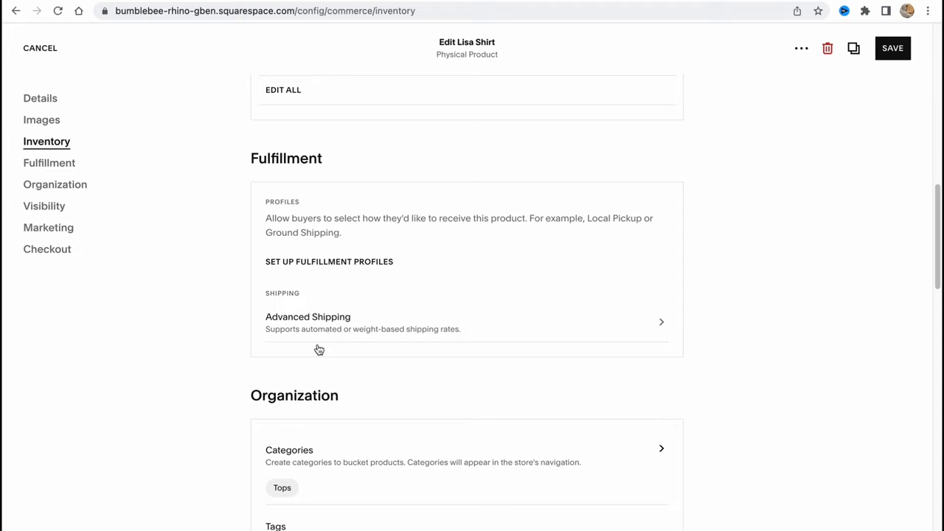
pyautogui.scroll(-3)
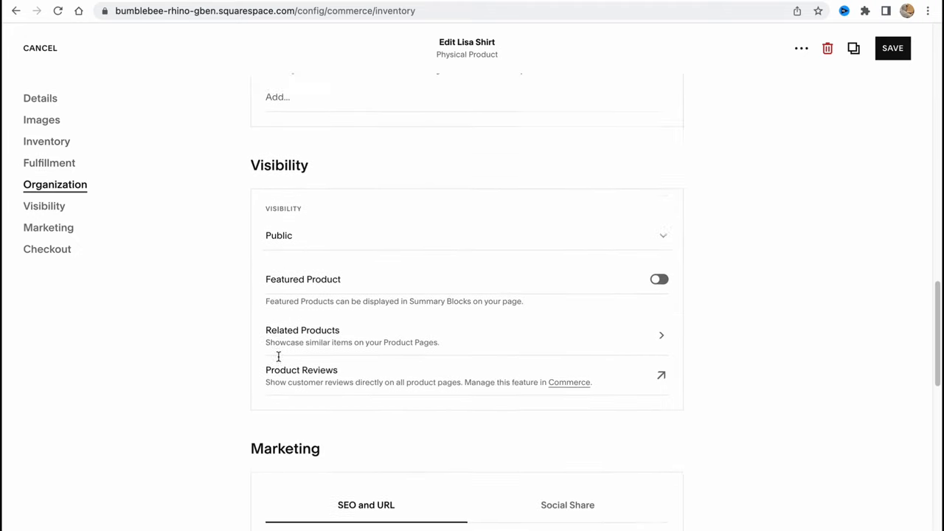
pyautogui.click(47, 249)
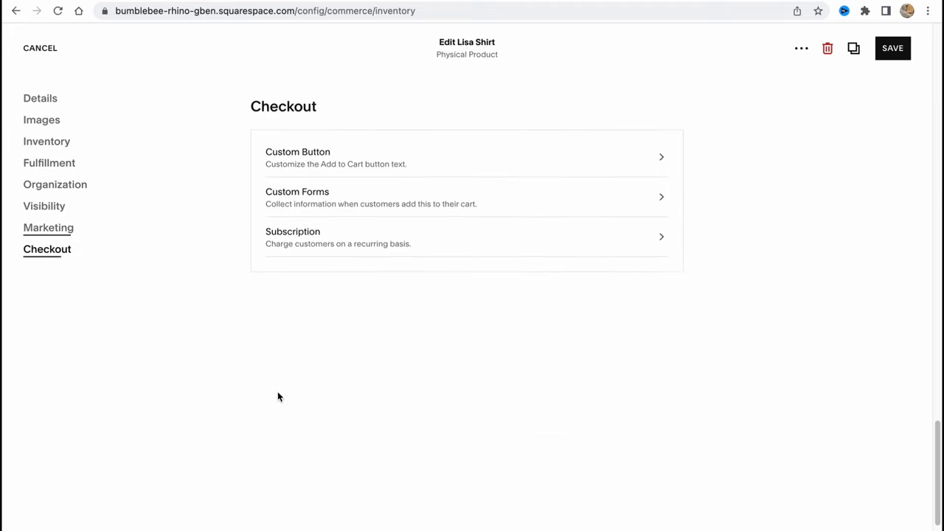
pyautogui.scroll(3)
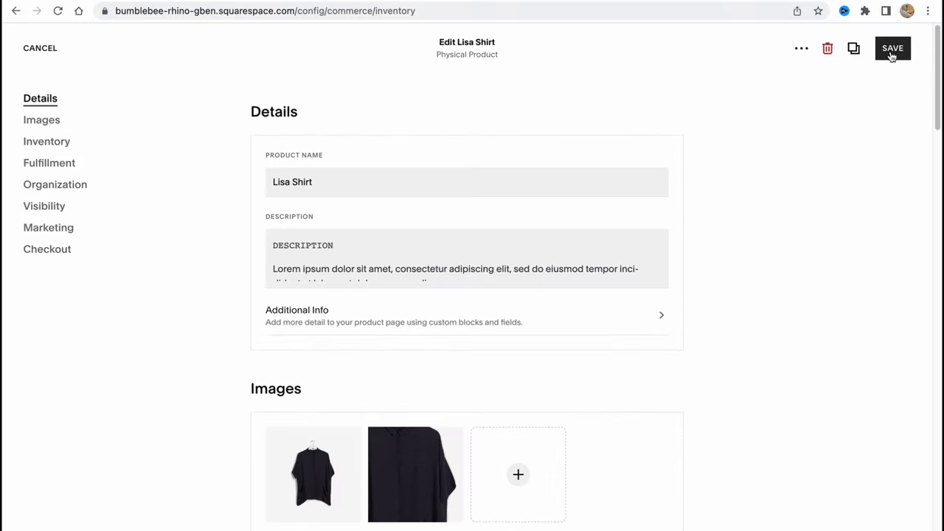
# Step: Save the Lisa Shirt product and return to the All Products list
pyautogui.click(853, 47)
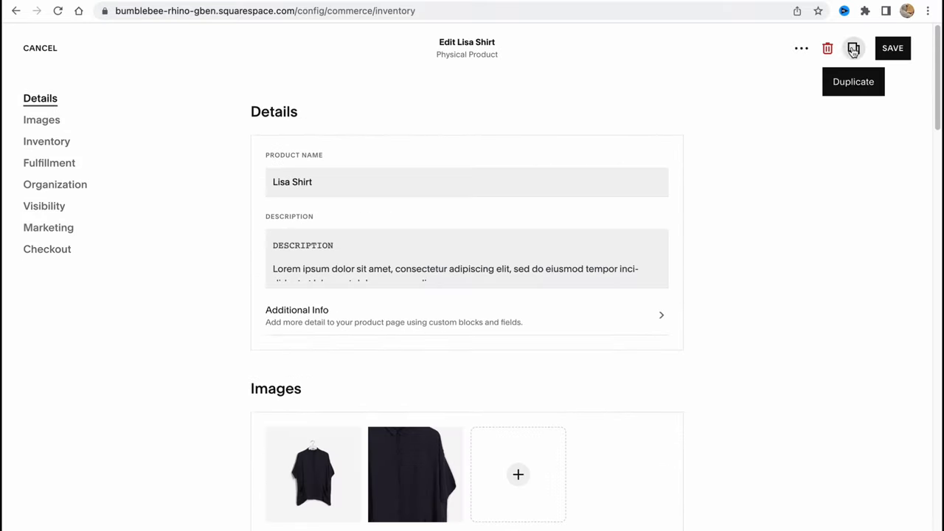
pyautogui.moveTo(853, 47)
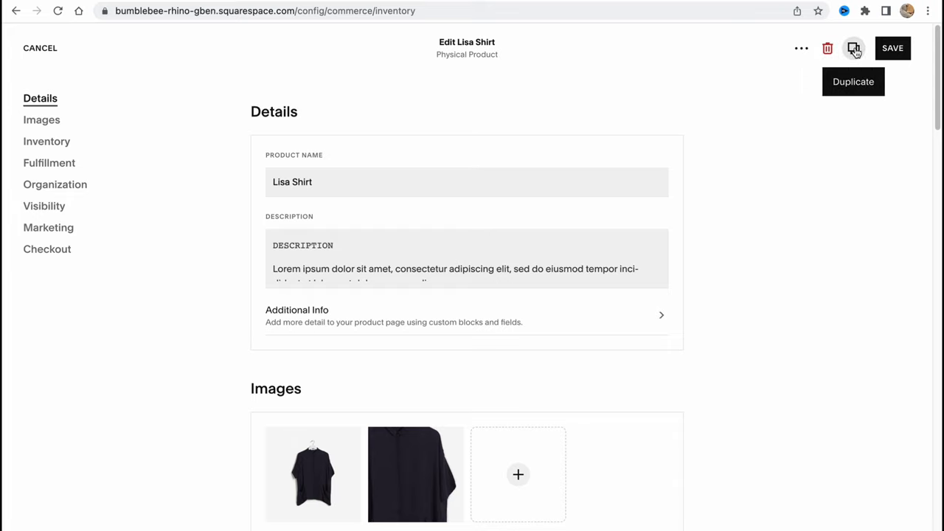
pyautogui.moveTo(767, 73)
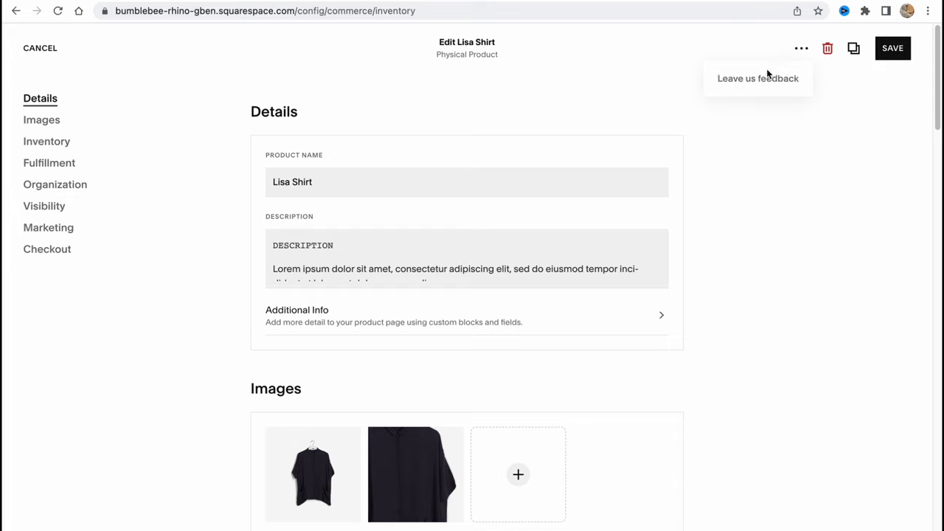
pyautogui.click(893, 47)
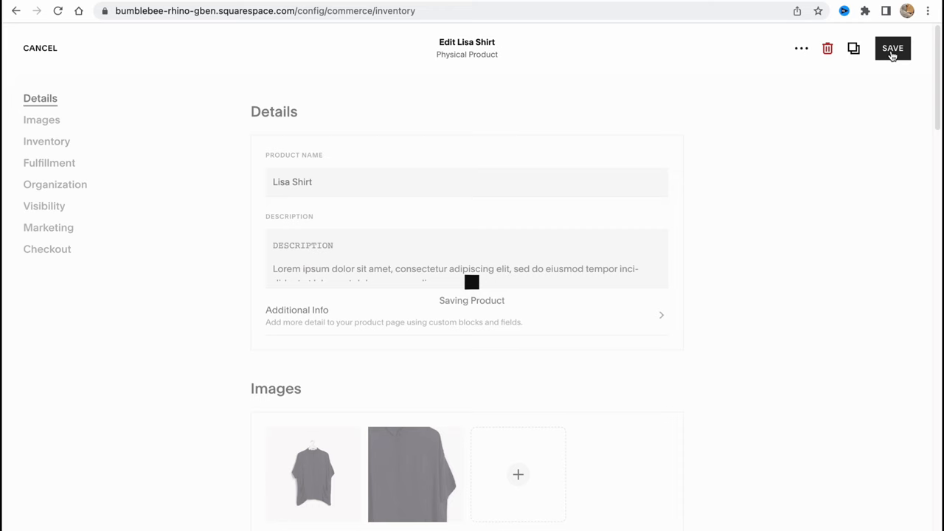
pyautogui.click(893, 47)
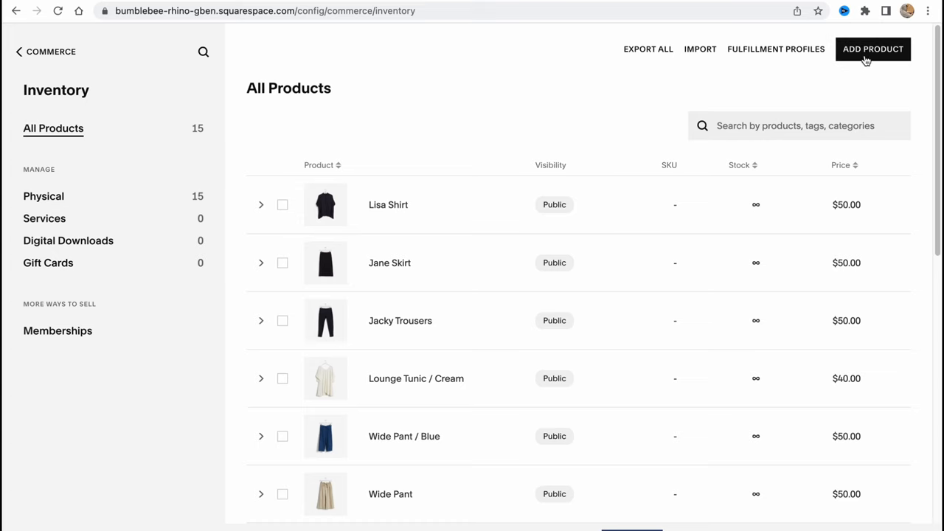
# Step: Start a new product, look at Import from Etsy, then choose a physical product
pyautogui.click(874, 49)
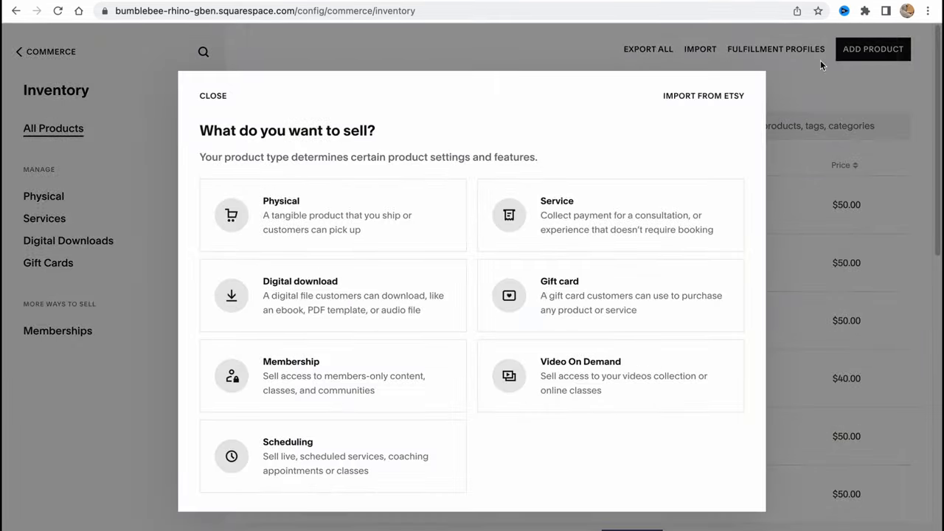
pyautogui.moveTo(295, 186)
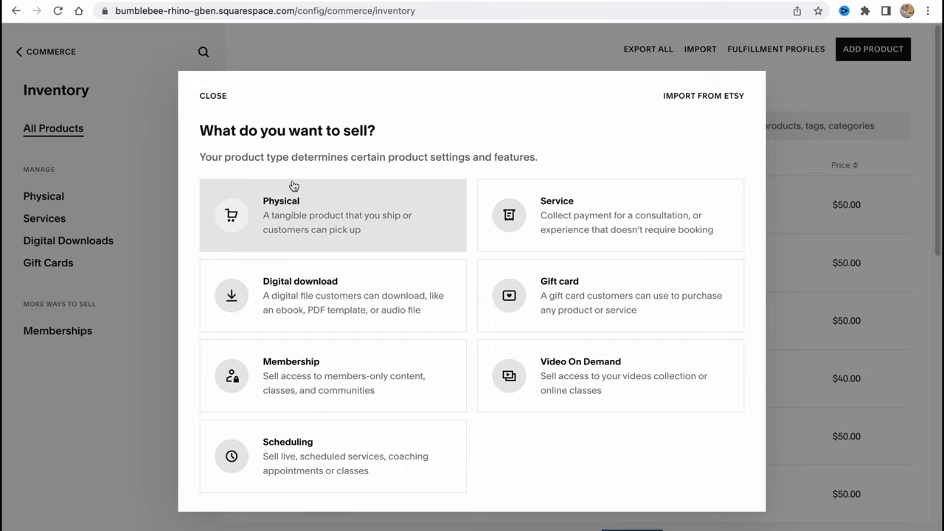
pyautogui.moveTo(288, 177)
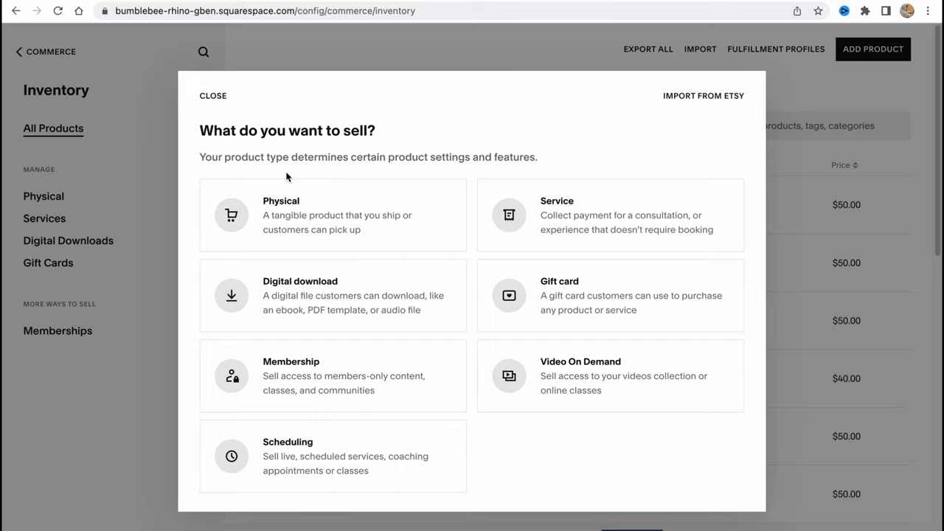
pyautogui.moveTo(347, 239)
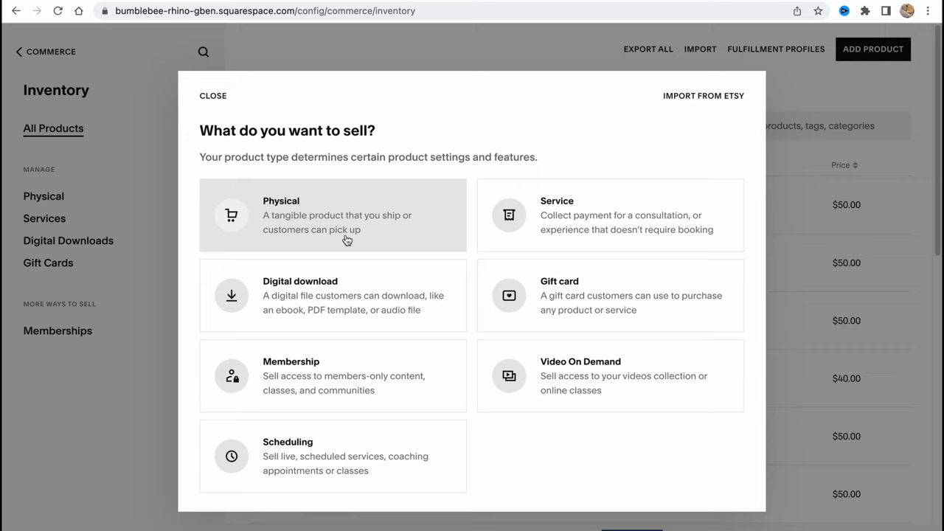
pyautogui.moveTo(295, 302)
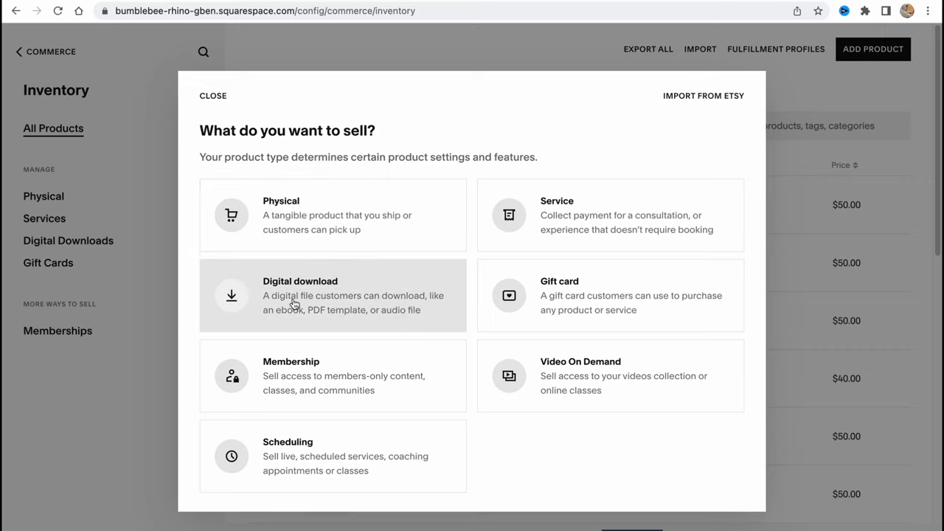
pyautogui.moveTo(508, 378)
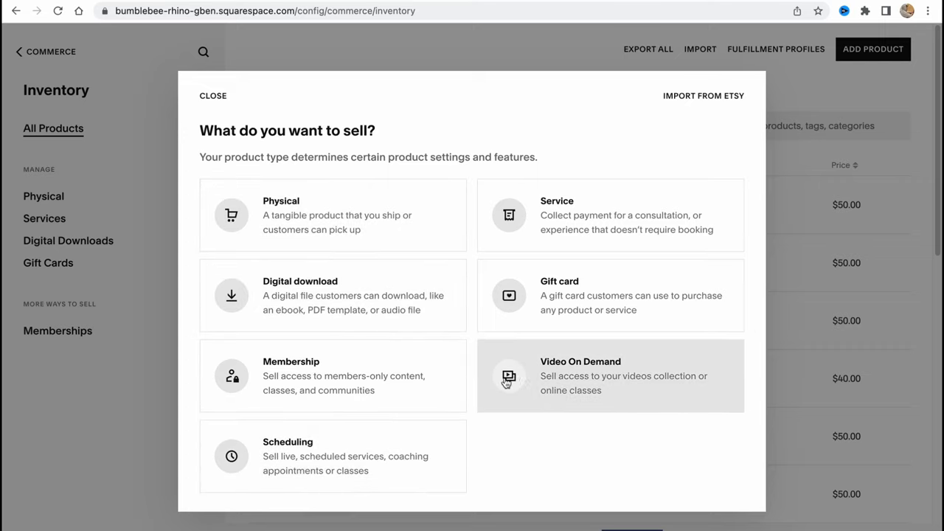
pyautogui.moveTo(568, 298)
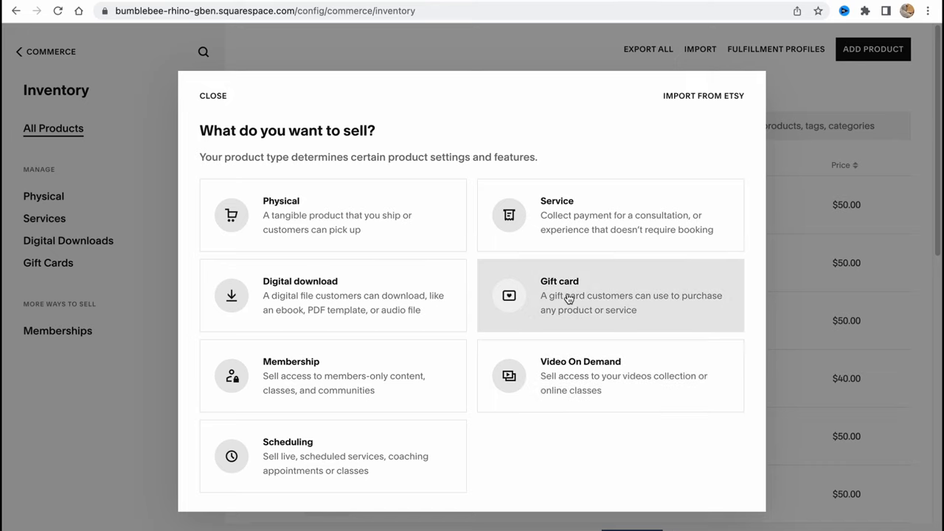
pyautogui.moveTo(703, 96)
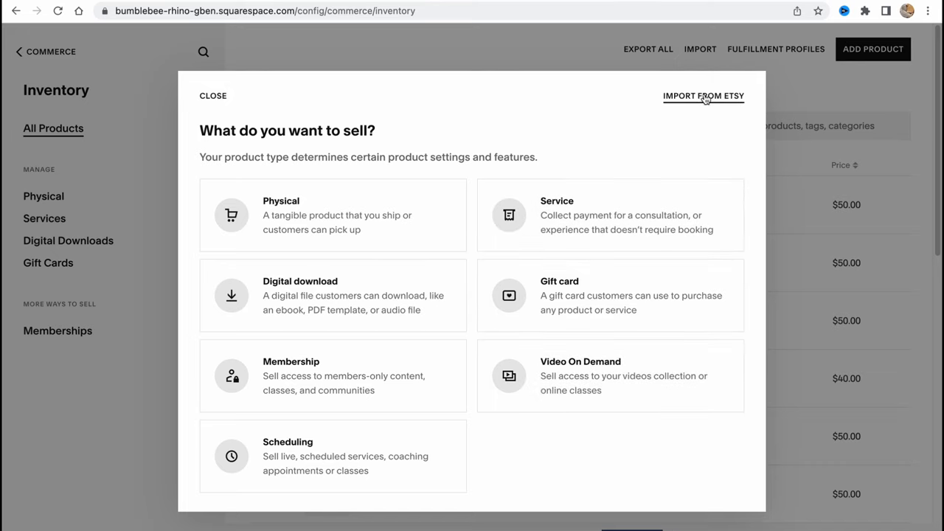
pyautogui.click(702, 96)
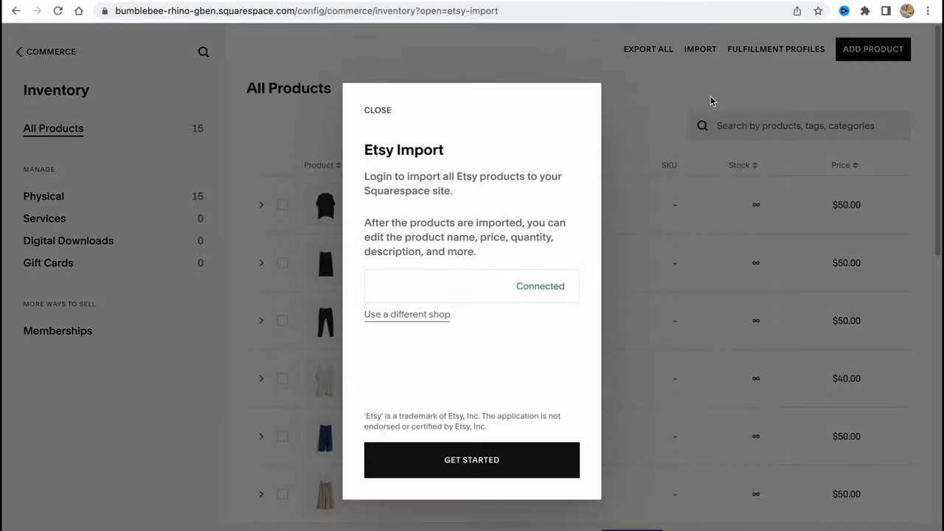
pyautogui.moveTo(520, 238)
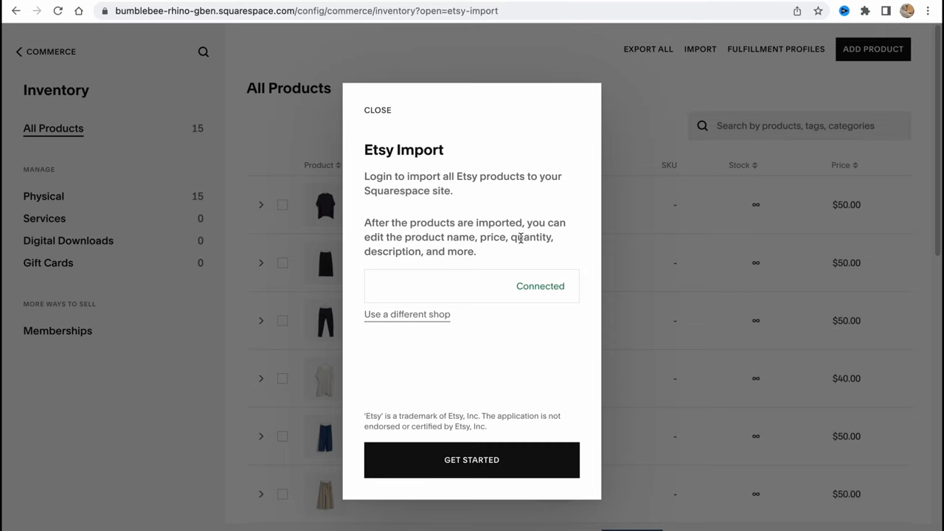
pyautogui.moveTo(538, 239)
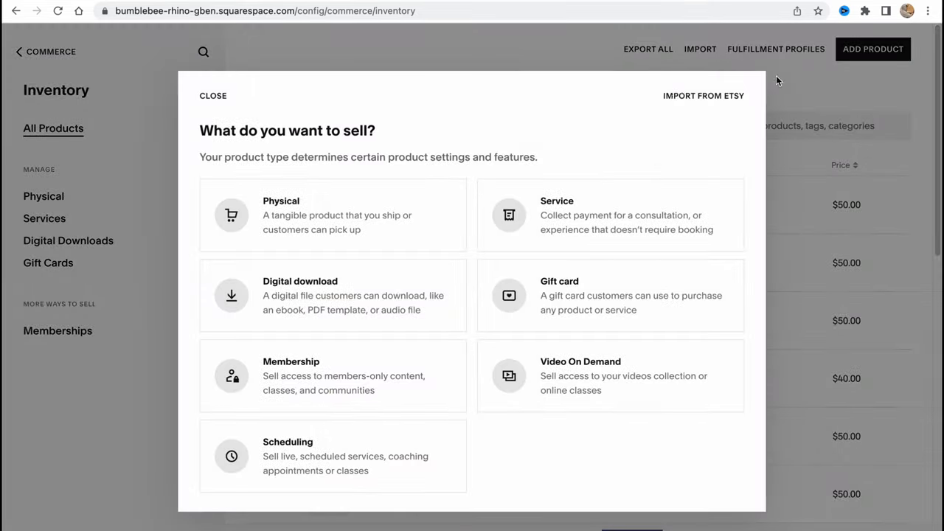
pyautogui.click(332, 215)
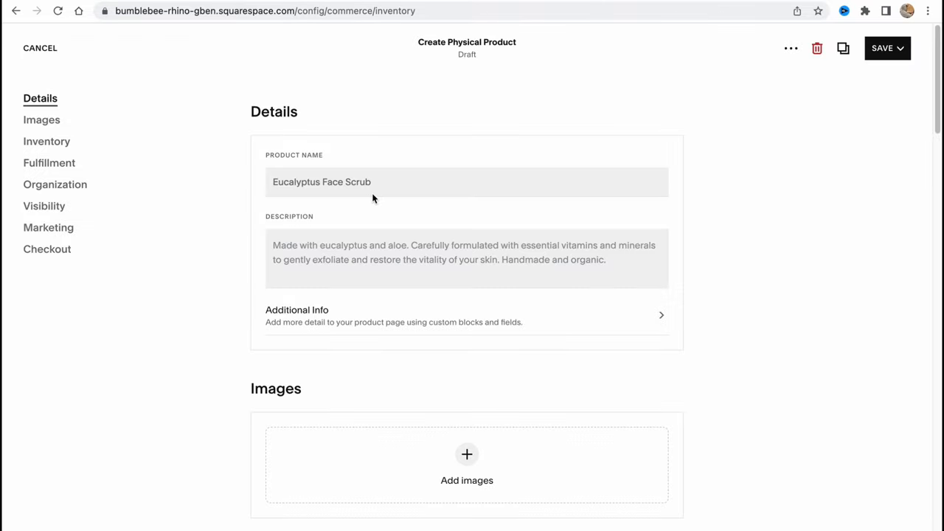
pyautogui.moveTo(334, 181)
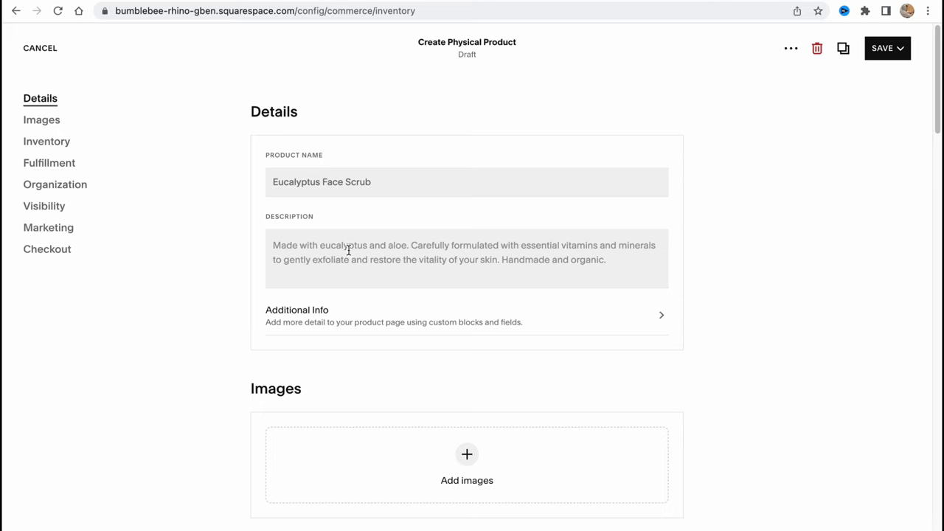
# Step: Scroll the physical product draft and cancel it back to All Products
pyautogui.scroll(-3)
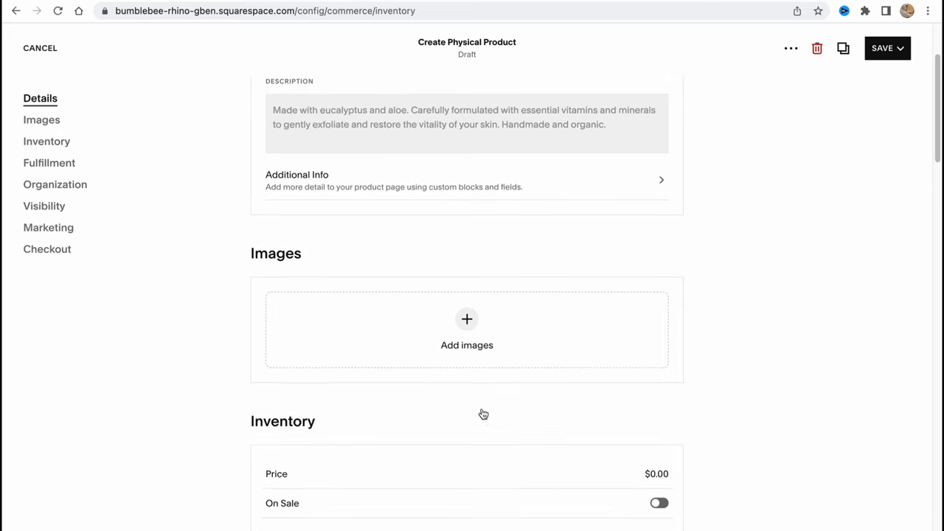
pyautogui.scroll(-3)
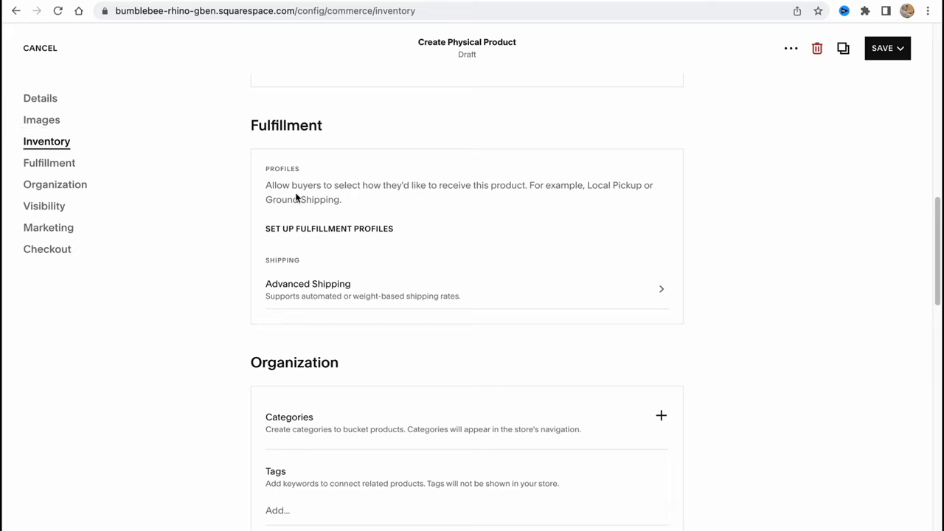
pyautogui.moveTo(331, 249)
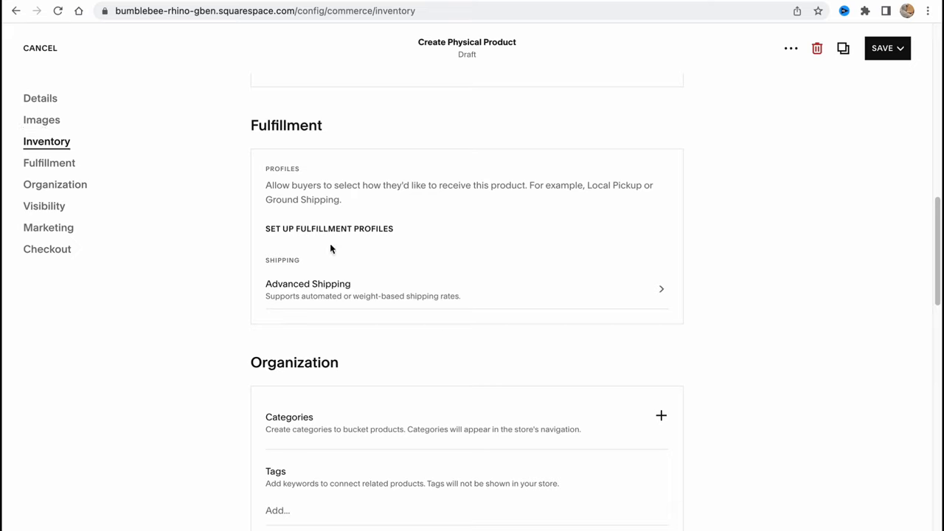
pyautogui.moveTo(384, 306)
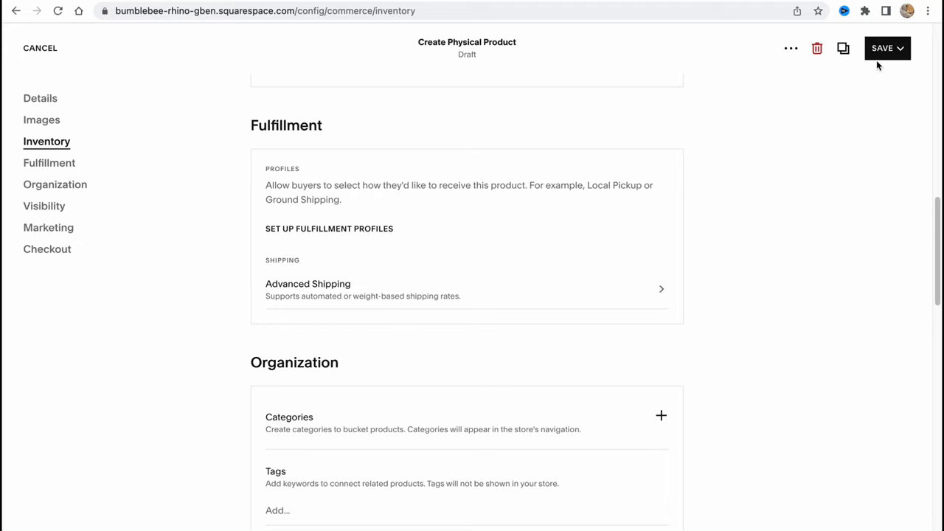
pyautogui.click(40, 47)
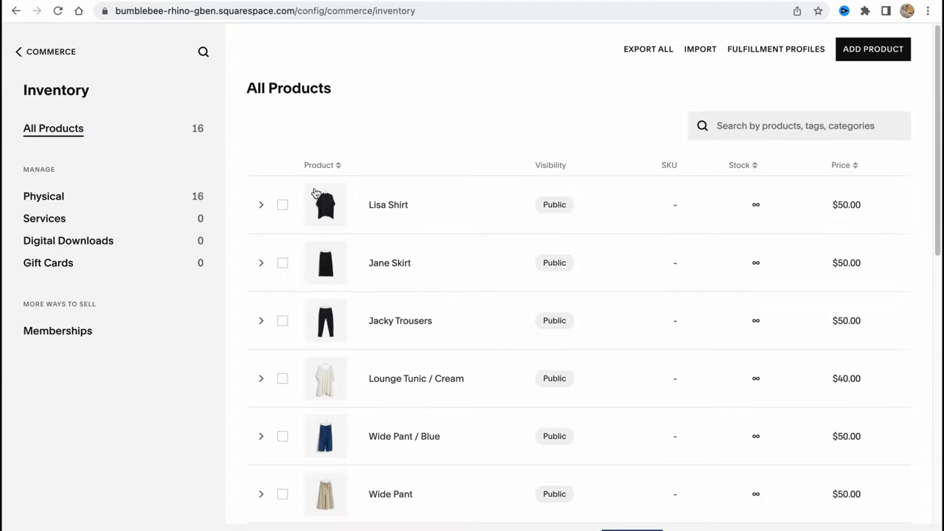
# Step: Start a digital product draft, scroll its sections, then cancel it
pyautogui.click(873, 49)
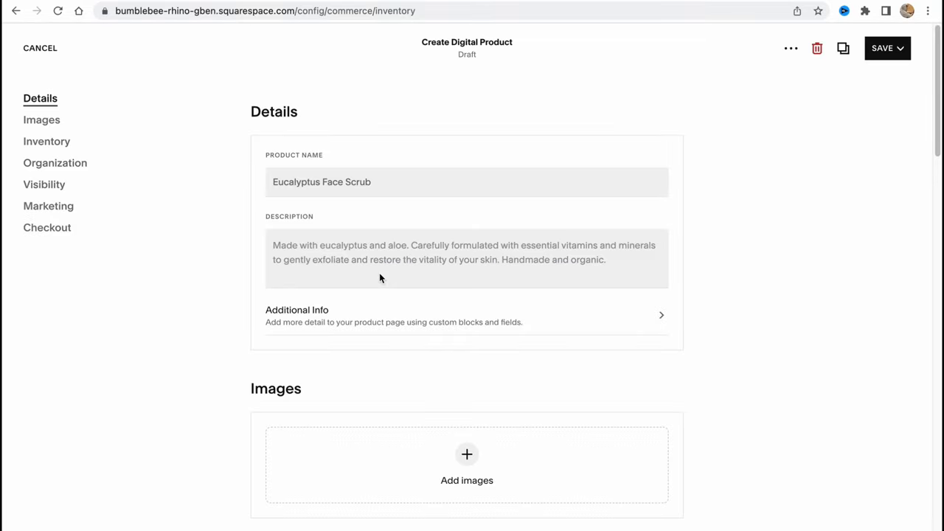
pyautogui.scroll(-3)
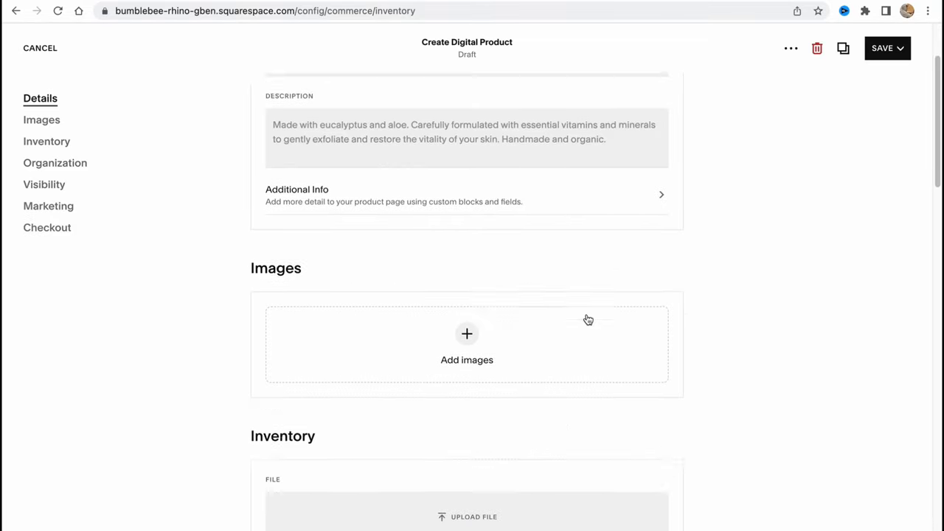
pyautogui.scroll(-3)
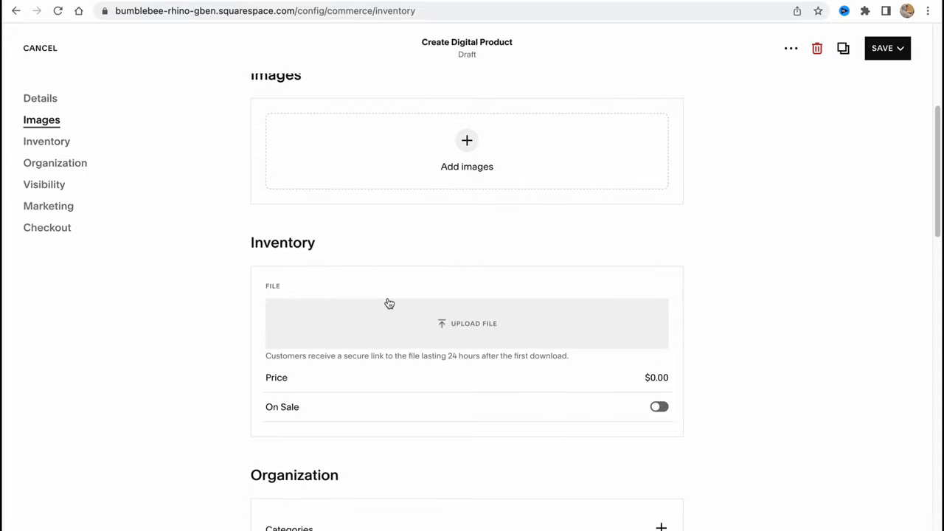
pyautogui.moveTo(391, 301)
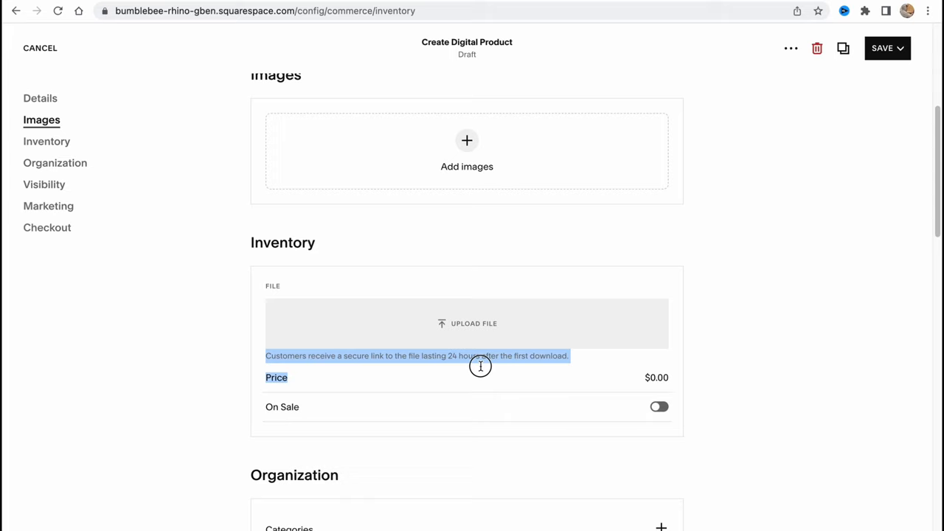
pyautogui.click(888, 47)
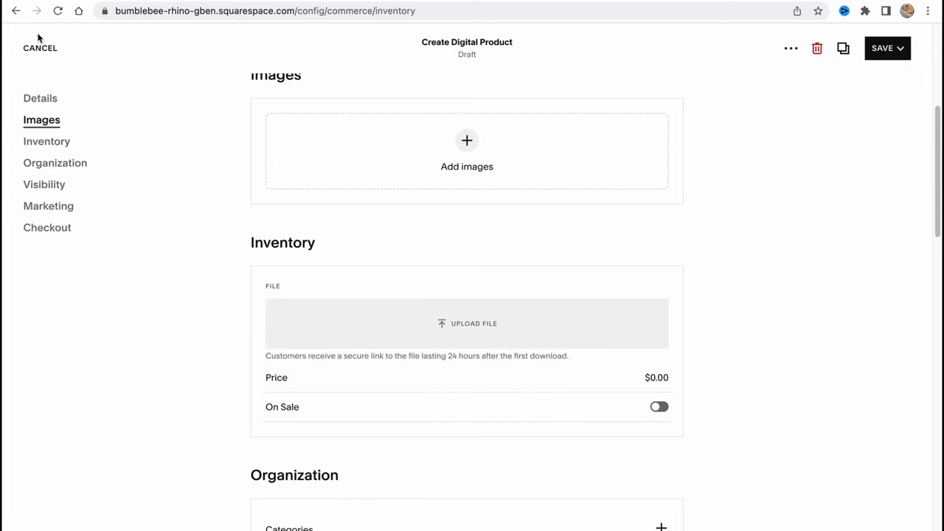
pyautogui.click(39, 47)
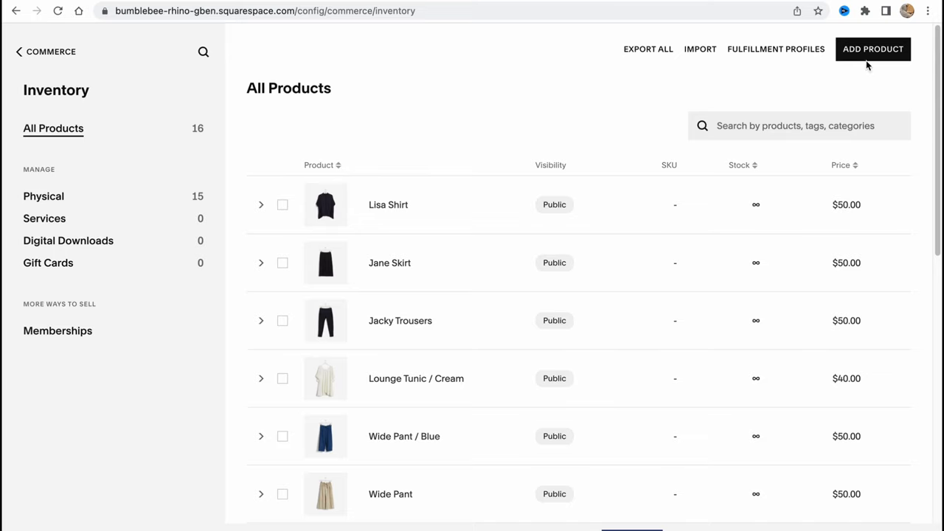
# Step: Begin member area setup under Memberships, close it and decline the preview
pyautogui.click(874, 49)
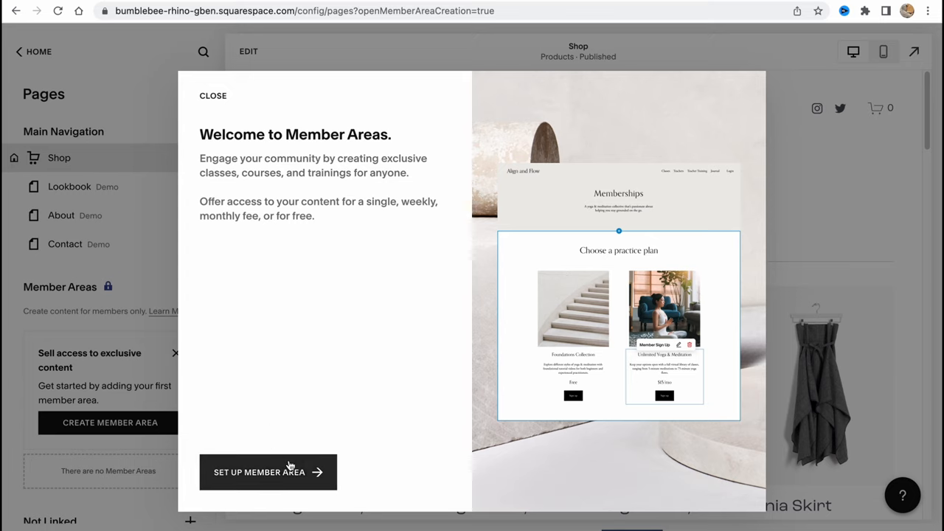
pyautogui.click(269, 472)
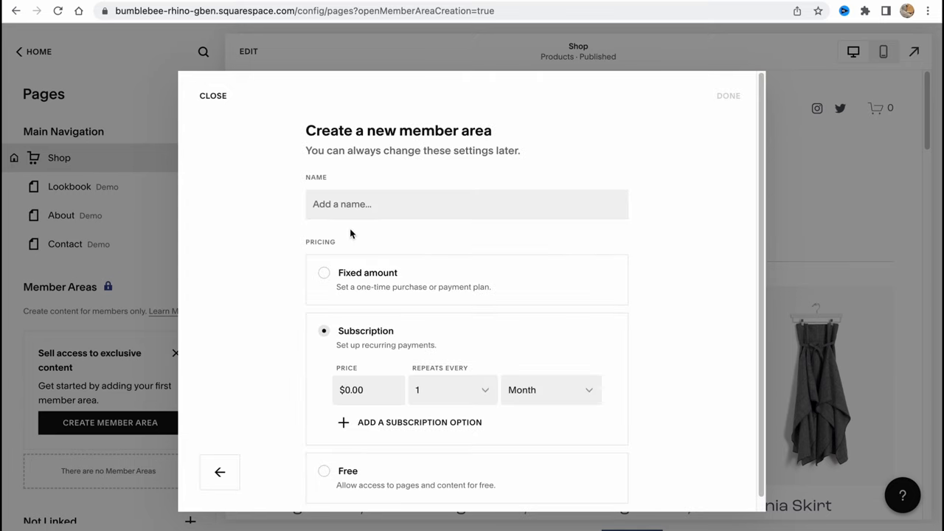
pyautogui.moveTo(401, 287)
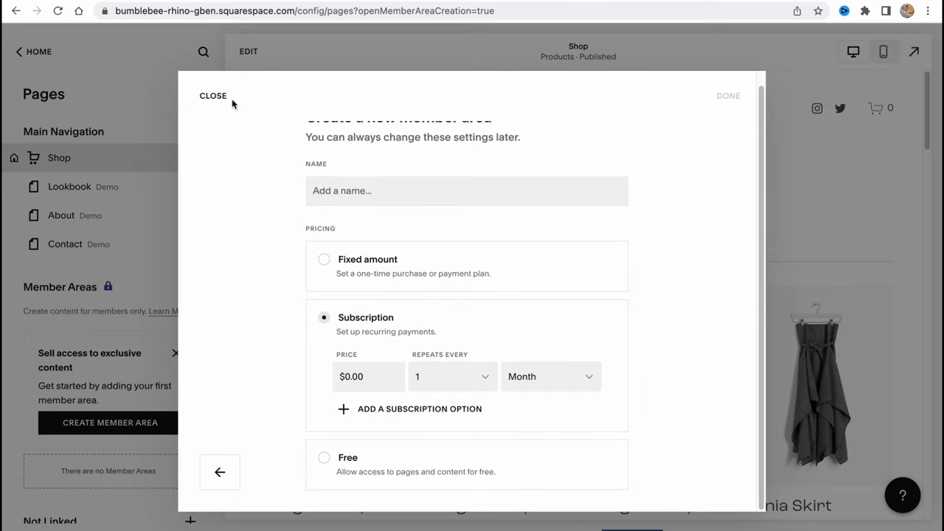
pyautogui.click(213, 94)
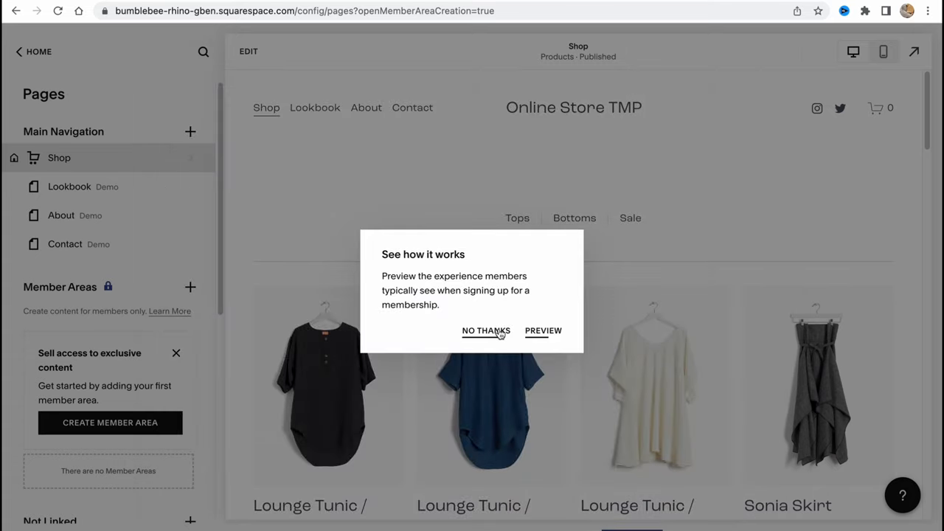
pyautogui.click(487, 331)
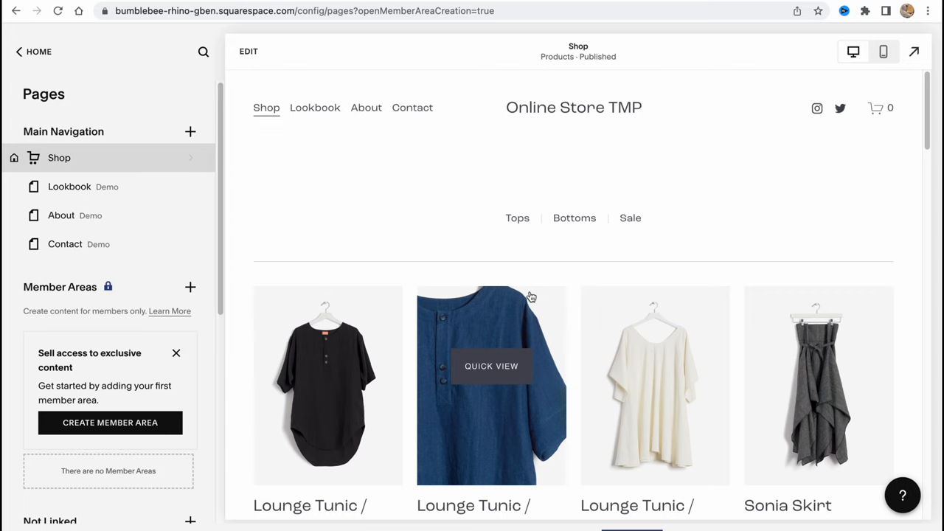
pyautogui.moveTo(39, 50)
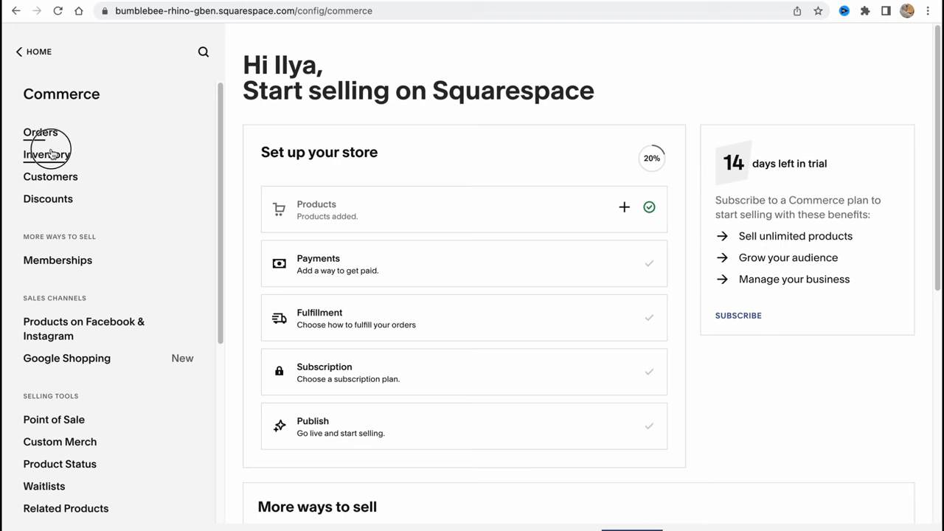
# Step: Return to the Inventory list and look at the Export All and Import options
pyautogui.click(47, 154)
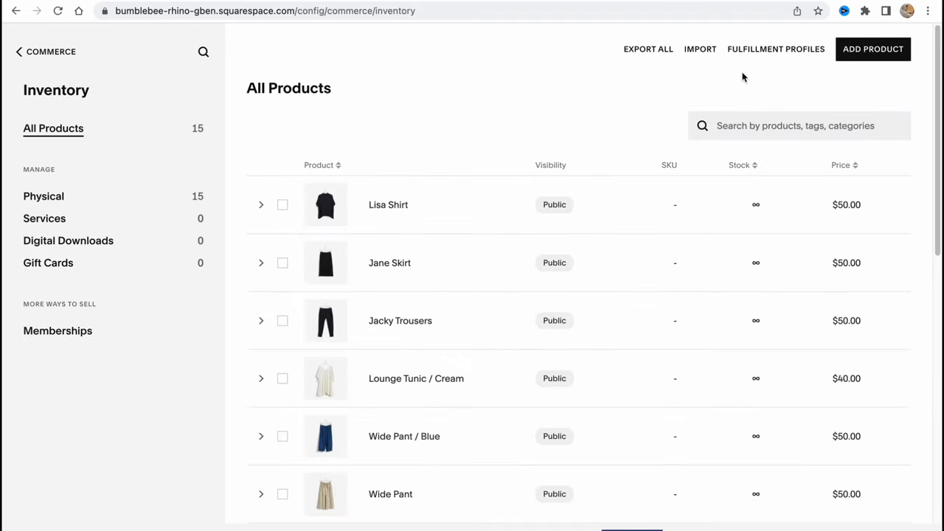
pyautogui.moveTo(6, 239)
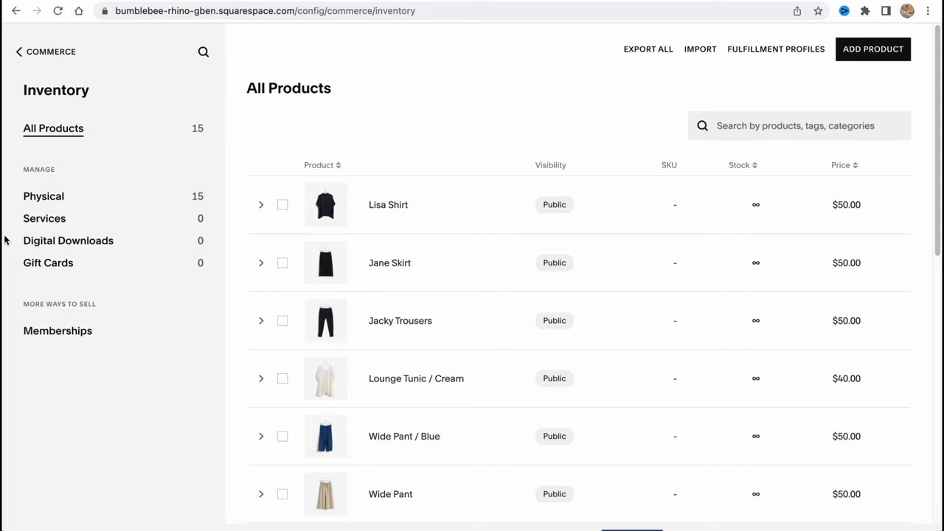
pyautogui.moveTo(44, 196)
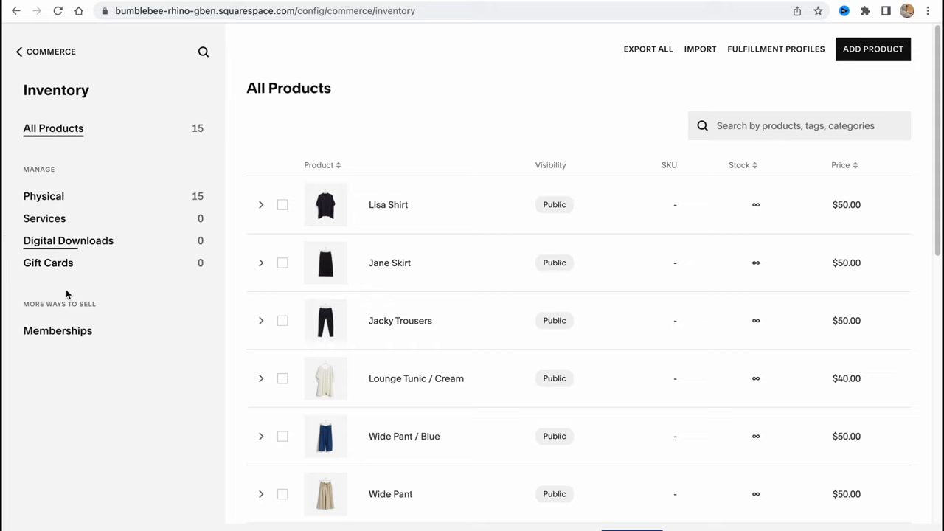
pyautogui.click(795, 126)
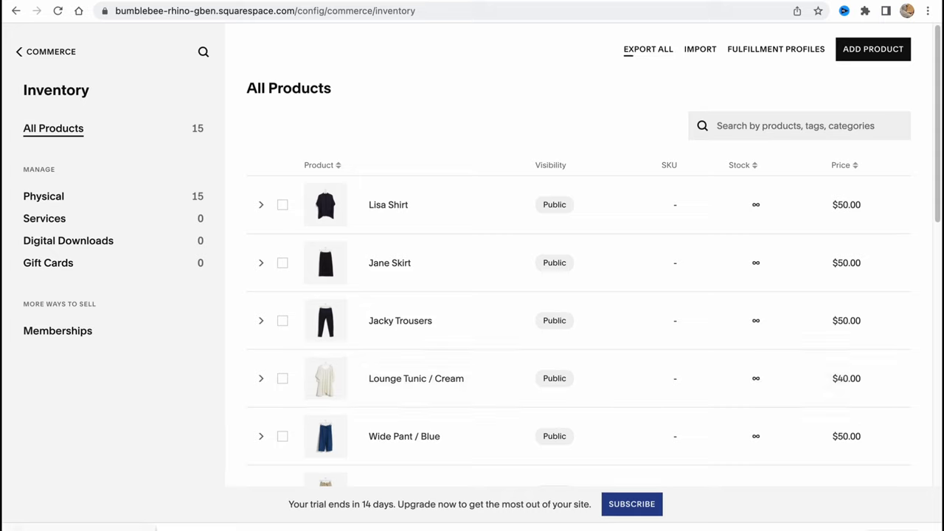
pyautogui.click(647, 49)
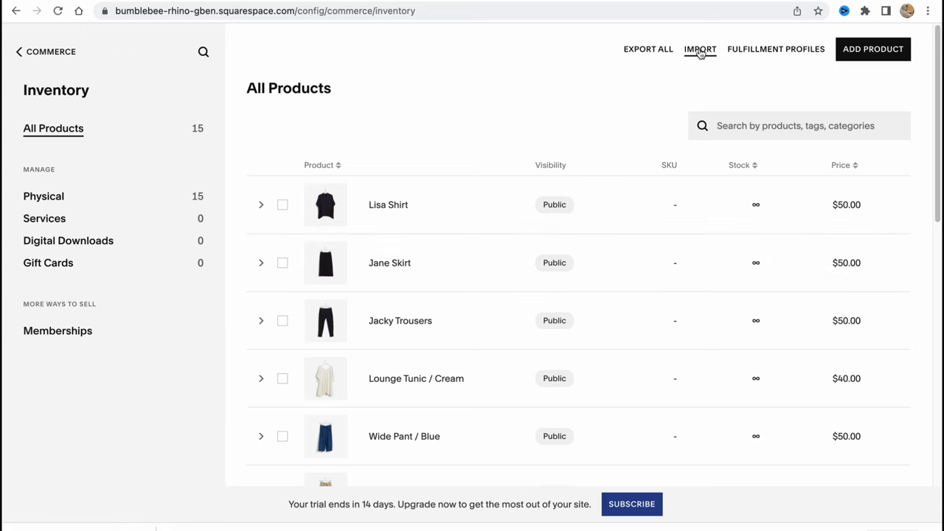
pyautogui.click(700, 49)
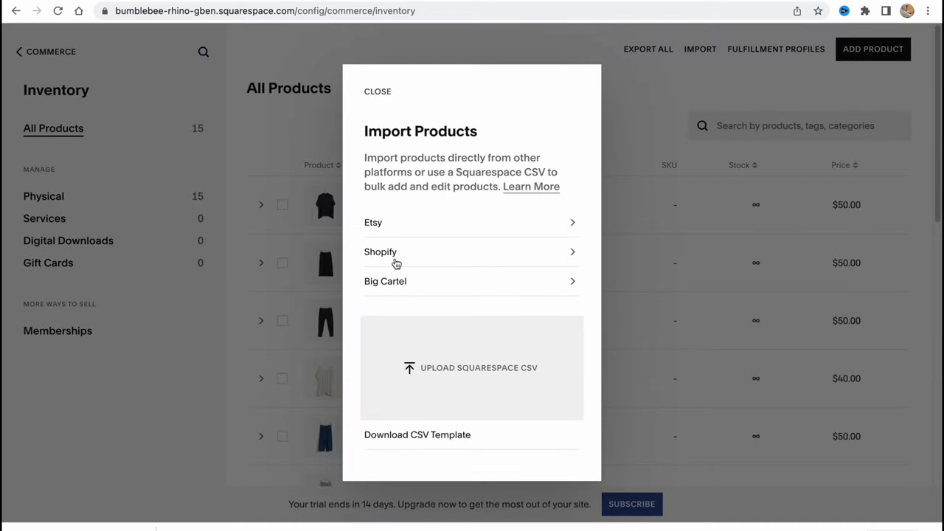
pyautogui.moveTo(378, 419)
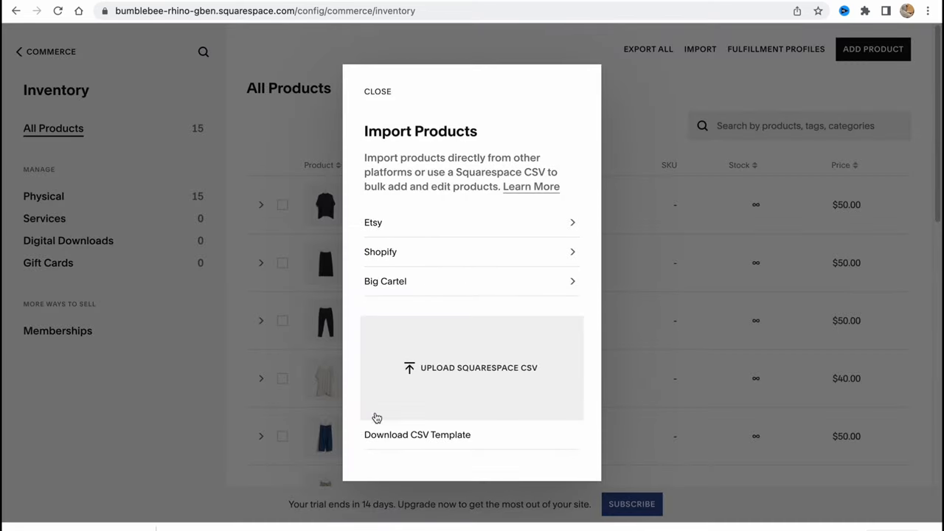
pyautogui.moveTo(500, 315)
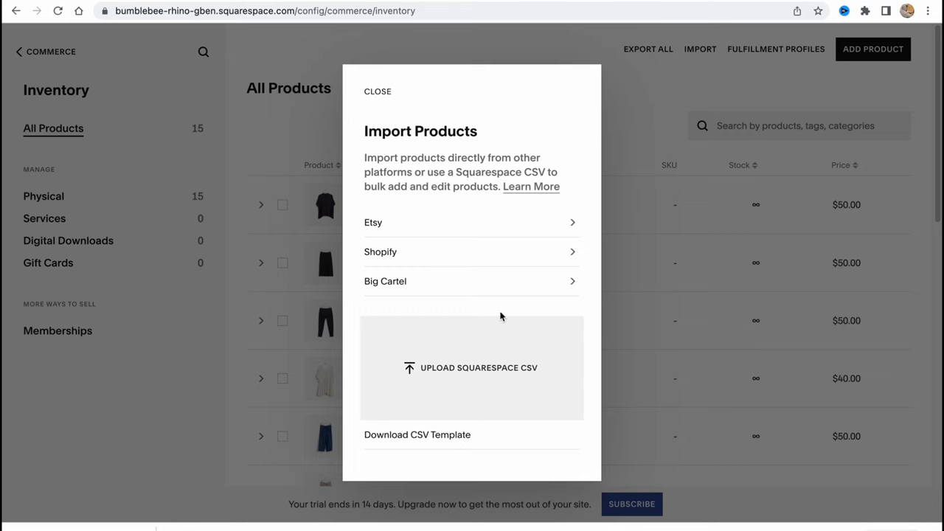
pyautogui.click(378, 92)
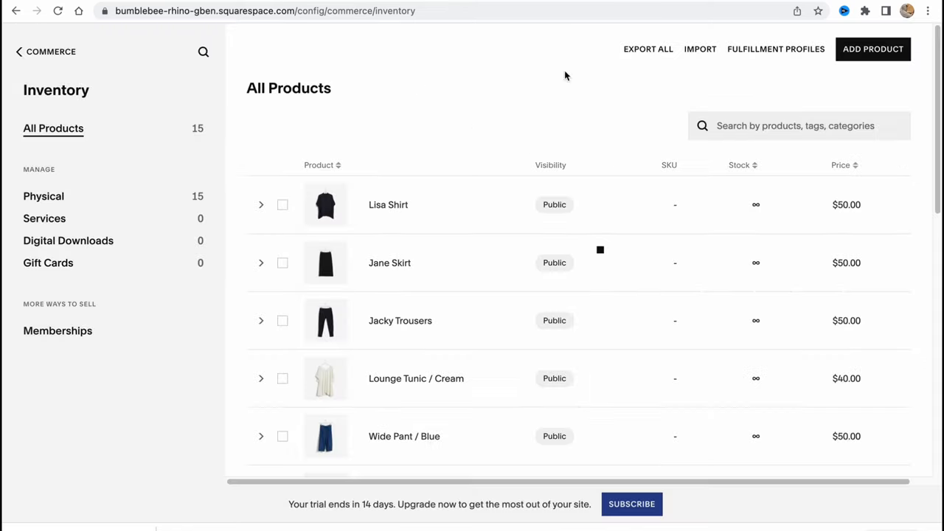
pyautogui.click(777, 48)
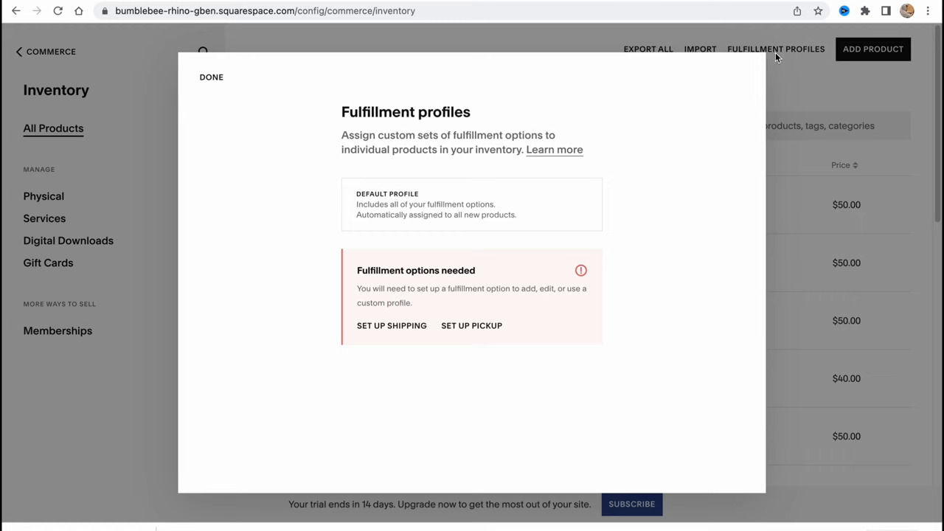
pyautogui.click(211, 76)
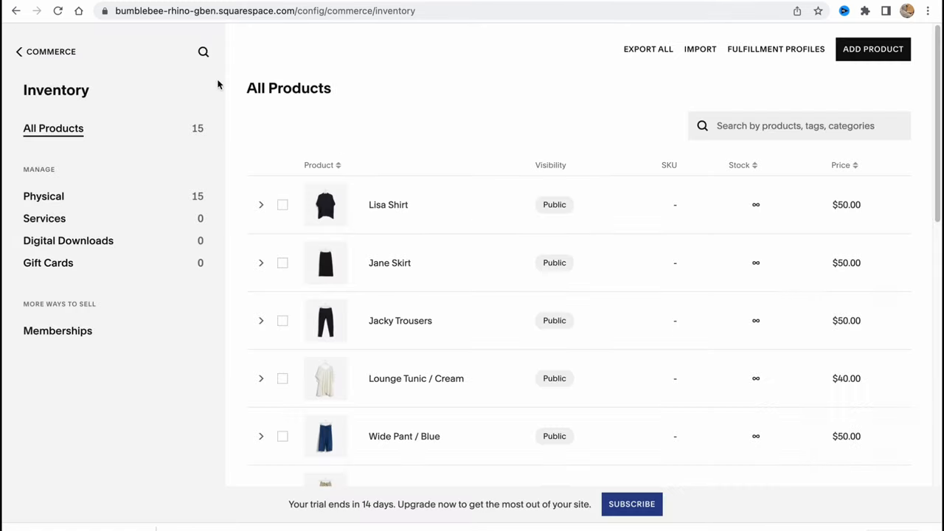
# Step: Go back to the main site menu and enter Analytics
pyautogui.click(45, 52)
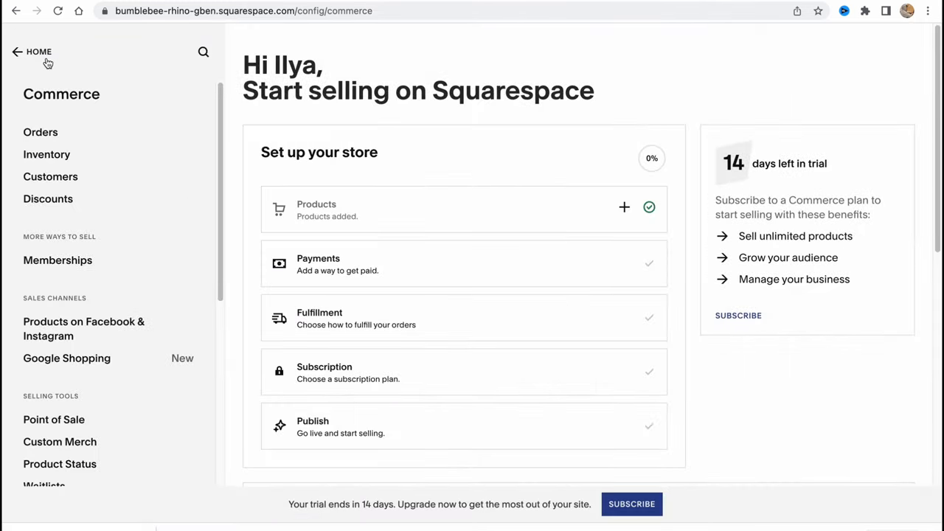
pyautogui.click(32, 52)
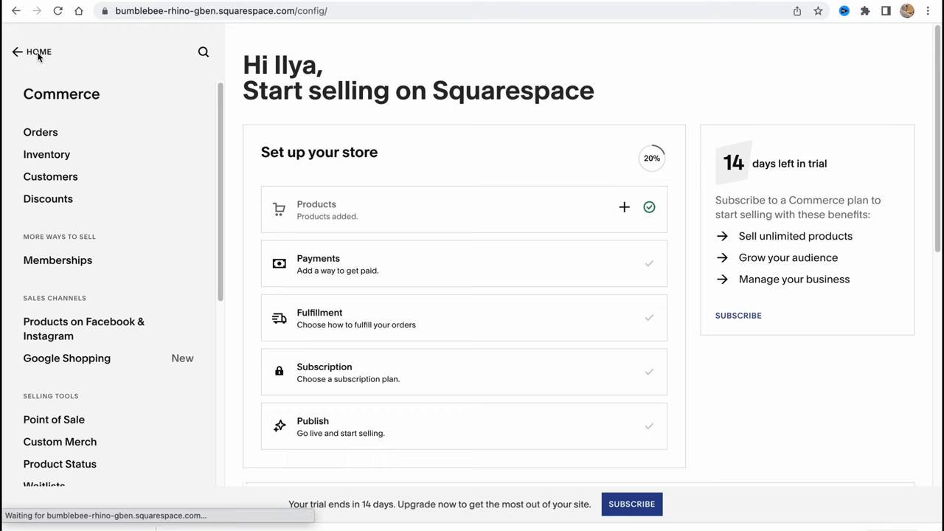
pyautogui.click(17, 52)
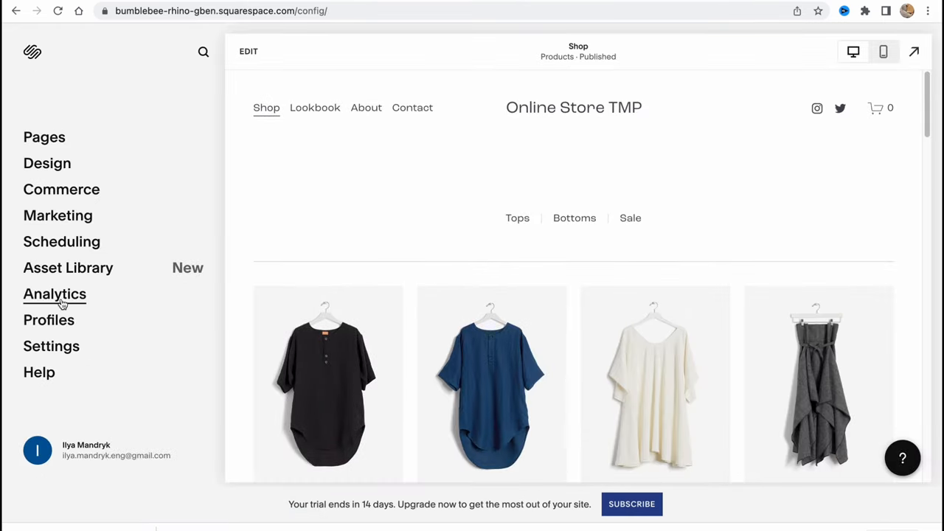
pyautogui.click(55, 294)
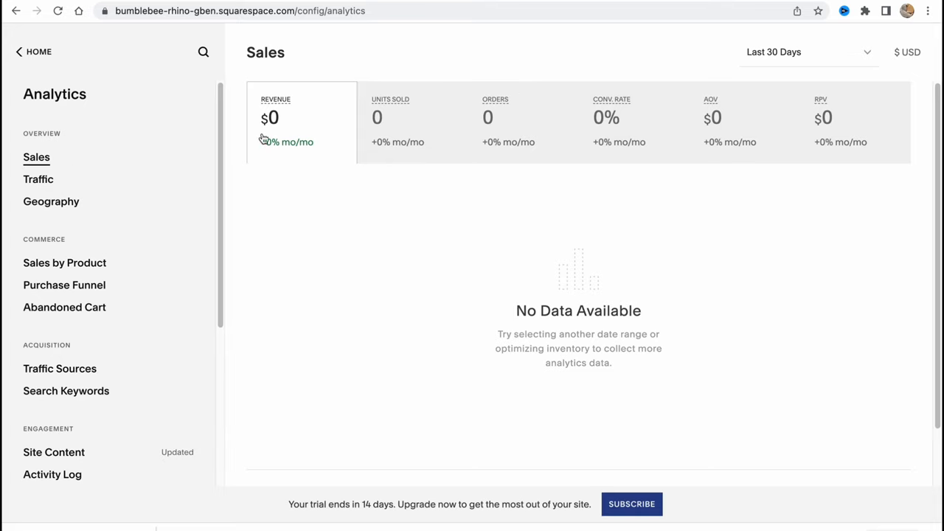
# Step: View the Traffic and Traffic Sources reports, then return to the main menu
pyautogui.click(39, 180)
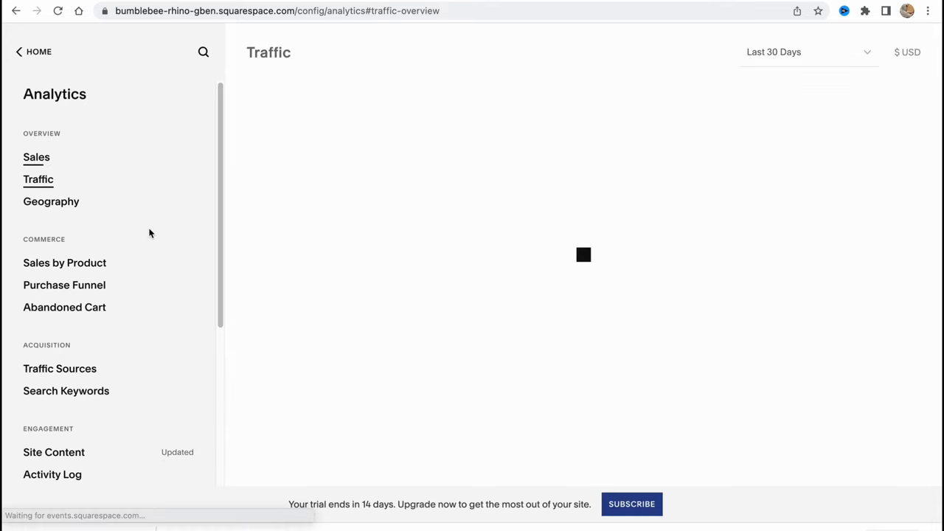
pyautogui.click(59, 369)
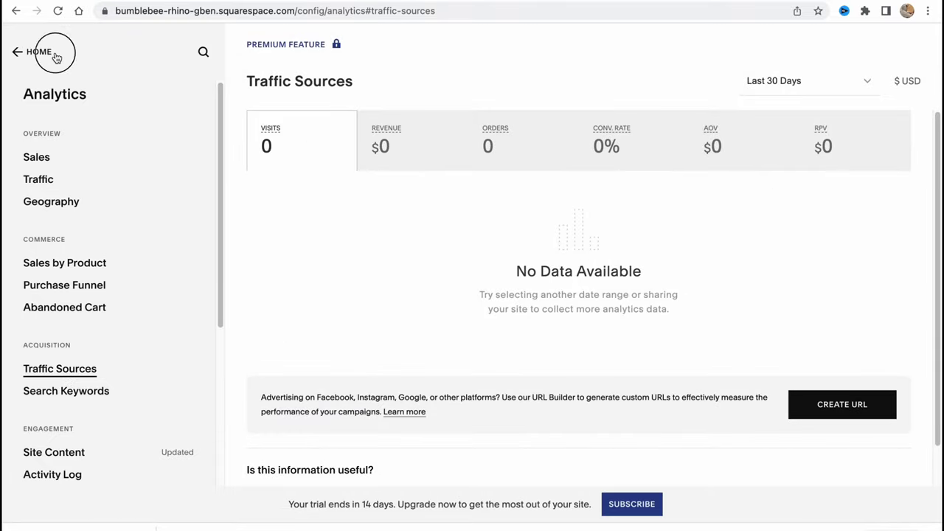
pyautogui.click(17, 51)
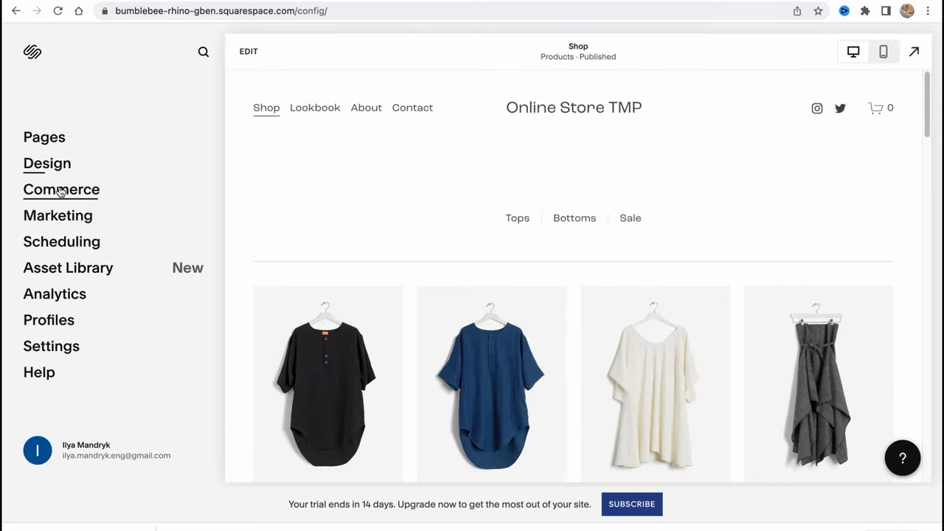
# Step: View the empty Customers, Leads, First-Time Customers and Members profile lists
pyautogui.click(62, 189)
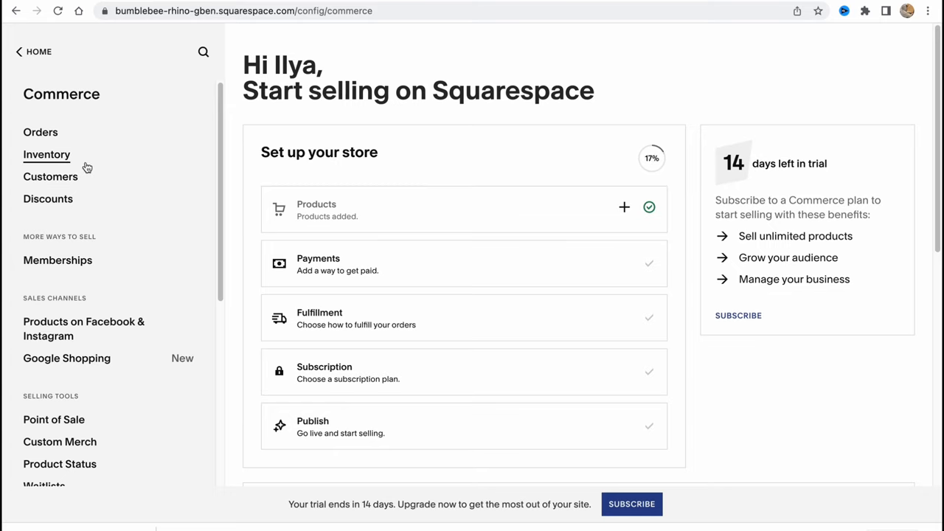
pyautogui.click(50, 177)
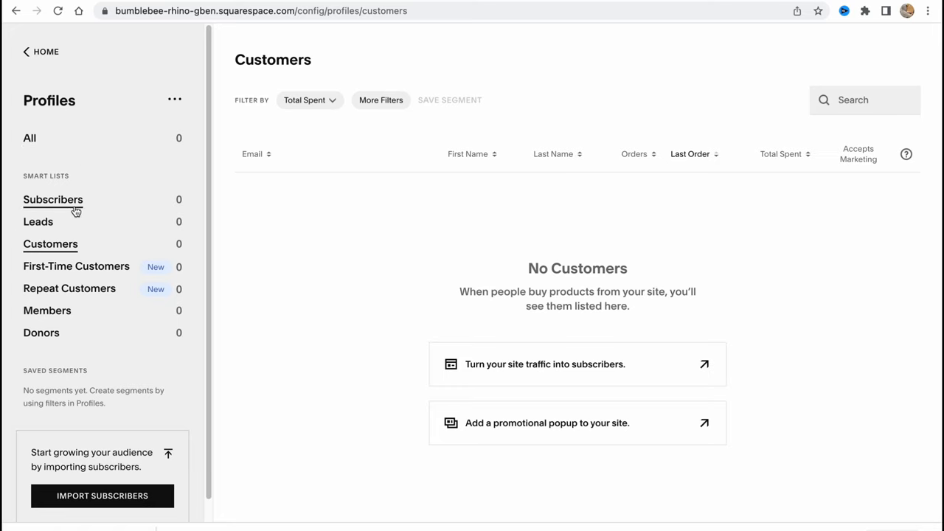
pyautogui.click(38, 221)
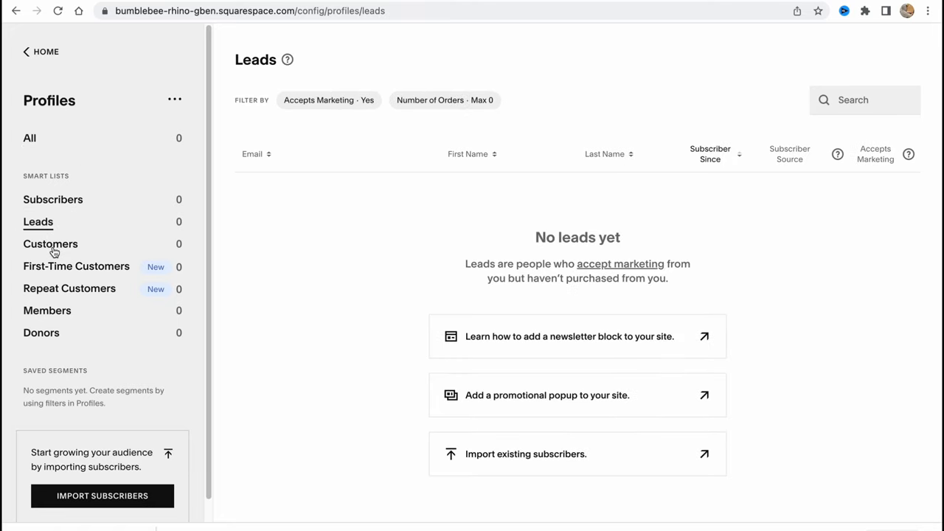
pyautogui.click(77, 266)
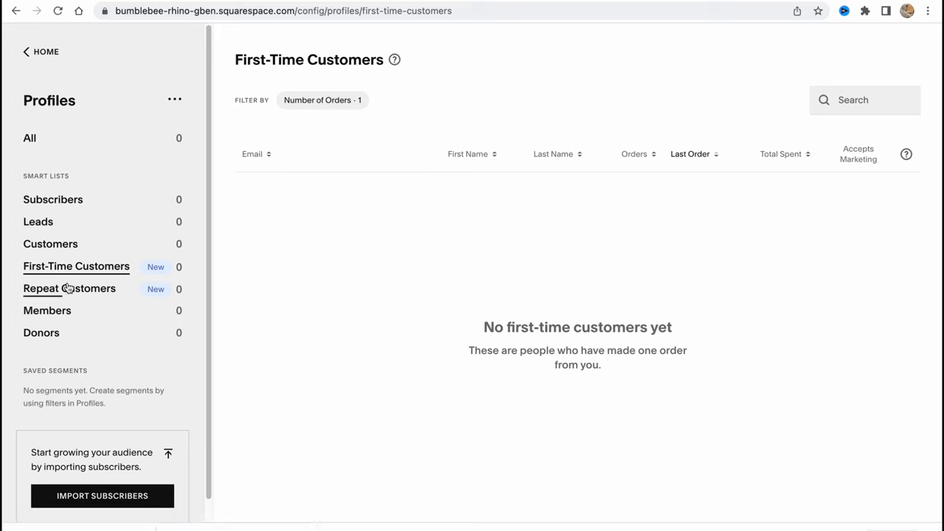
pyautogui.click(47, 310)
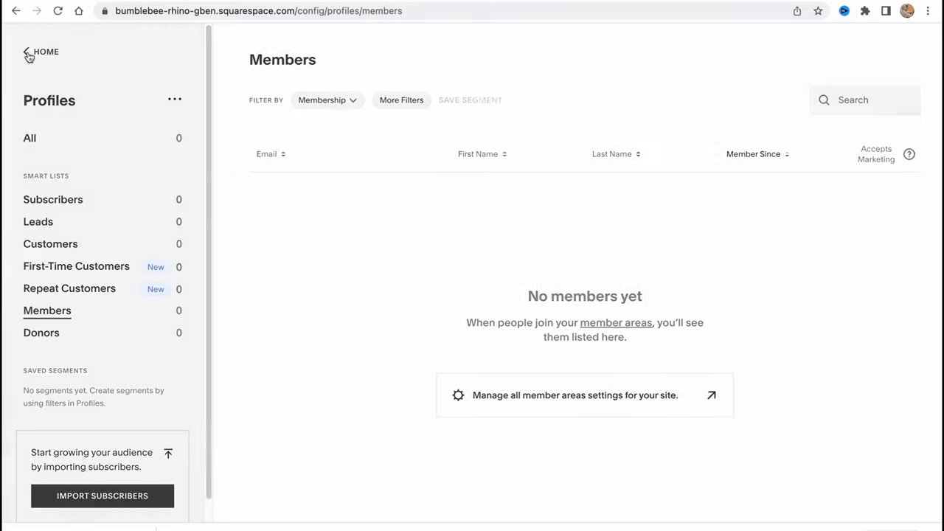
# Step: Return to the main site dashboard showing the Shop page
pyautogui.click(46, 52)
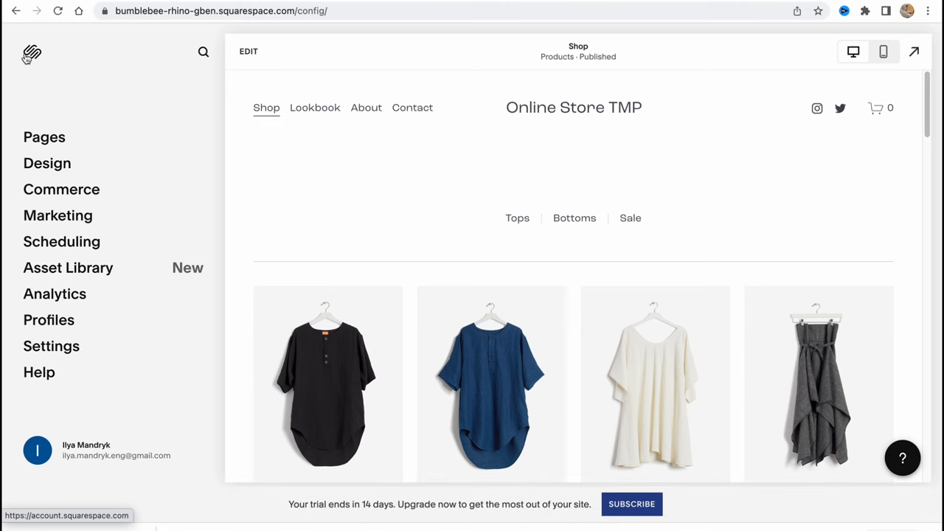
# Step: Revisit the Commerce overview and the 15-product inventory, then back out to Commerce
pyautogui.click(62, 189)
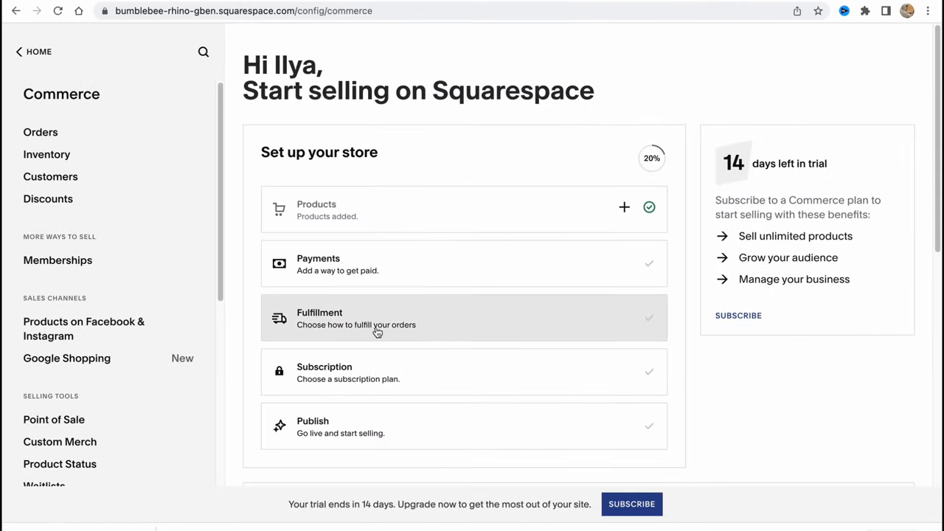
pyautogui.scroll(-3)
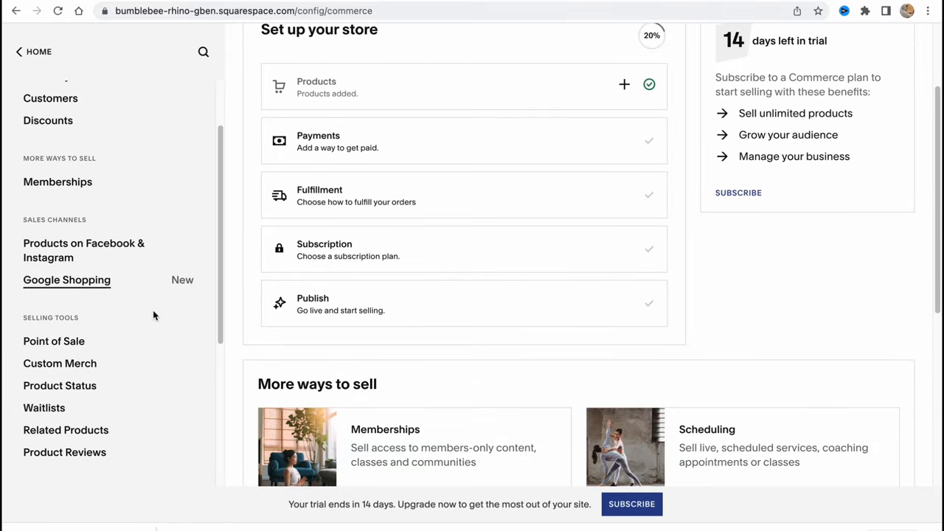
pyautogui.scroll(3)
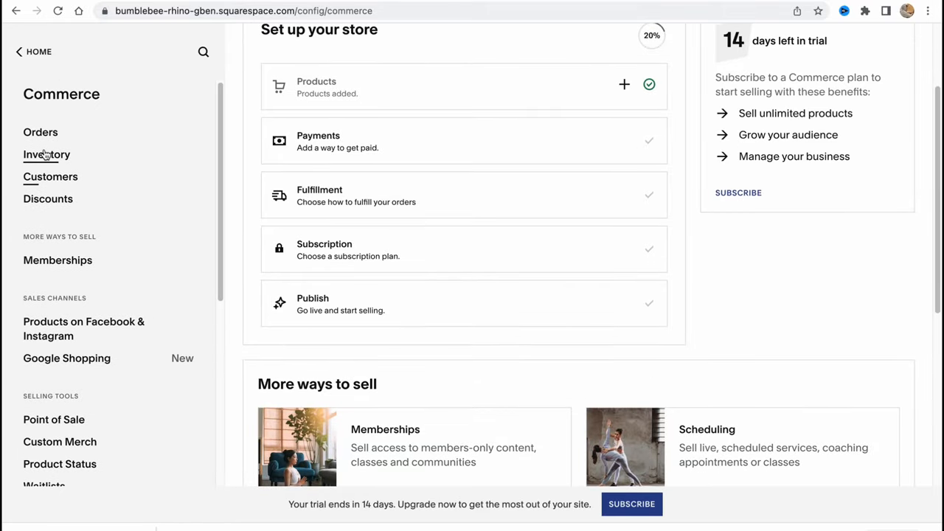
pyautogui.click(47, 155)
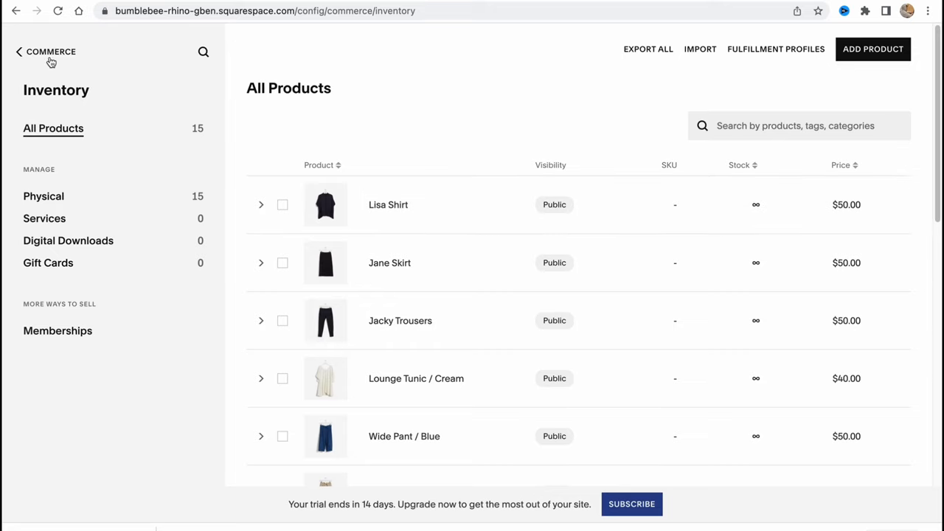
pyautogui.click(19, 52)
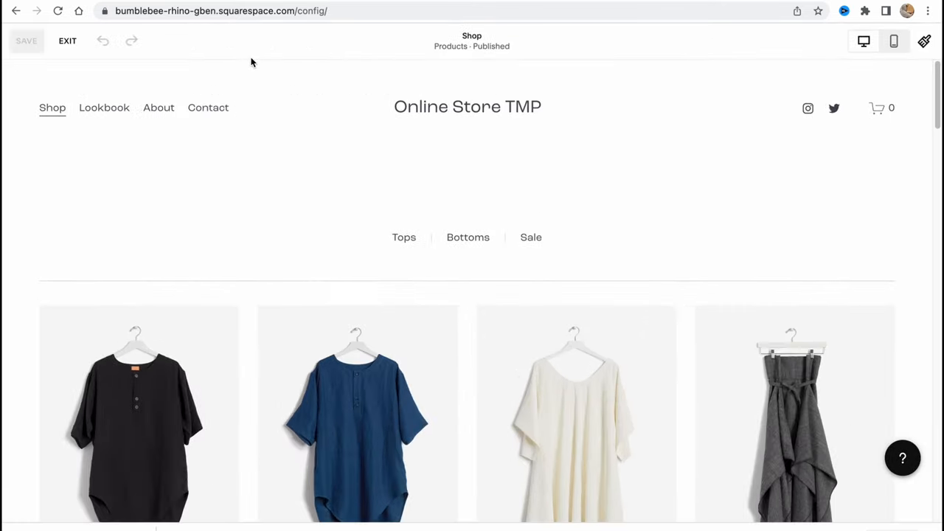
# Step: Scroll the Shop page's product grid and bring up Manage Items for the collection
pyautogui.scroll(-3)
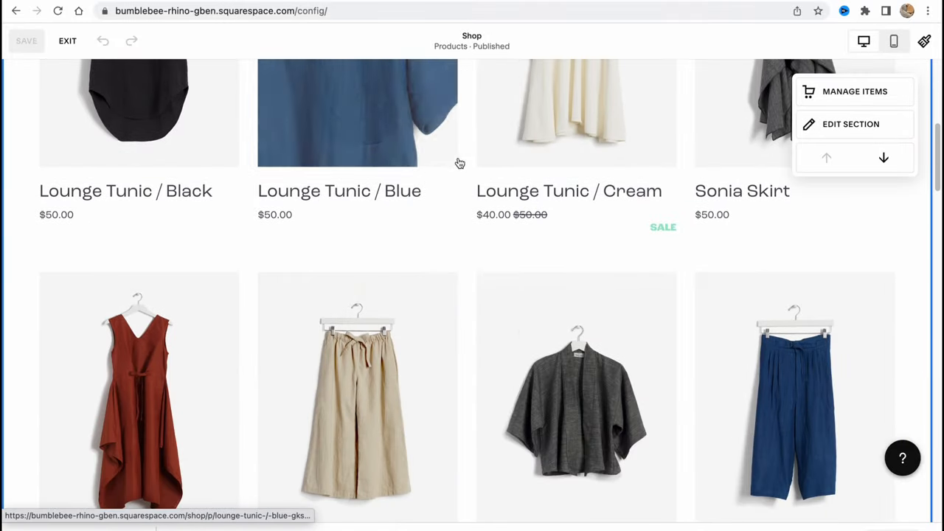
pyautogui.scroll(3)
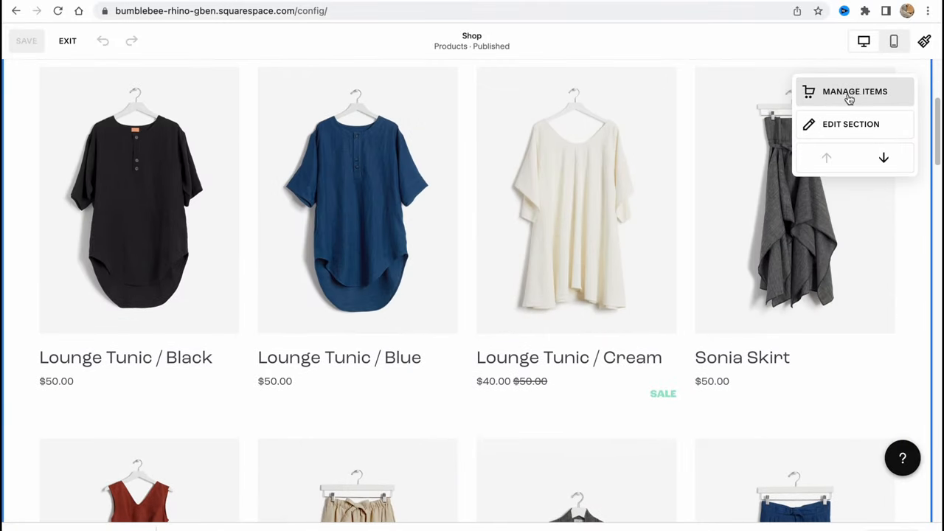
pyautogui.click(856, 91)
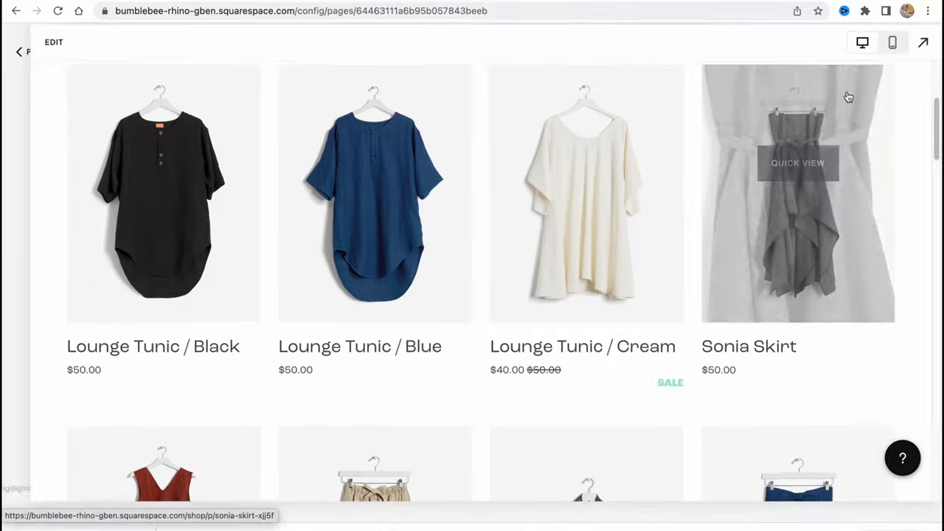
# Step: Preview the Lounge Tunic / Blue product in Quick View and close it
pyautogui.click(18, 51)
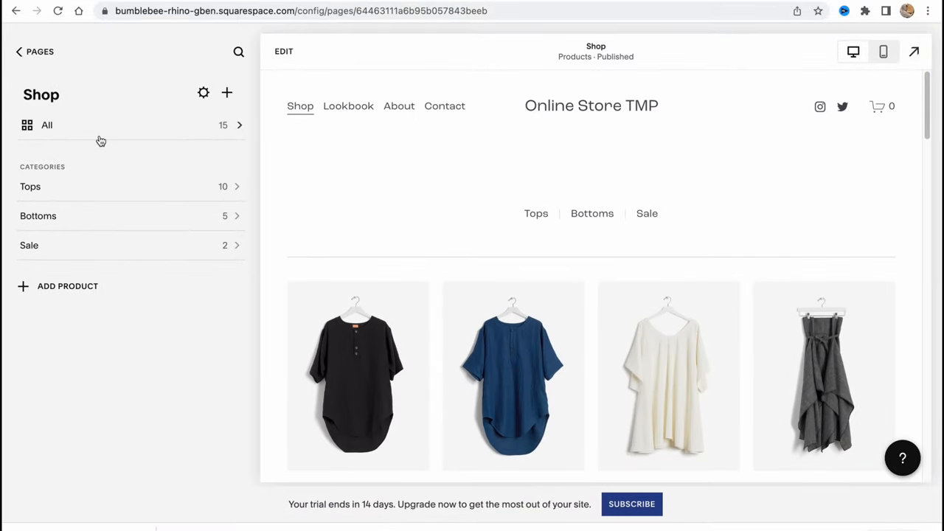
pyautogui.moveTo(39, 186)
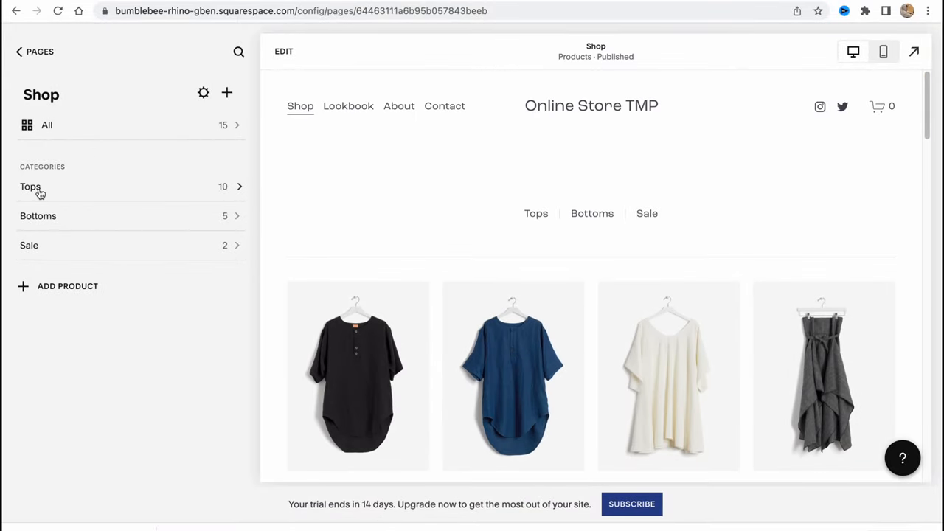
pyautogui.moveTo(41, 290)
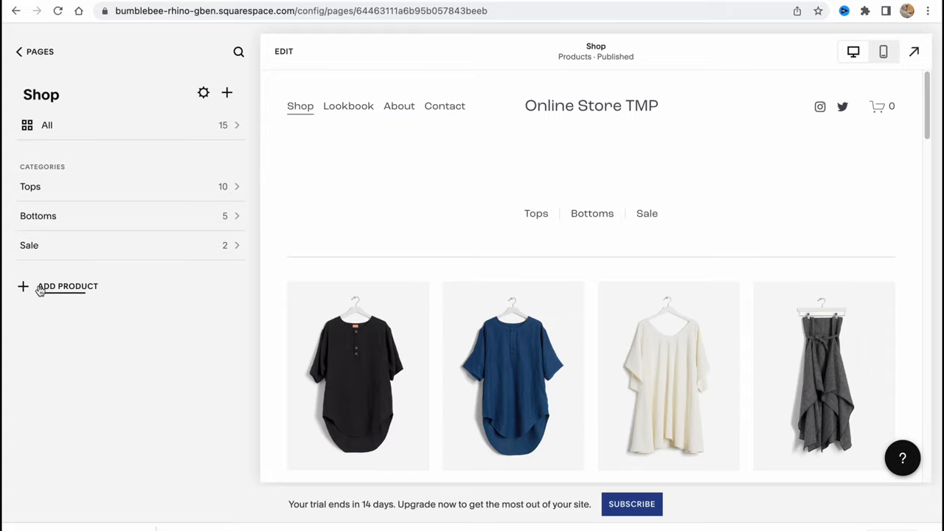
pyautogui.moveTo(638, 74)
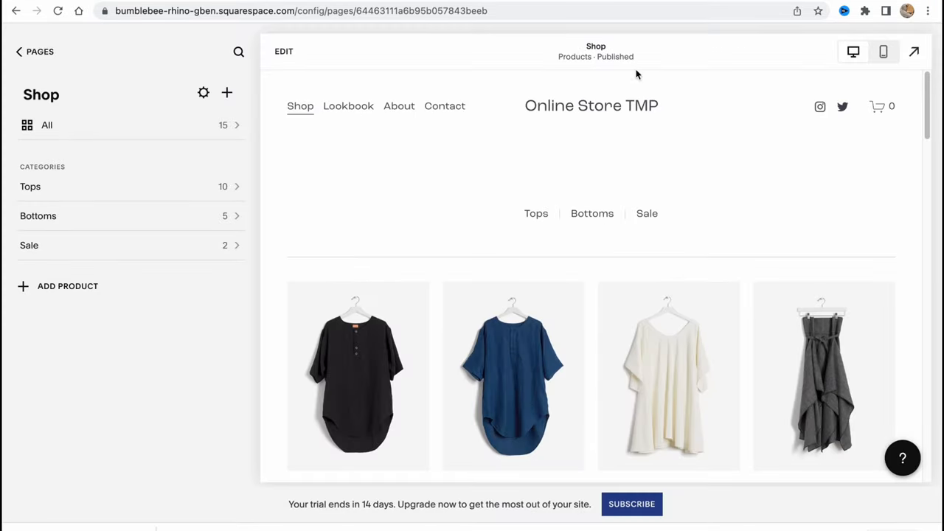
pyautogui.scroll(-3)
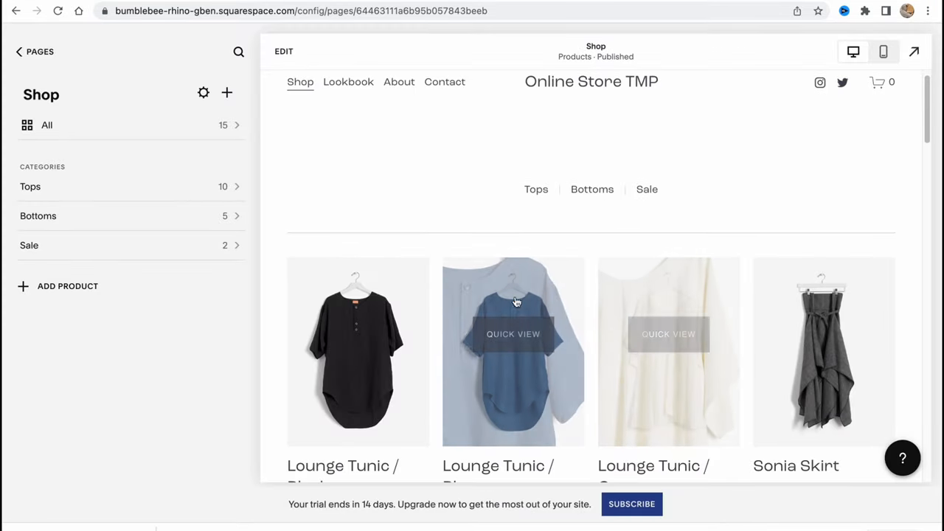
pyautogui.moveTo(513, 374)
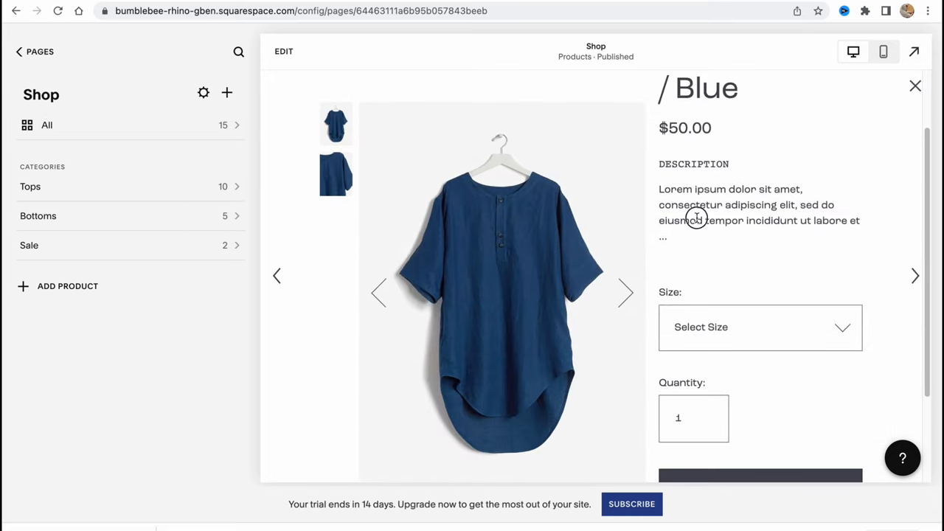
pyautogui.scroll(-3)
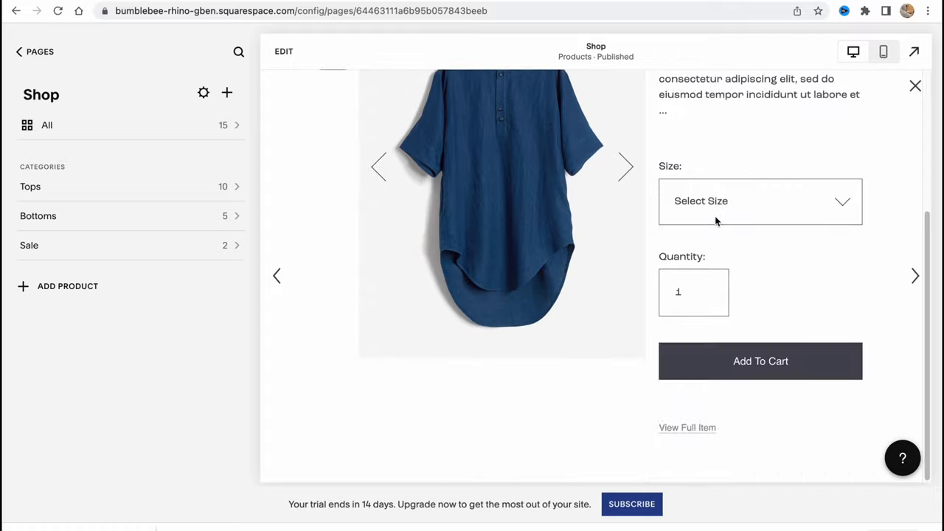
pyautogui.scroll(3)
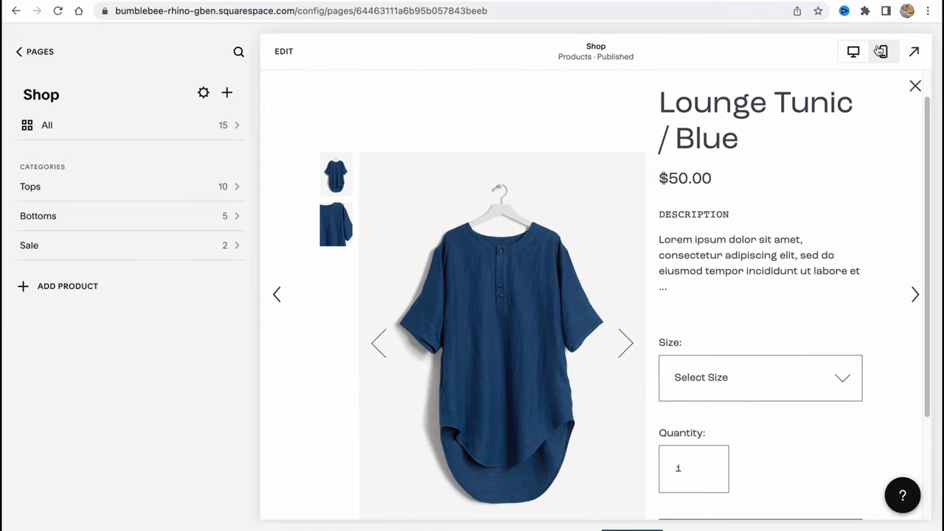
pyautogui.click(915, 85)
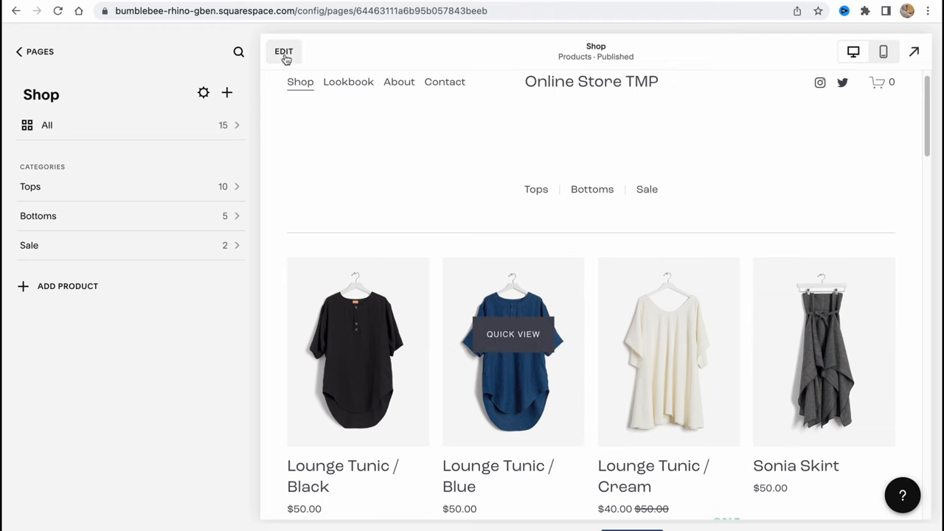
# Step: Enter edit mode and move the product grid section one position lower
pyautogui.click(284, 50)
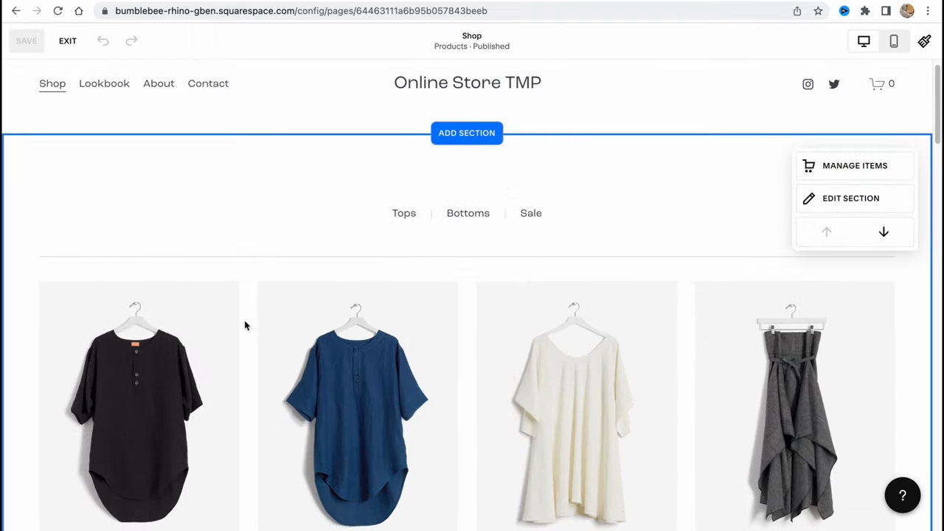
pyautogui.scroll(-3)
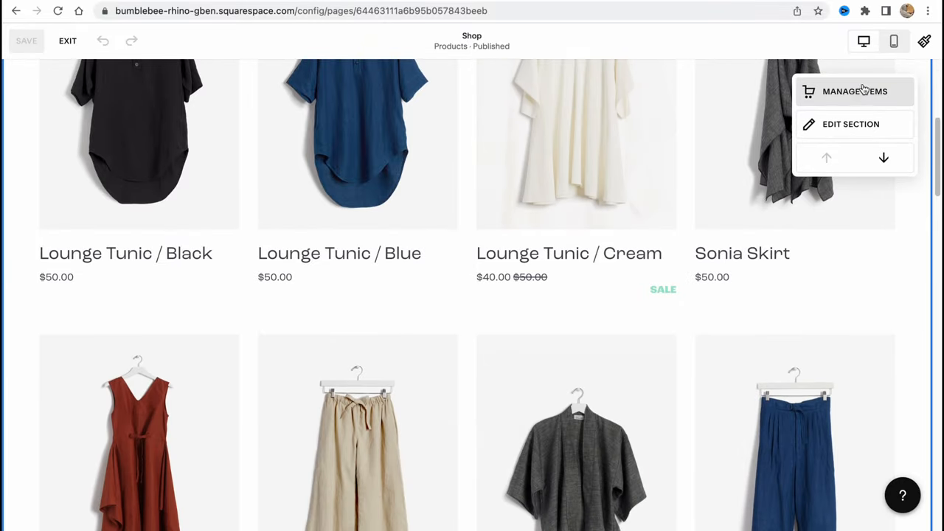
pyautogui.moveTo(884, 158)
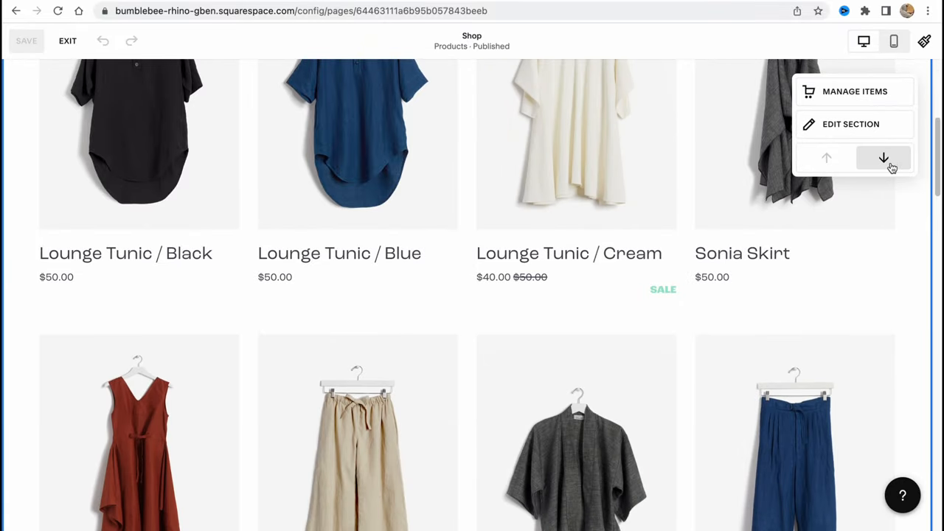
pyautogui.scroll(3)
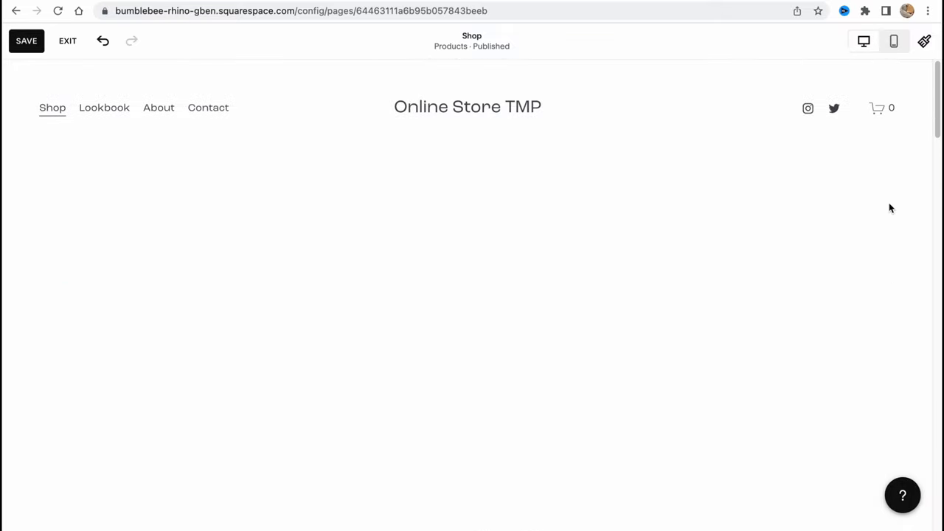
pyautogui.scroll(-3)
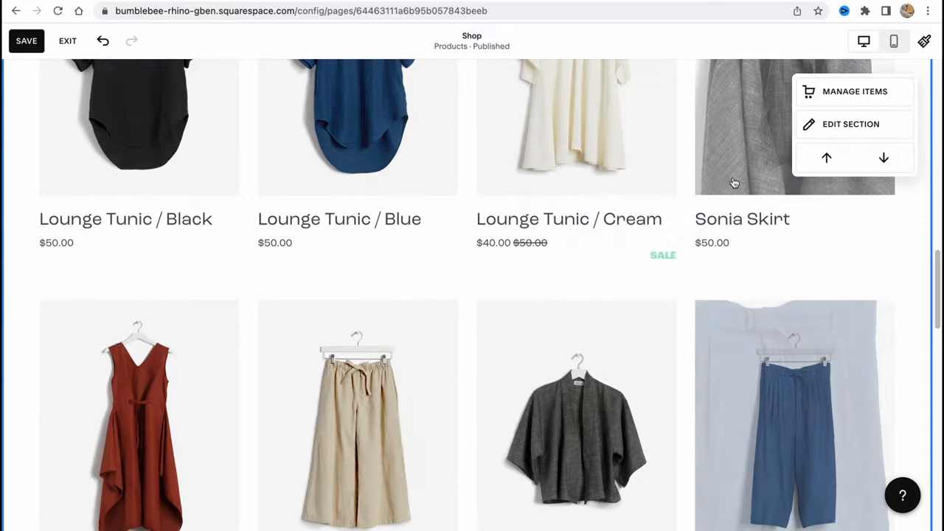
pyautogui.scroll(3)
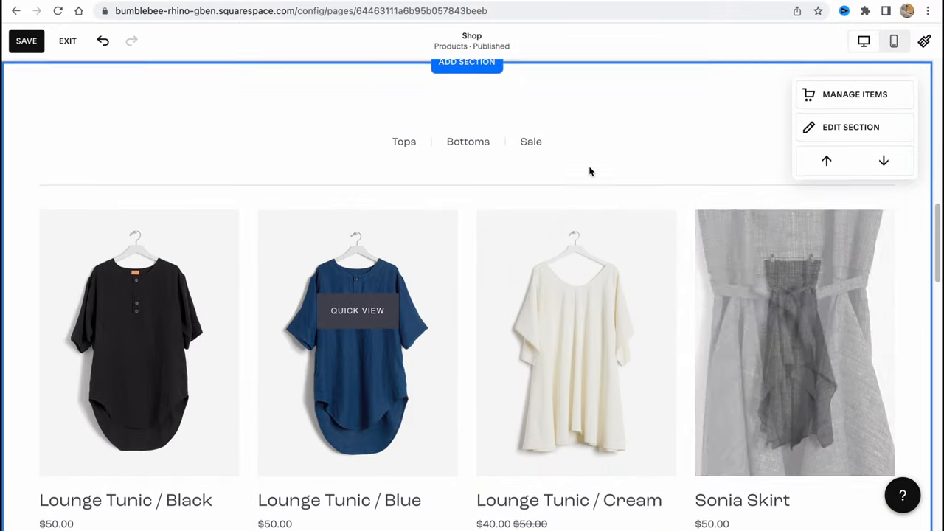
# Step: Browse the Intro layouts in the Add a Section gallery, then leave the editor
pyautogui.click(466, 62)
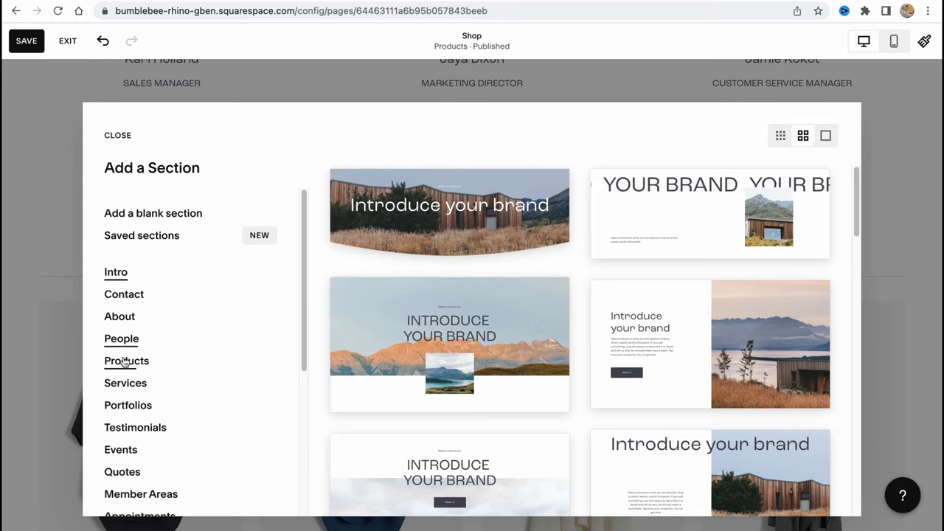
pyautogui.moveTo(562, 245)
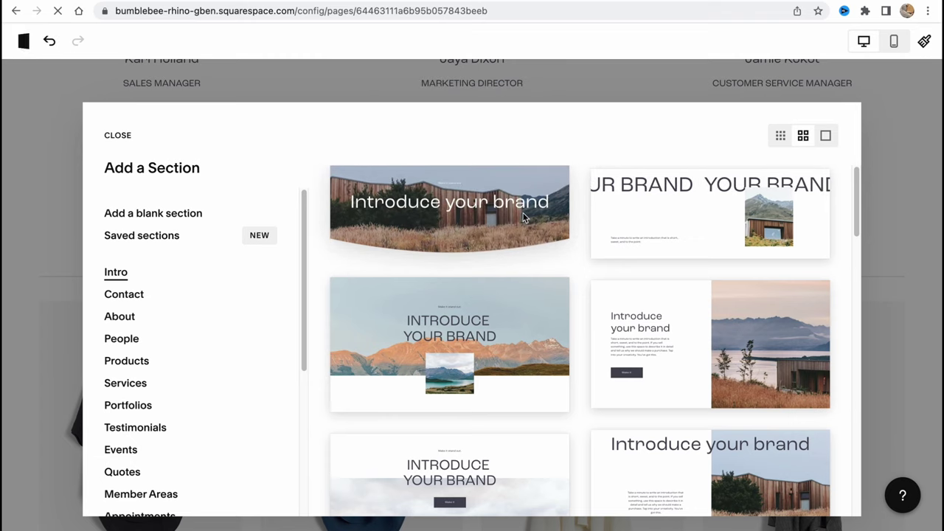
pyautogui.click(118, 136)
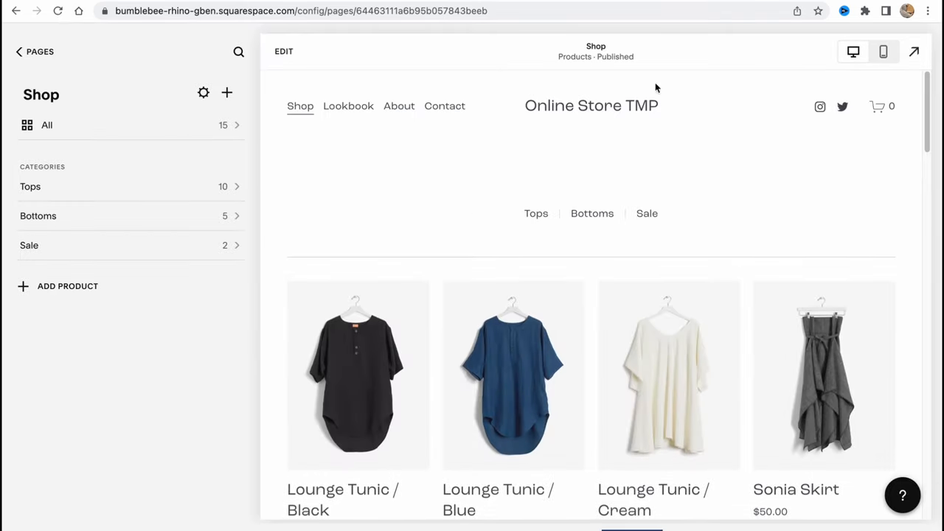
# Step: Start adding a section above the product grid and show the Products layouts
pyautogui.click(283, 50)
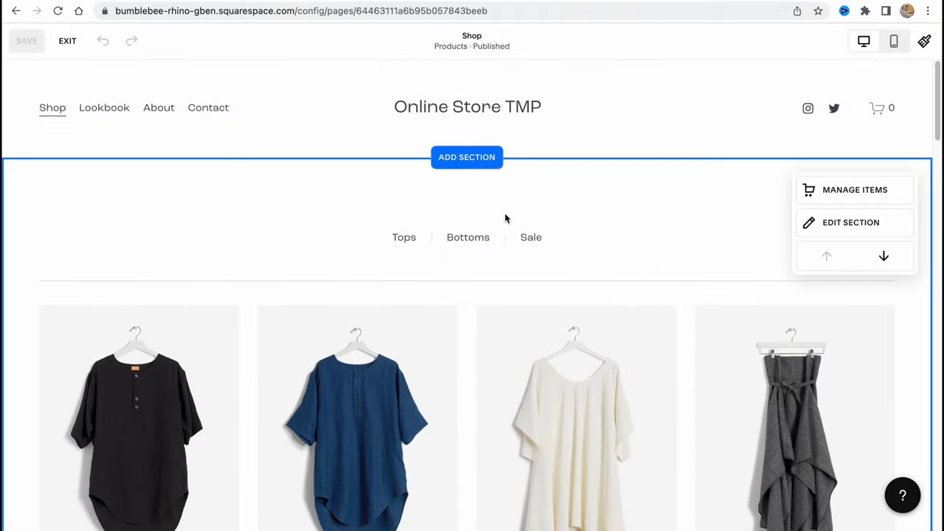
pyautogui.click(466, 156)
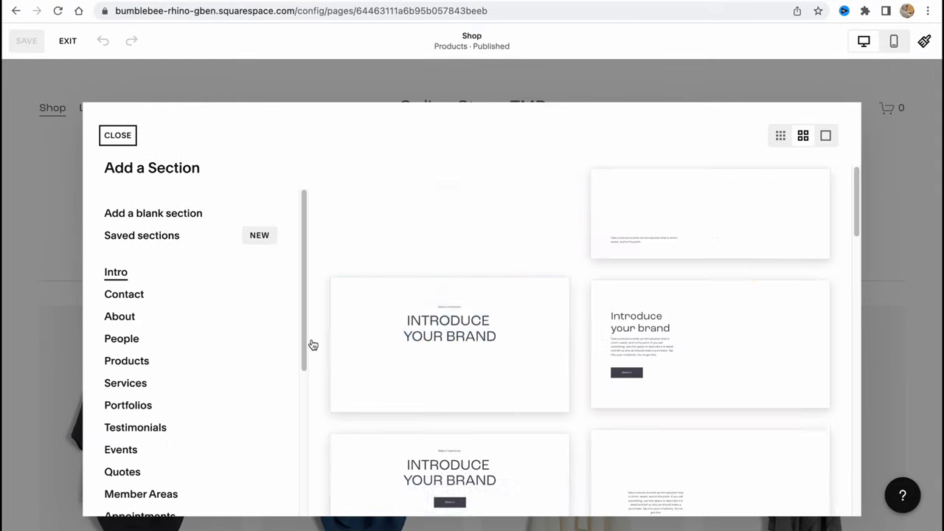
pyautogui.click(127, 360)
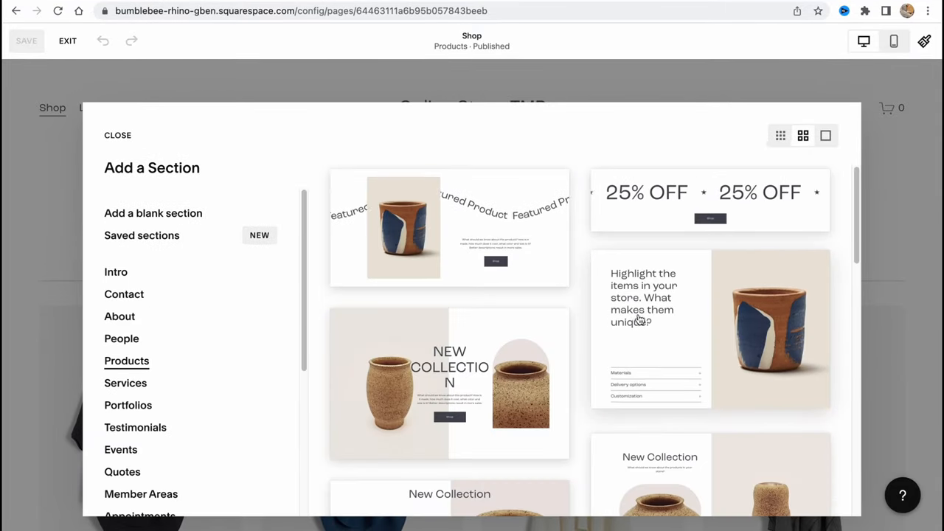
# Step: Scroll the product layouts and pick the 'New collection.' section
pyautogui.scroll(-3)
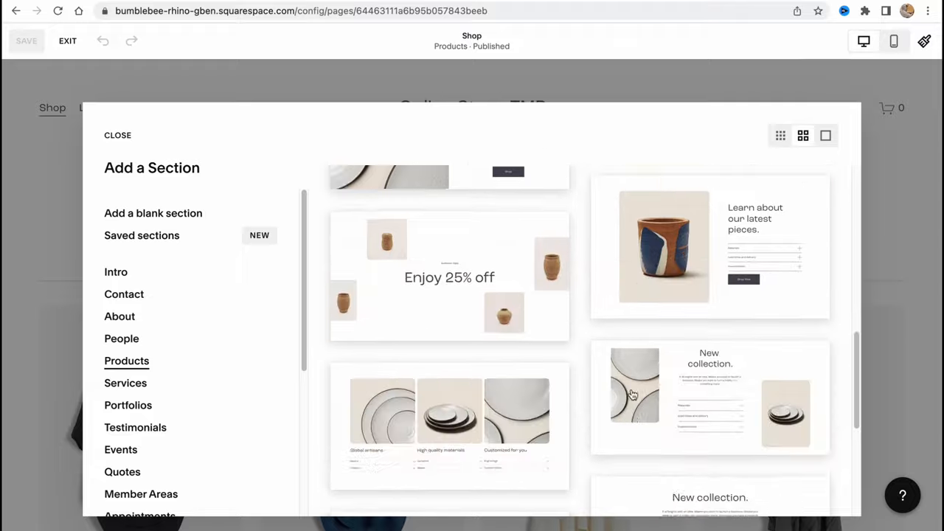
pyautogui.scroll(-3)
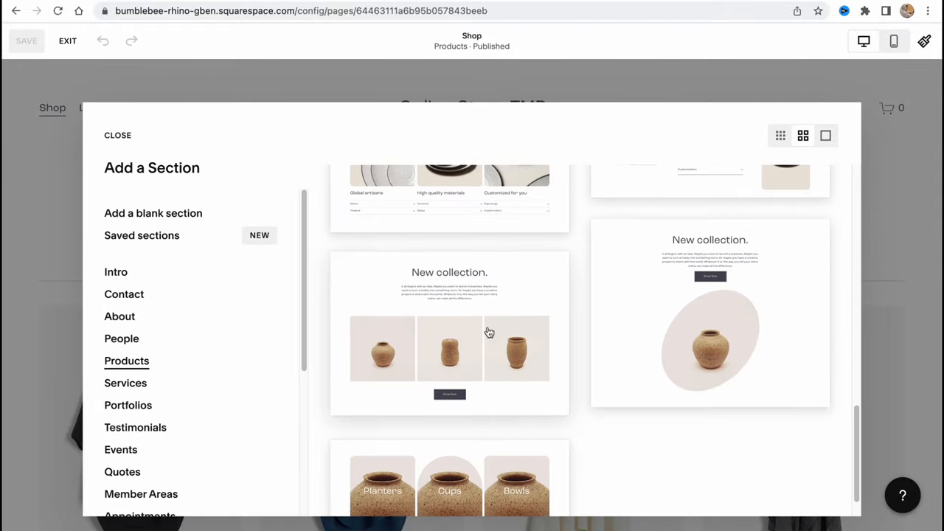
pyautogui.scroll(3)
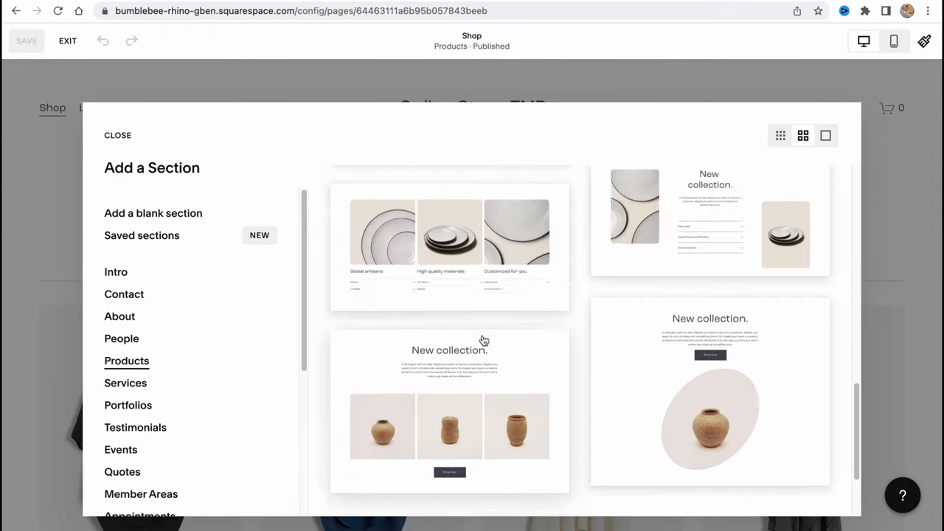
pyautogui.scroll(-3)
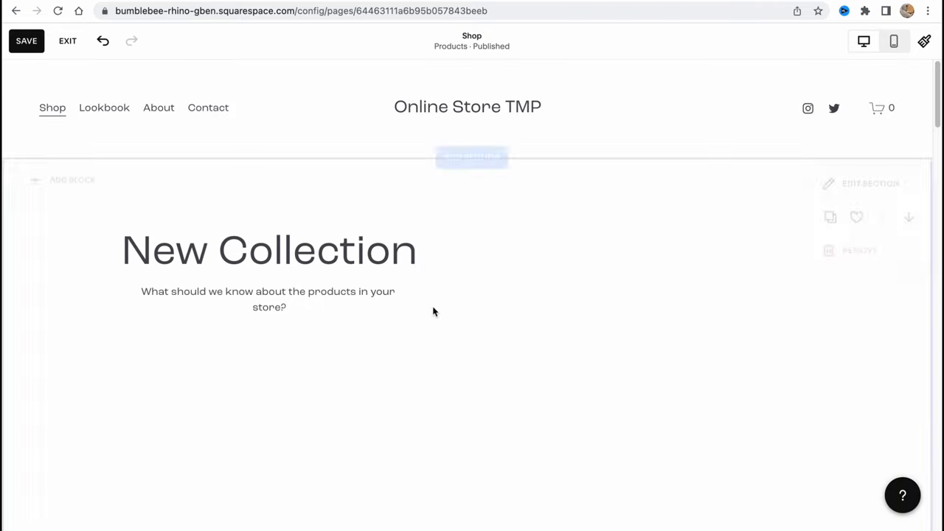
pyautogui.scroll(-3)
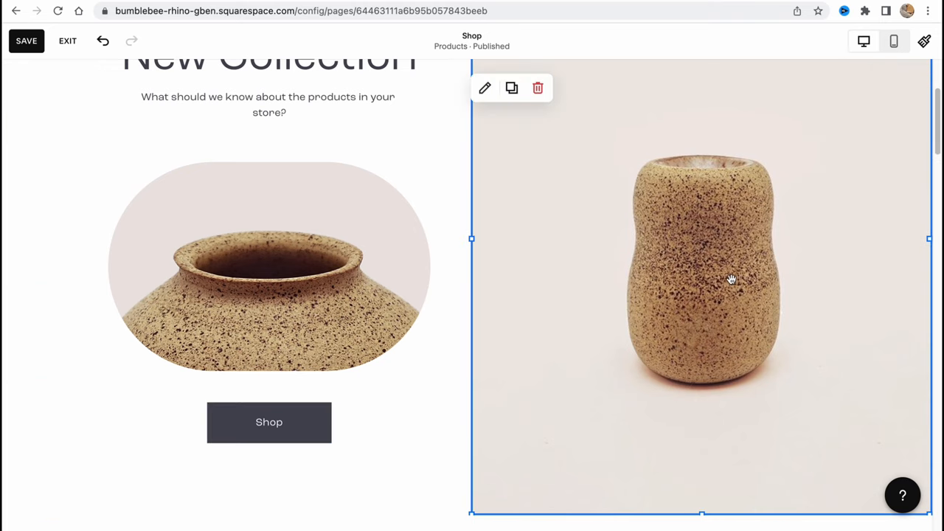
pyautogui.click(269, 105)
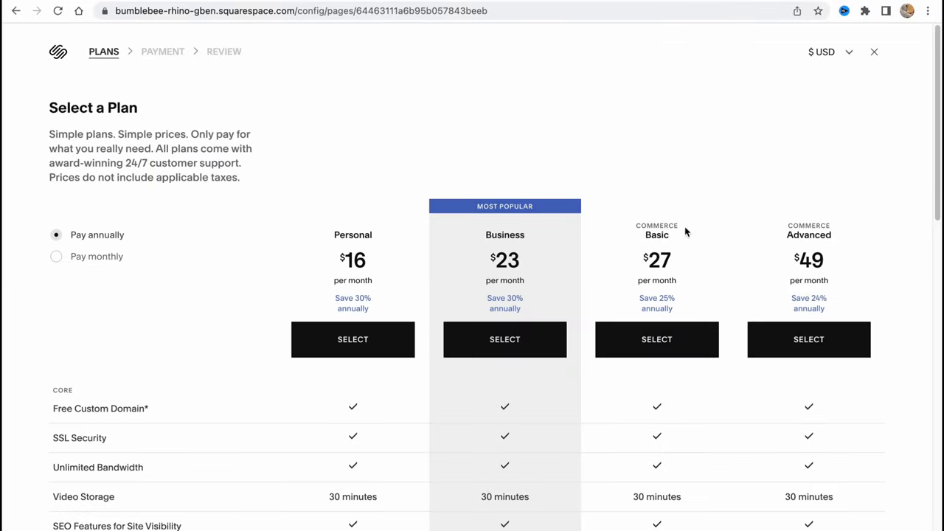
pyautogui.moveTo(803, 248)
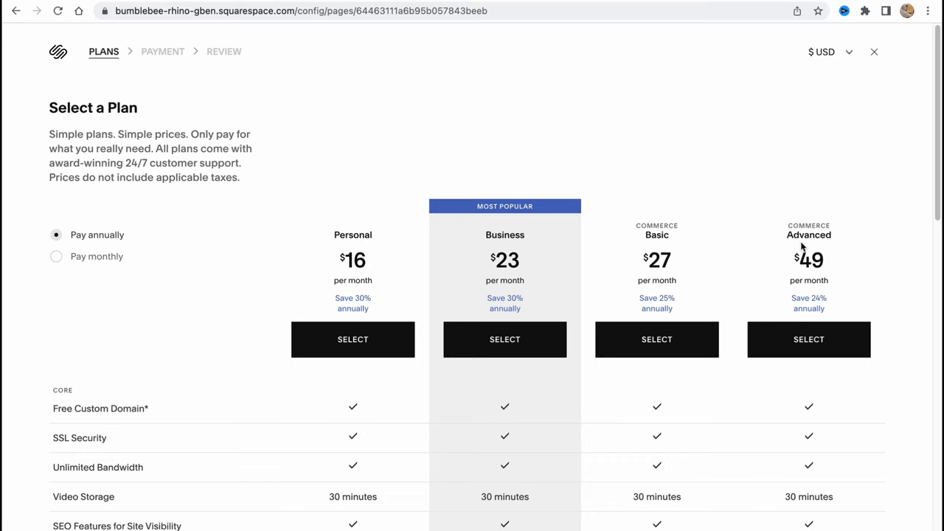
pyautogui.moveTo(831, 275)
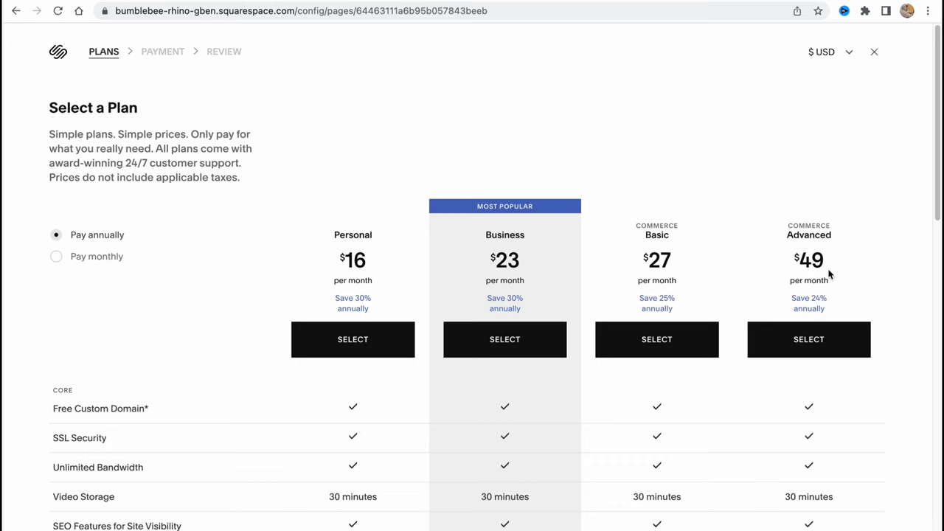
# Step: Scroll through the Personal, Business and Commerce feature comparison and back to the $16–$49 overview
pyautogui.scroll(-3)
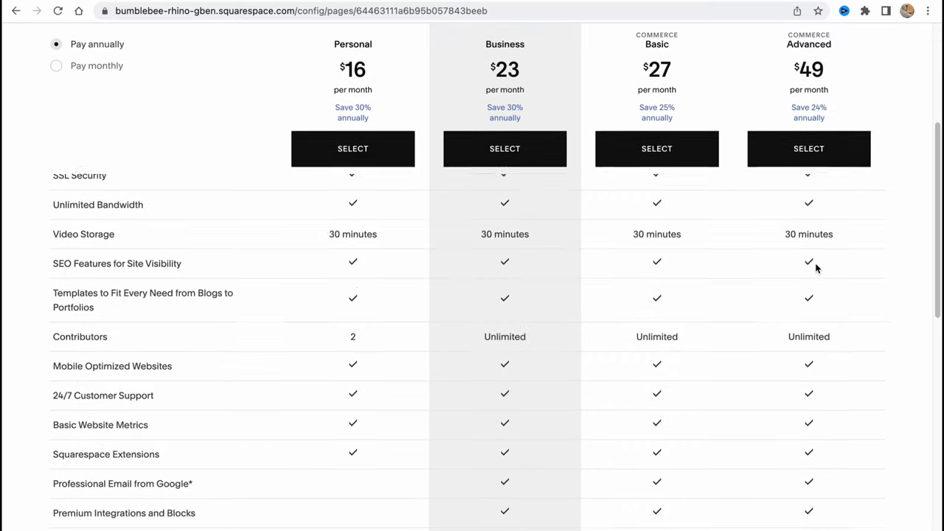
pyautogui.scroll(3)
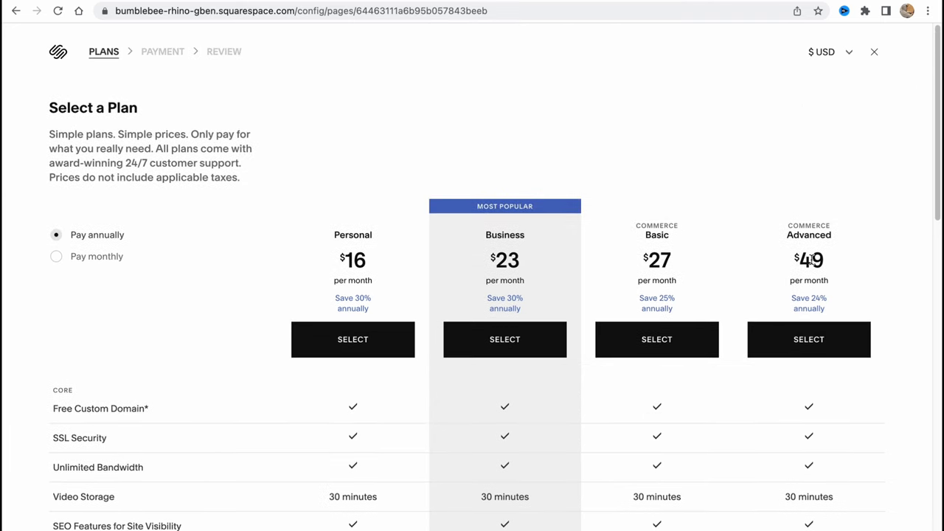
pyautogui.moveTo(742, 236)
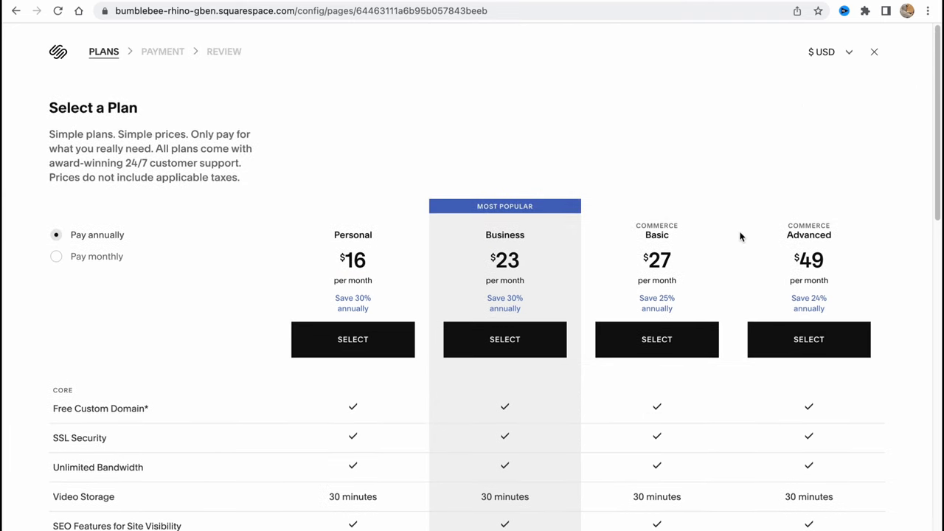
pyautogui.scroll(-3)
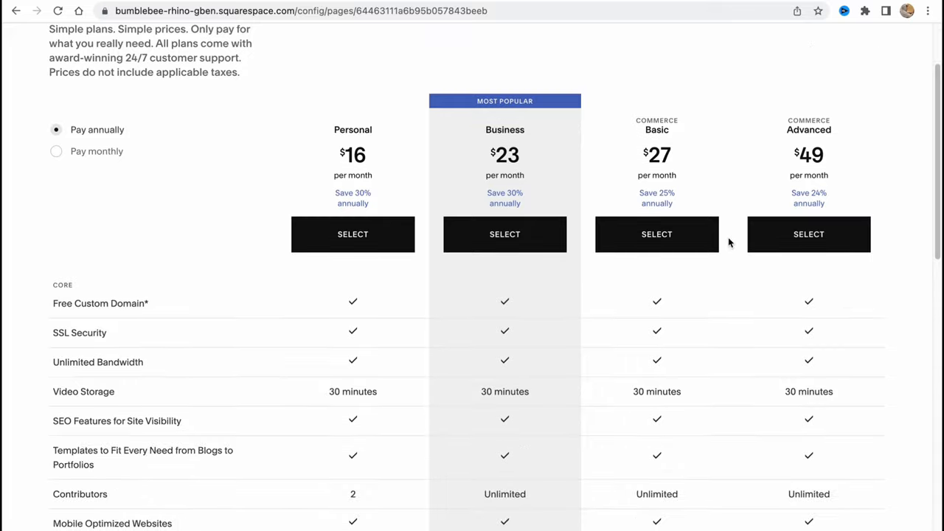
pyautogui.scroll(-3)
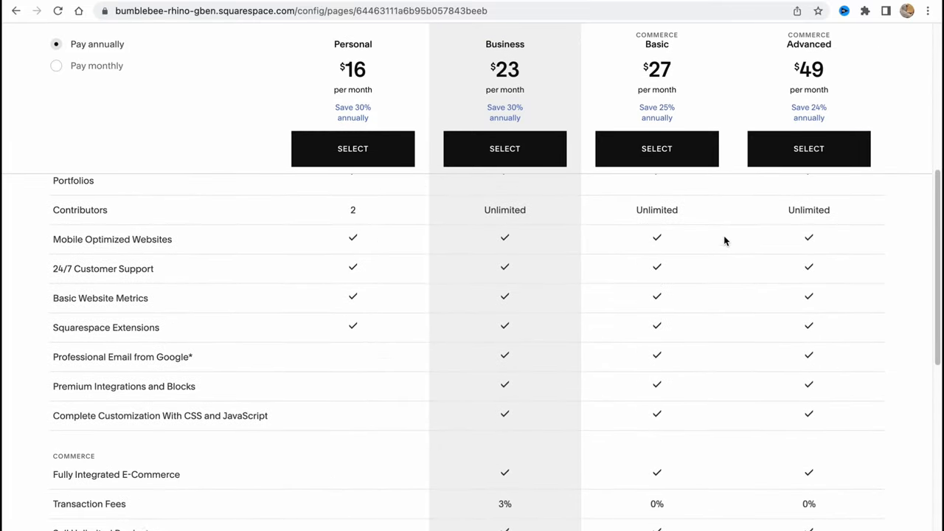
pyautogui.scroll(-3)
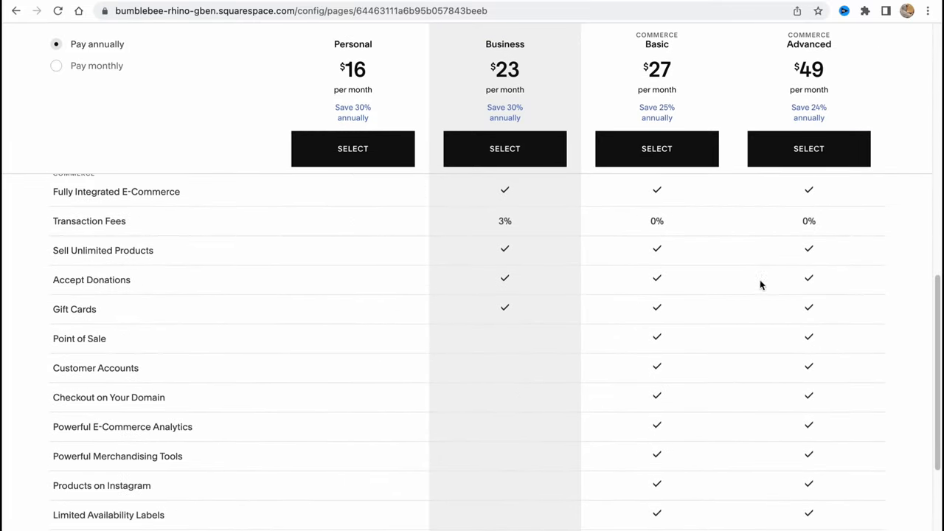
pyautogui.scroll(-3)
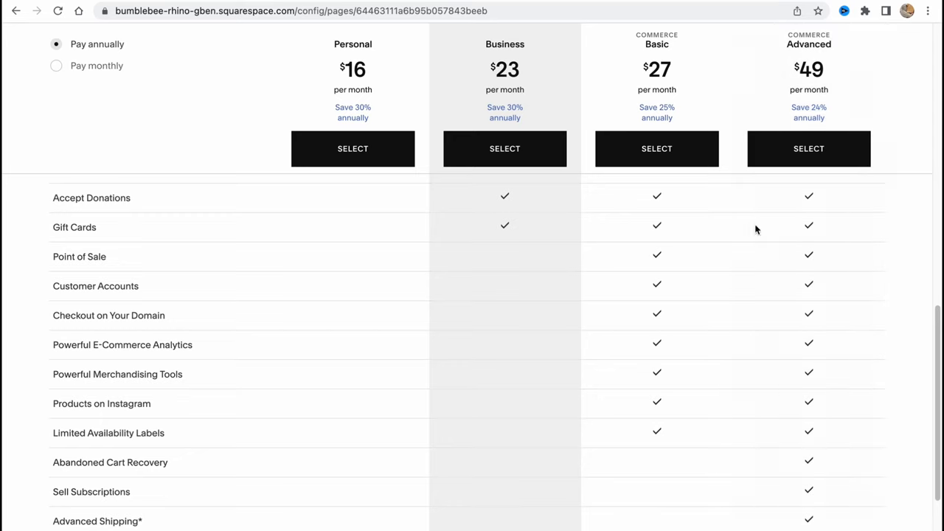
pyautogui.scroll(-3)
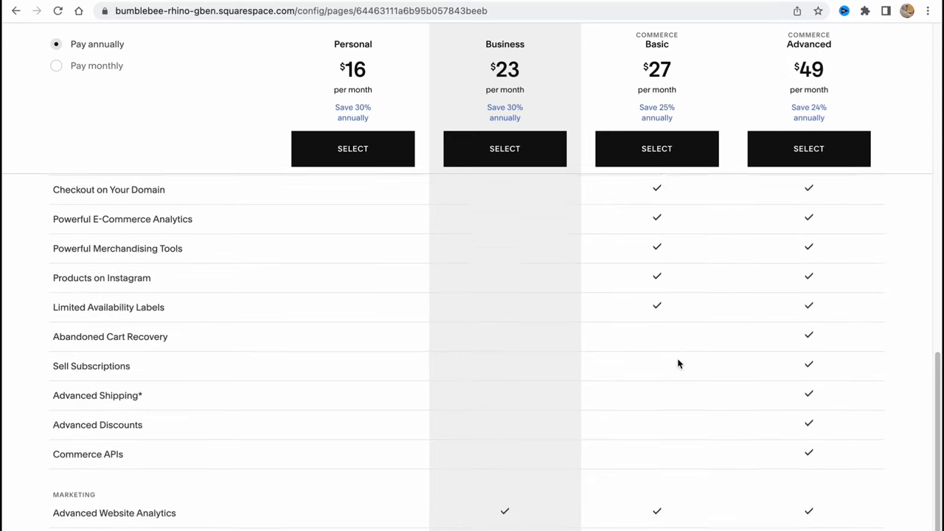
pyautogui.scroll(-3)
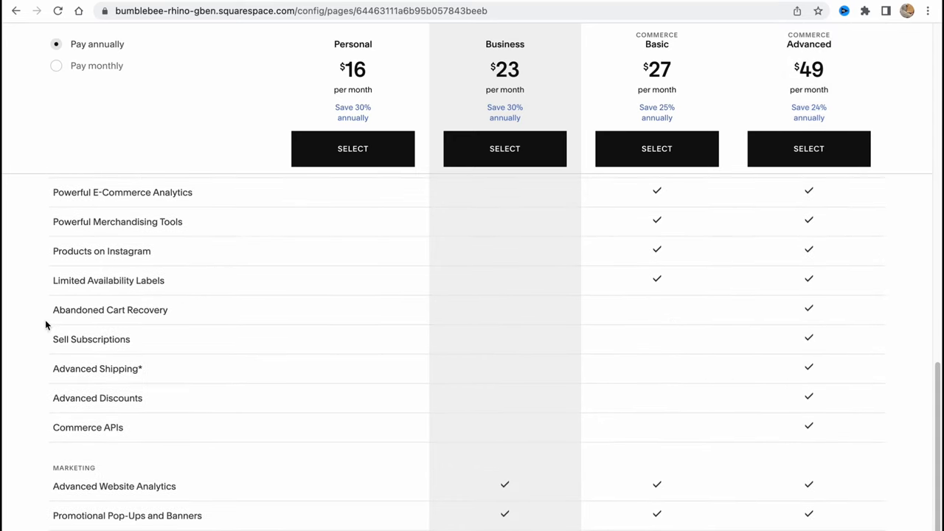
pyautogui.moveTo(91, 340)
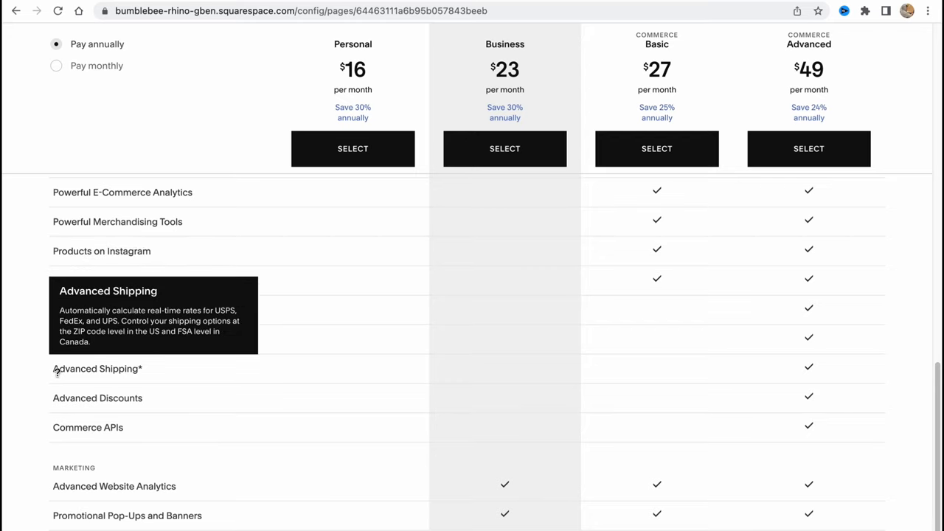
pyautogui.moveTo(412, 390)
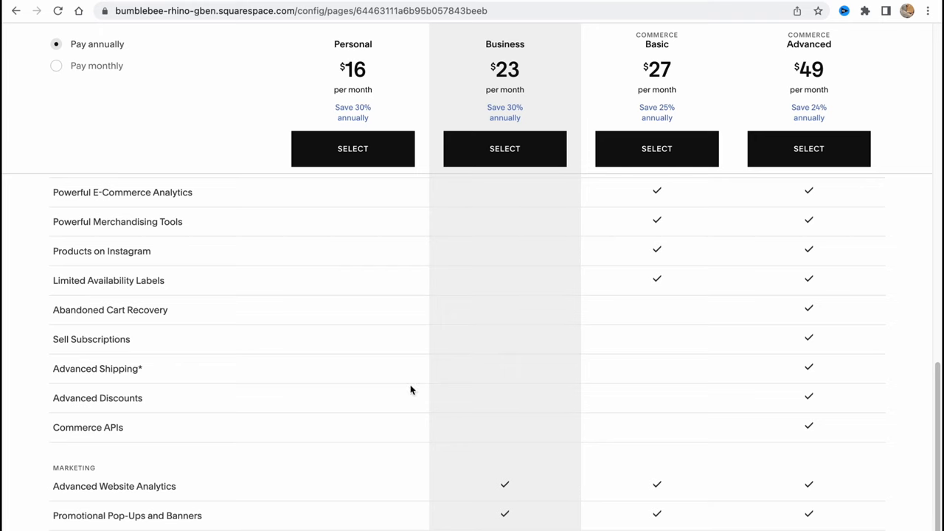
pyautogui.scroll(3)
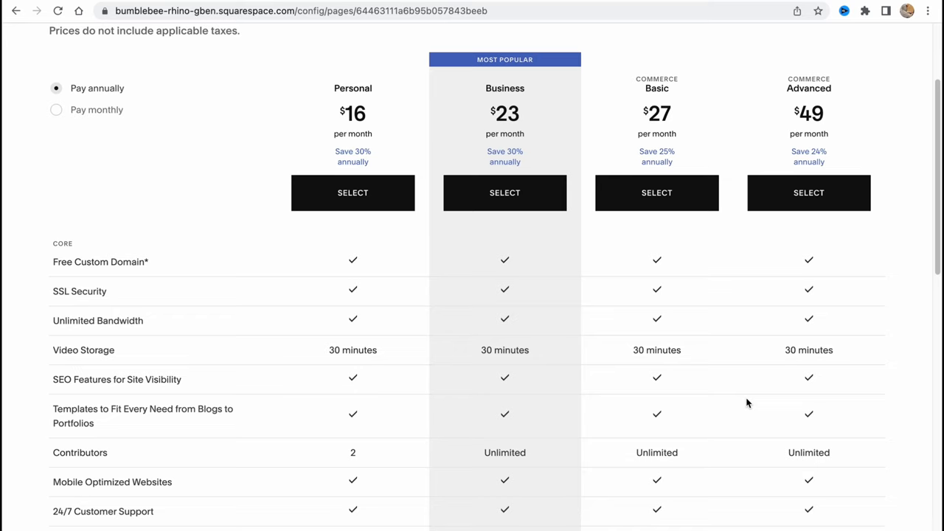
pyautogui.scroll(3)
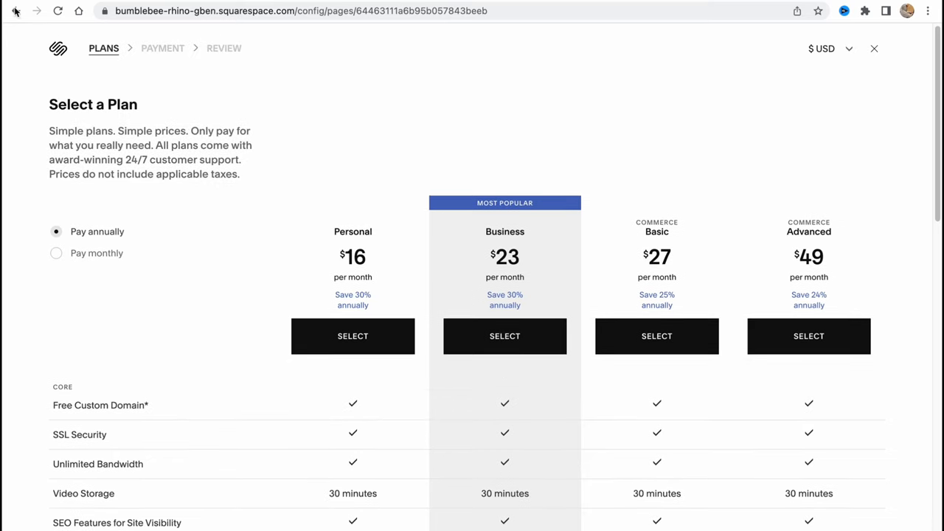
# Step: Go back from the plans page to the Commerce inventory listing all 15 products
pyautogui.click(17, 12)
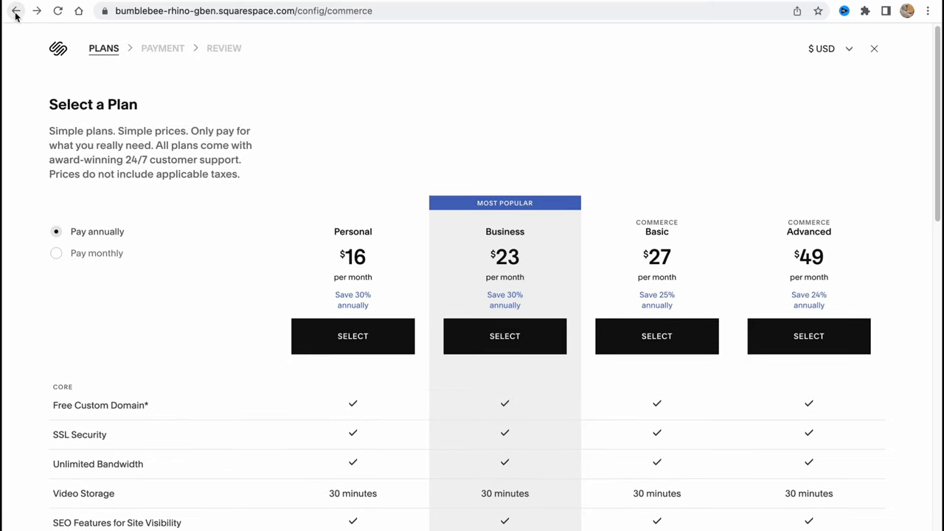
pyautogui.click(37, 11)
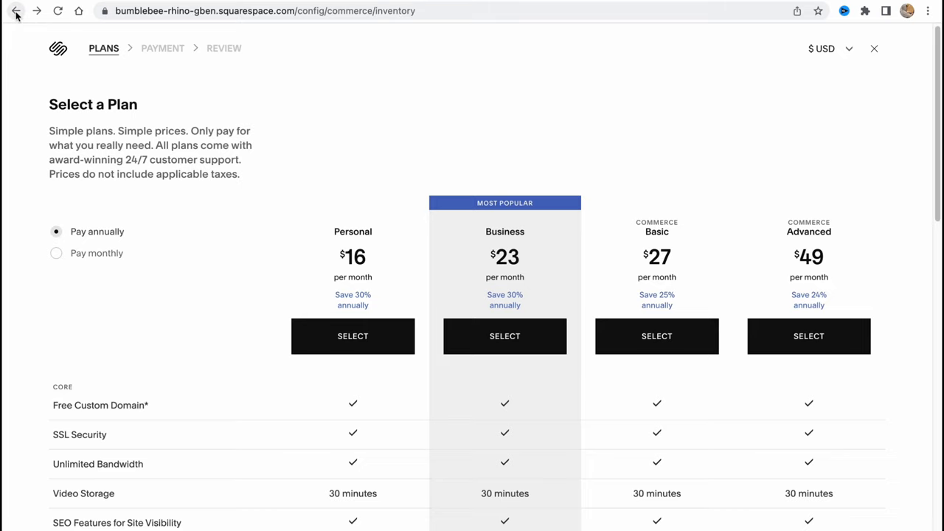
pyautogui.moveTo(623, 71)
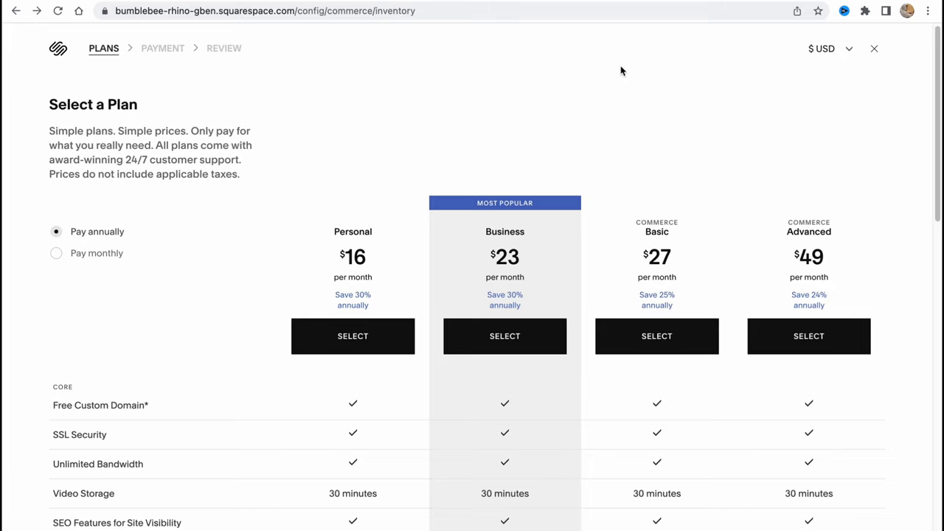
pyautogui.click(874, 49)
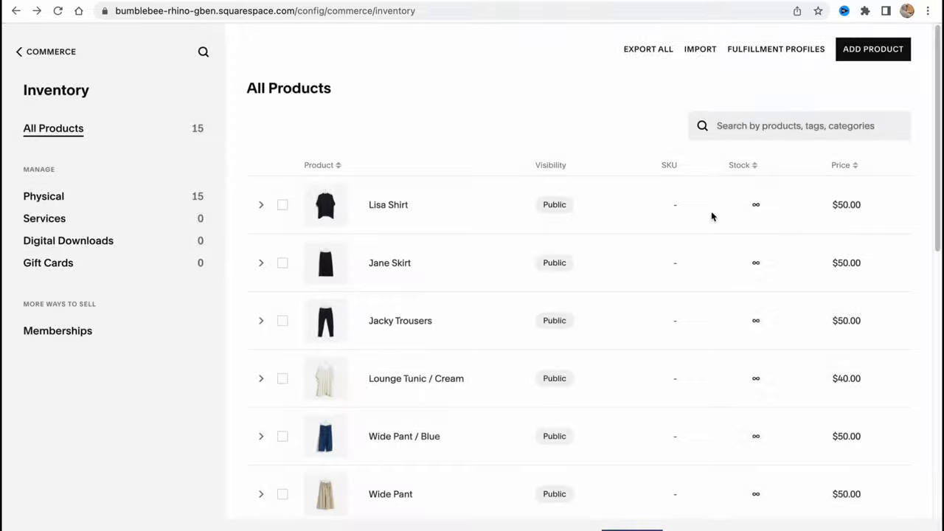
pyautogui.moveTo(555, 136)
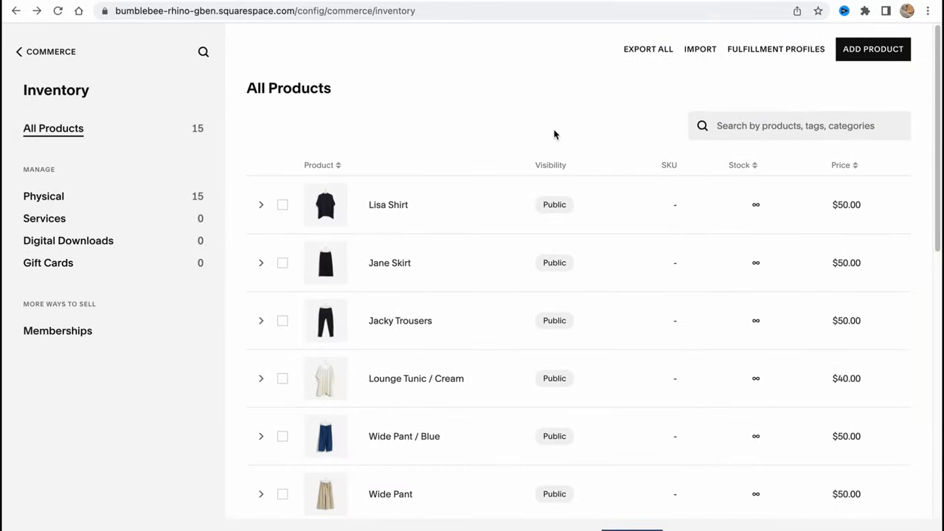
pyautogui.moveTo(545, 135)
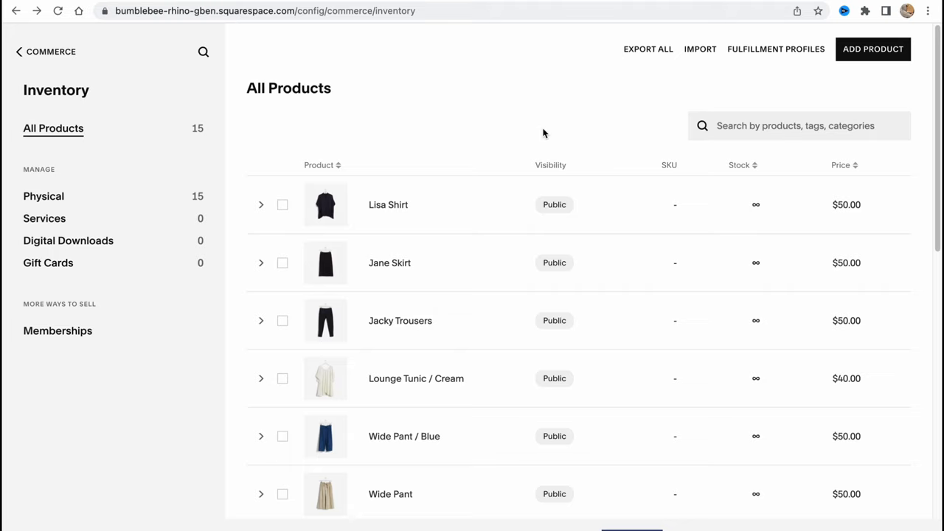
pyautogui.moveTo(606, 75)
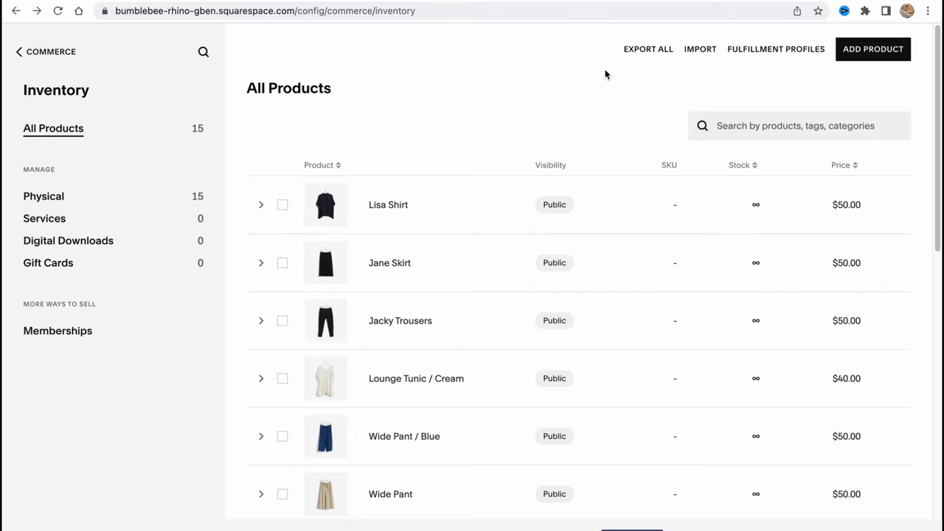